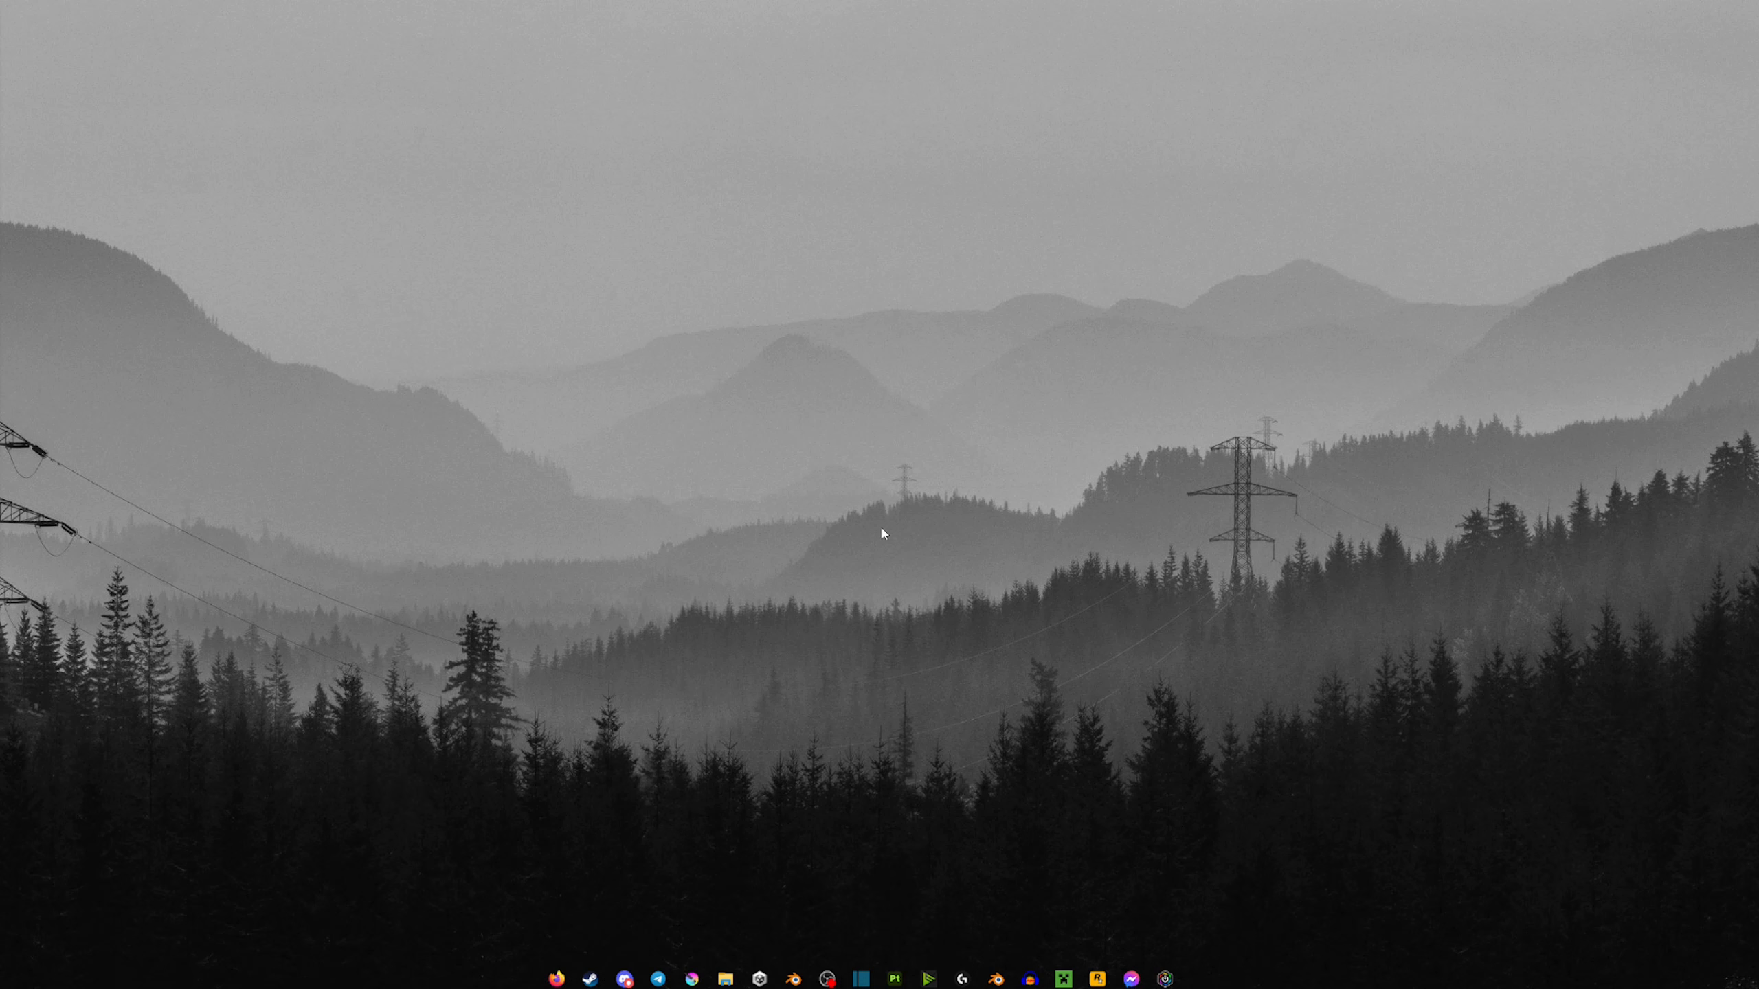
{"action": "mouse_move", "coordinate": [811, 462]}
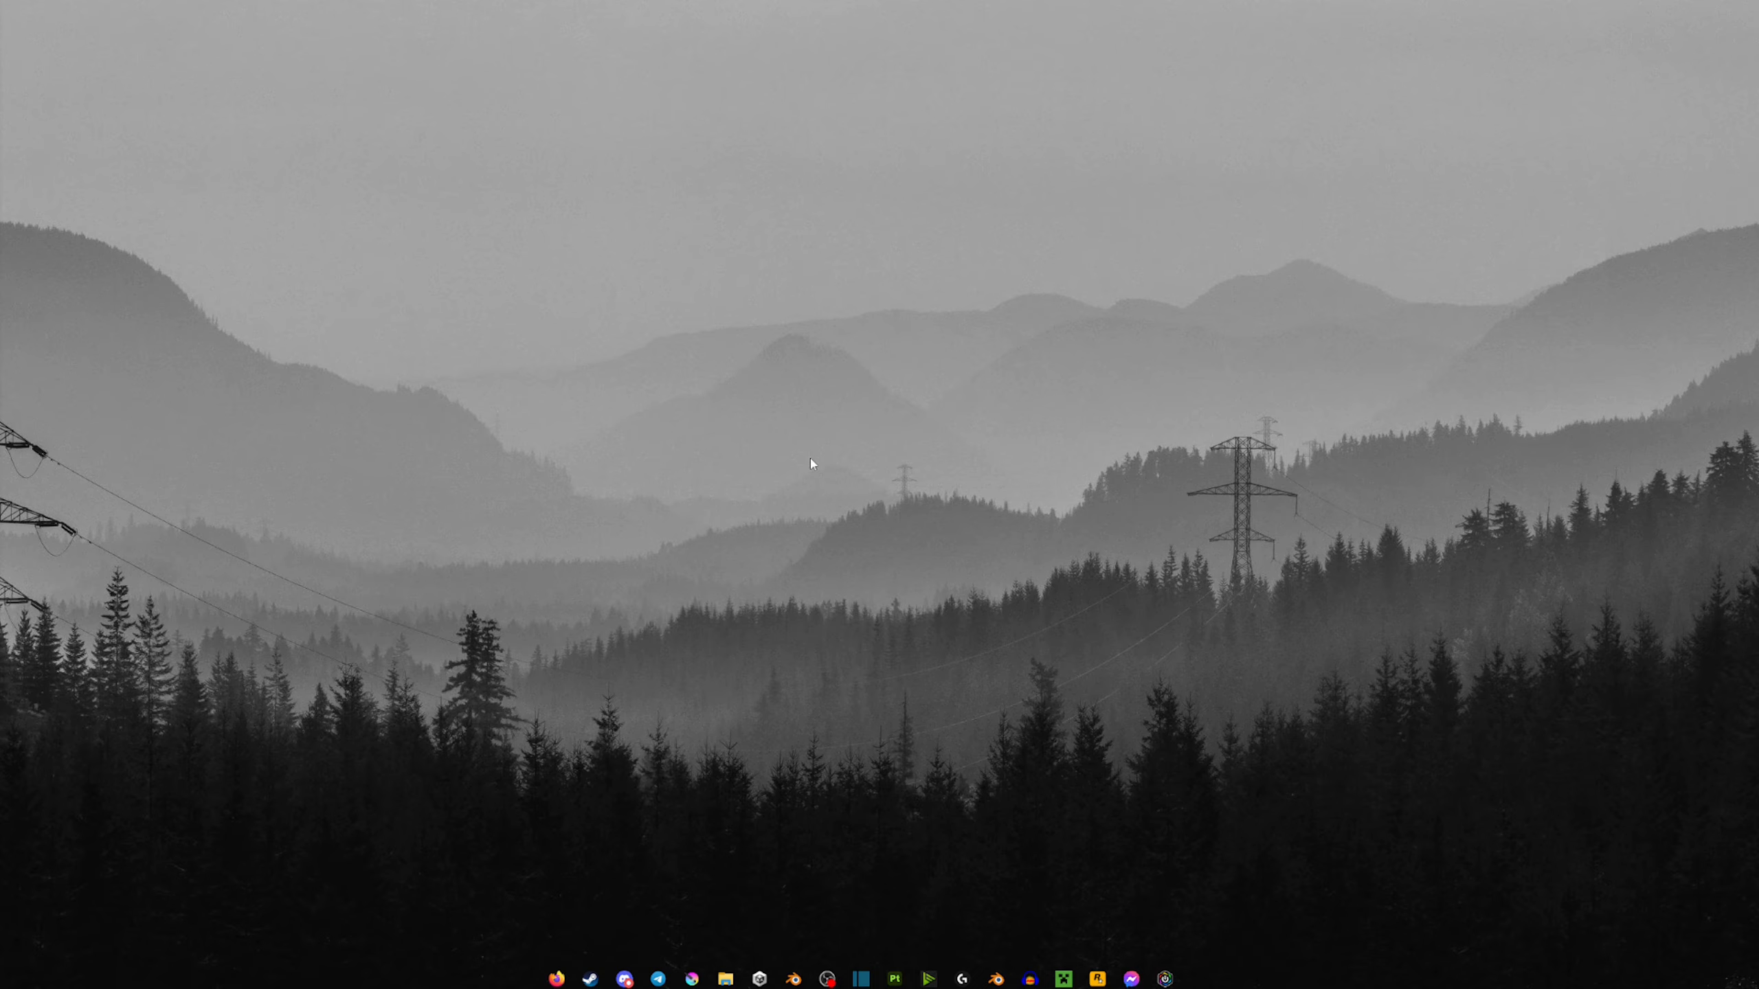
{"action": "mouse_move", "coordinate": [919, 488]}
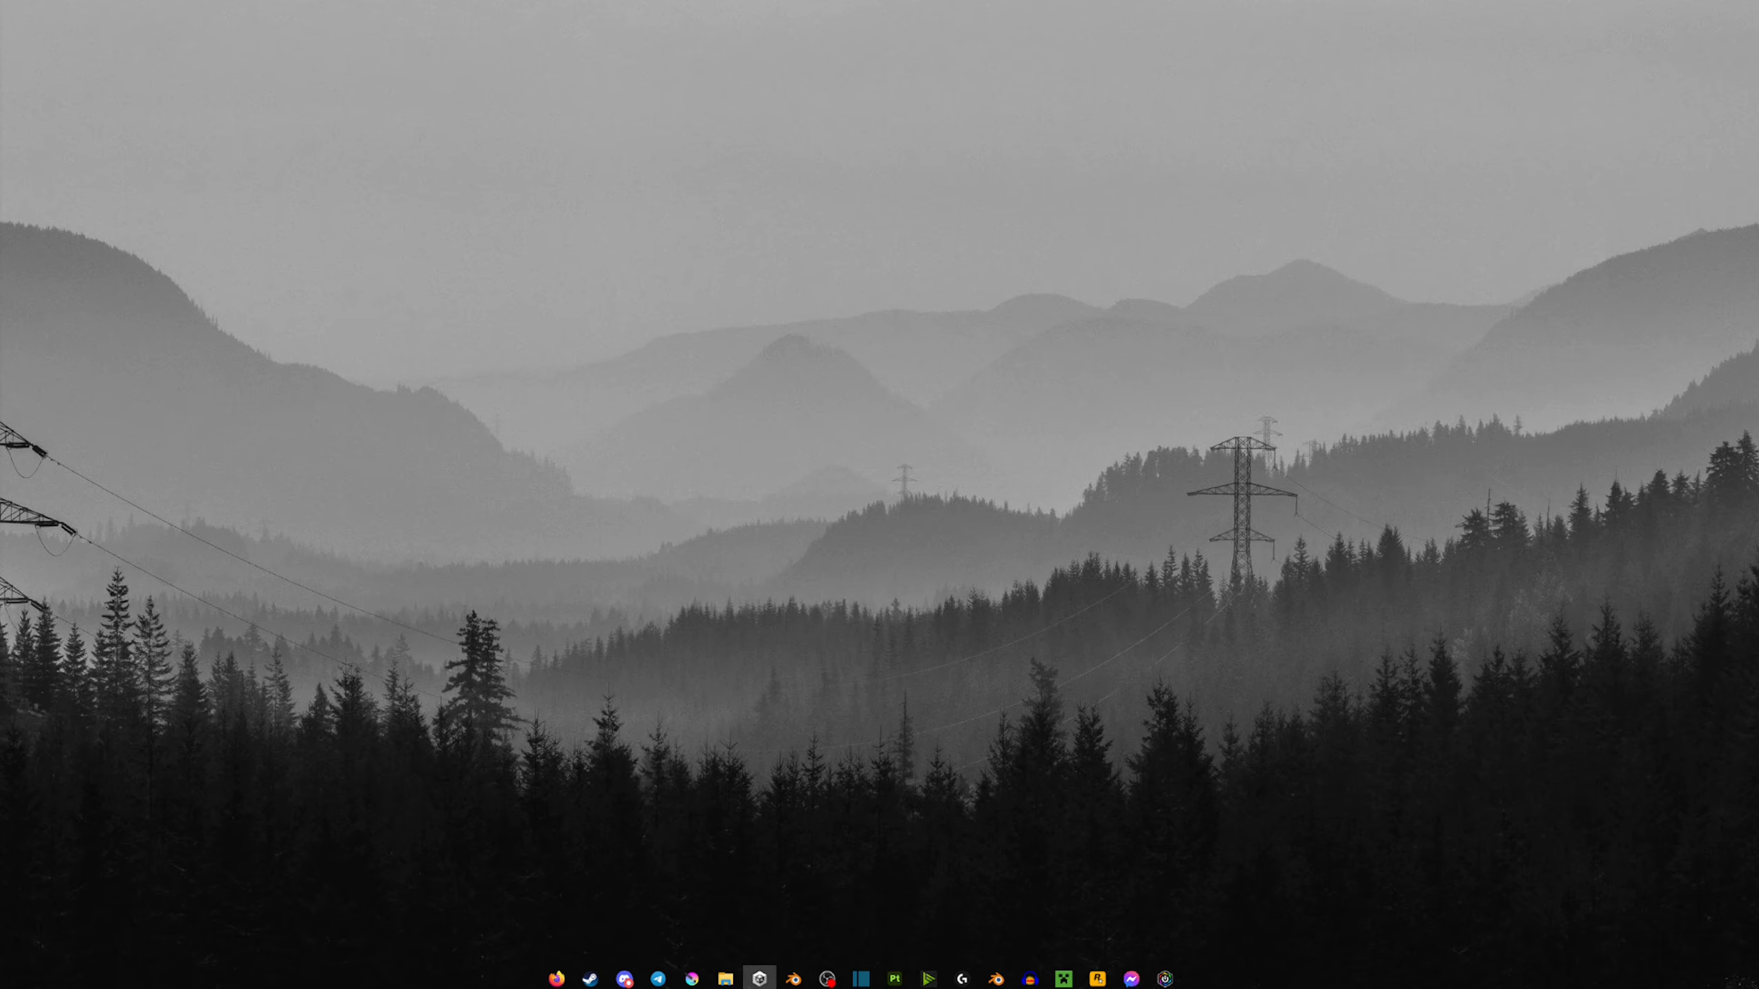
Step: From Unity Hub's Installs, start Install Editor and follow the Archive link to the online download archive
{"action": "left_click", "coordinate": [759, 978]}
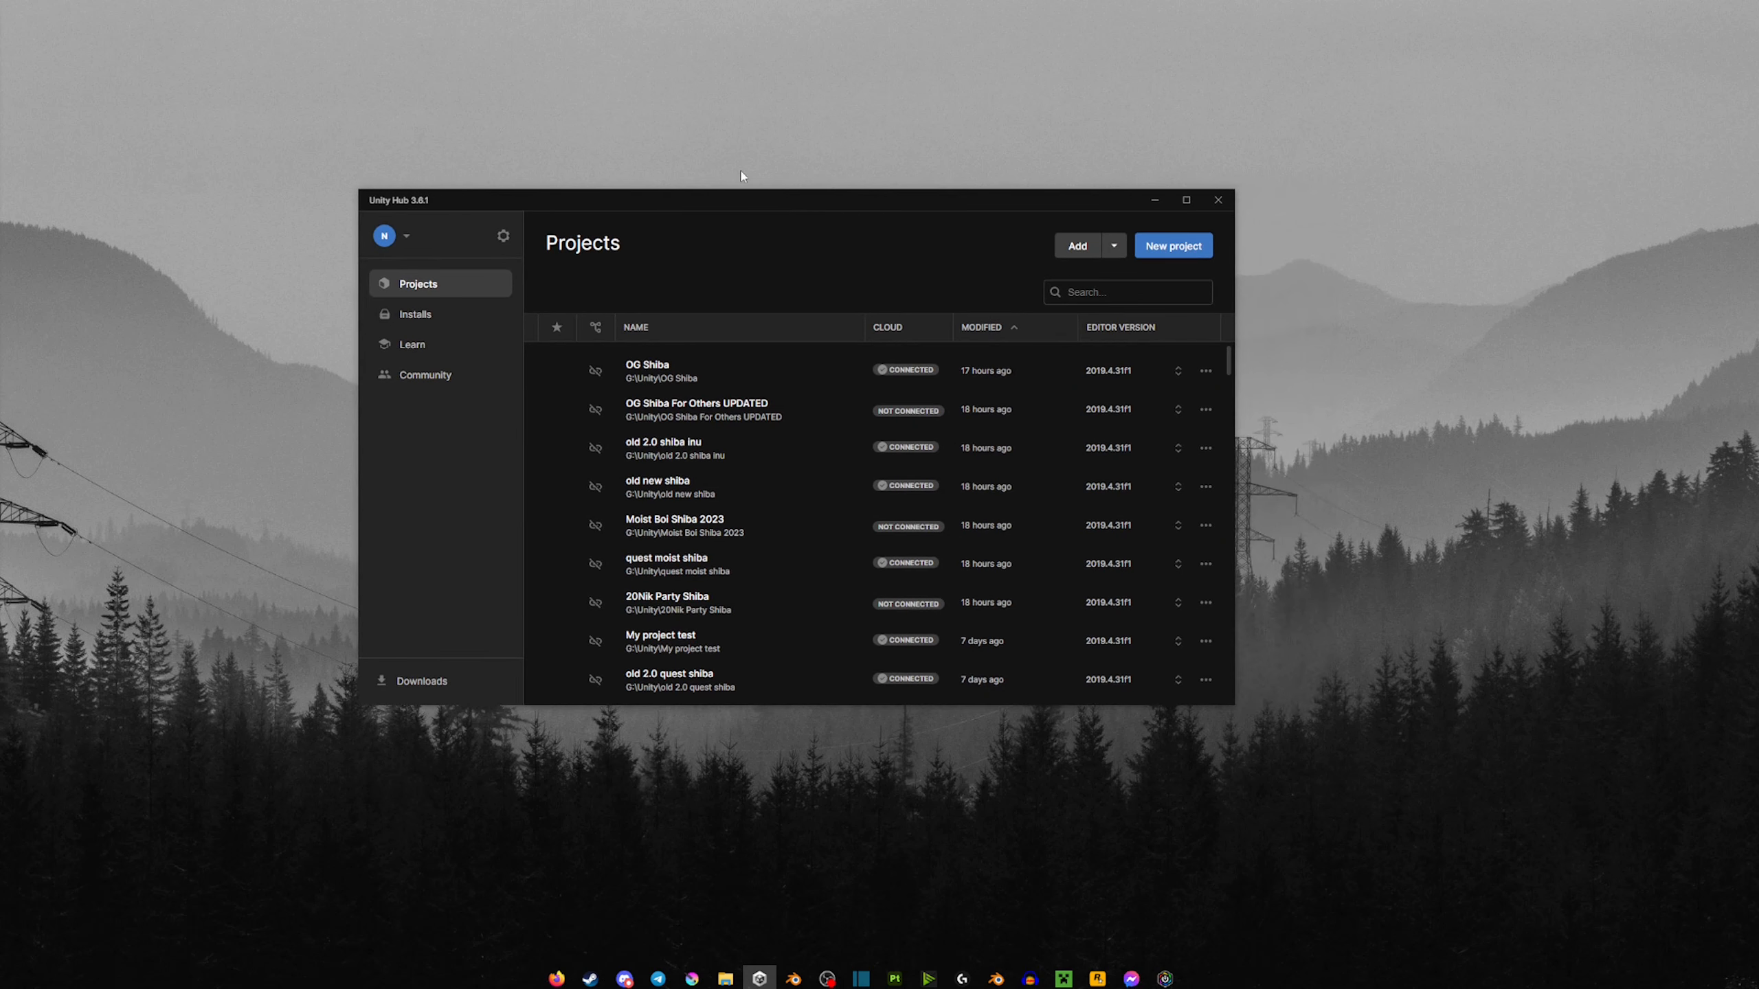
{"action": "left_click", "coordinate": [416, 315]}
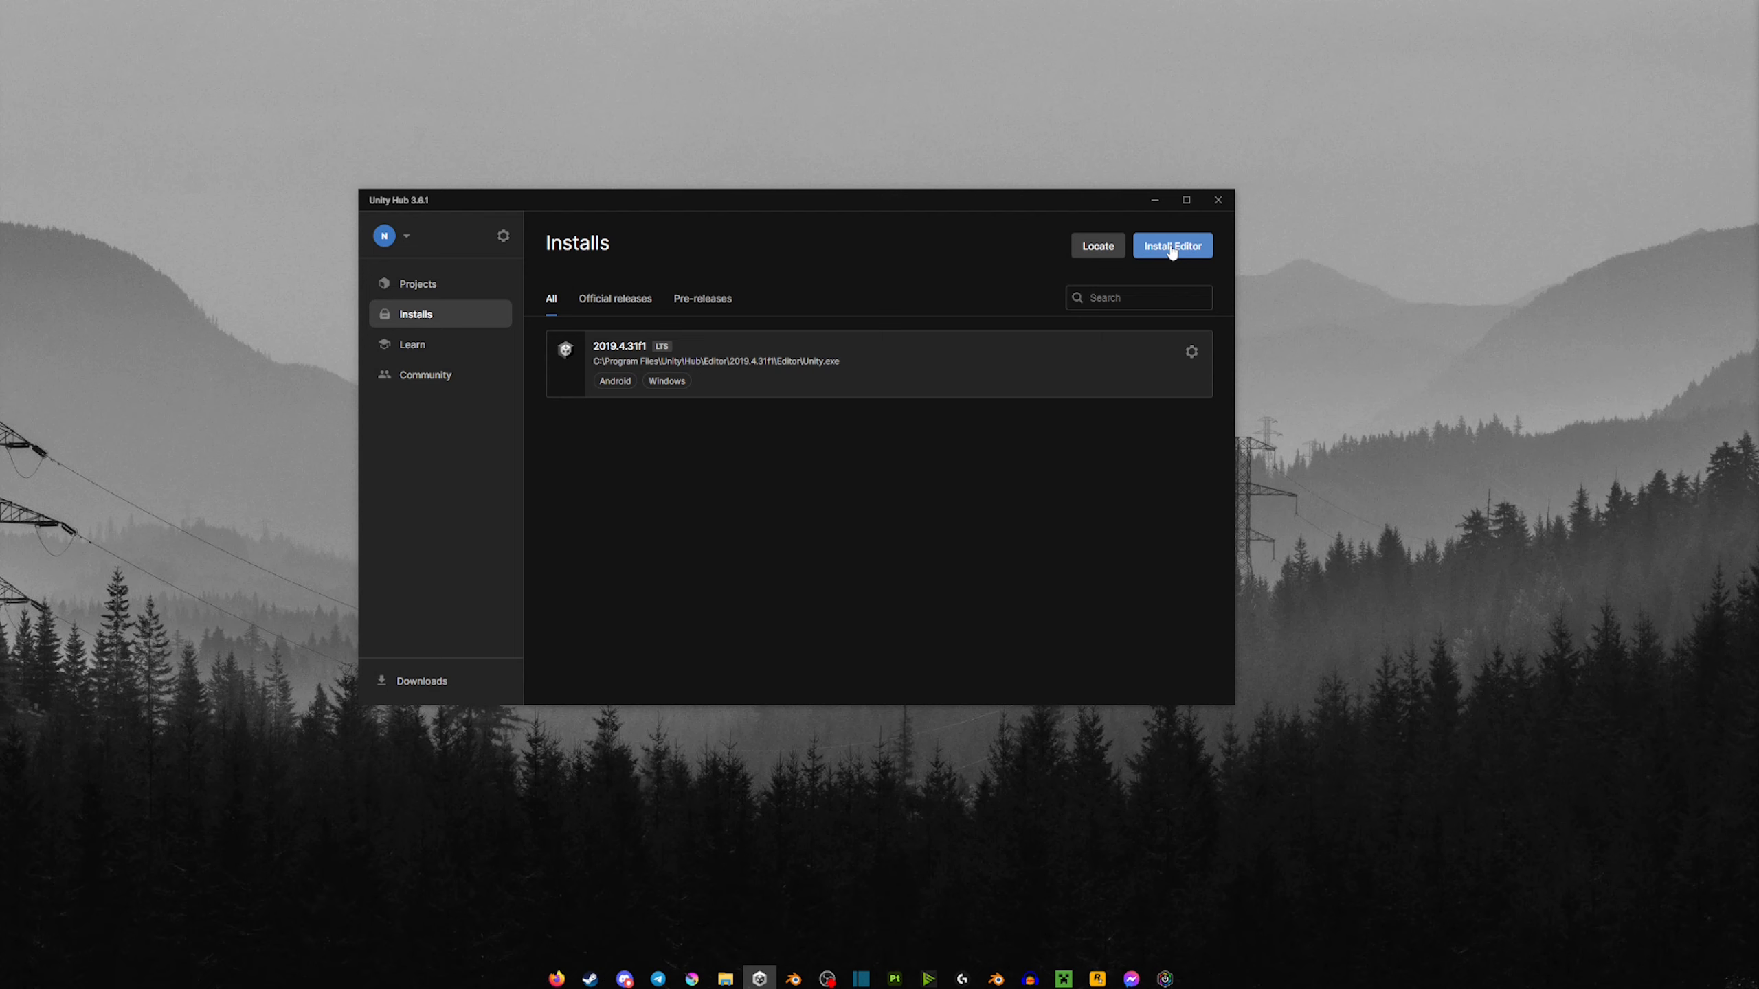
{"action": "left_click", "coordinate": [1170, 246]}
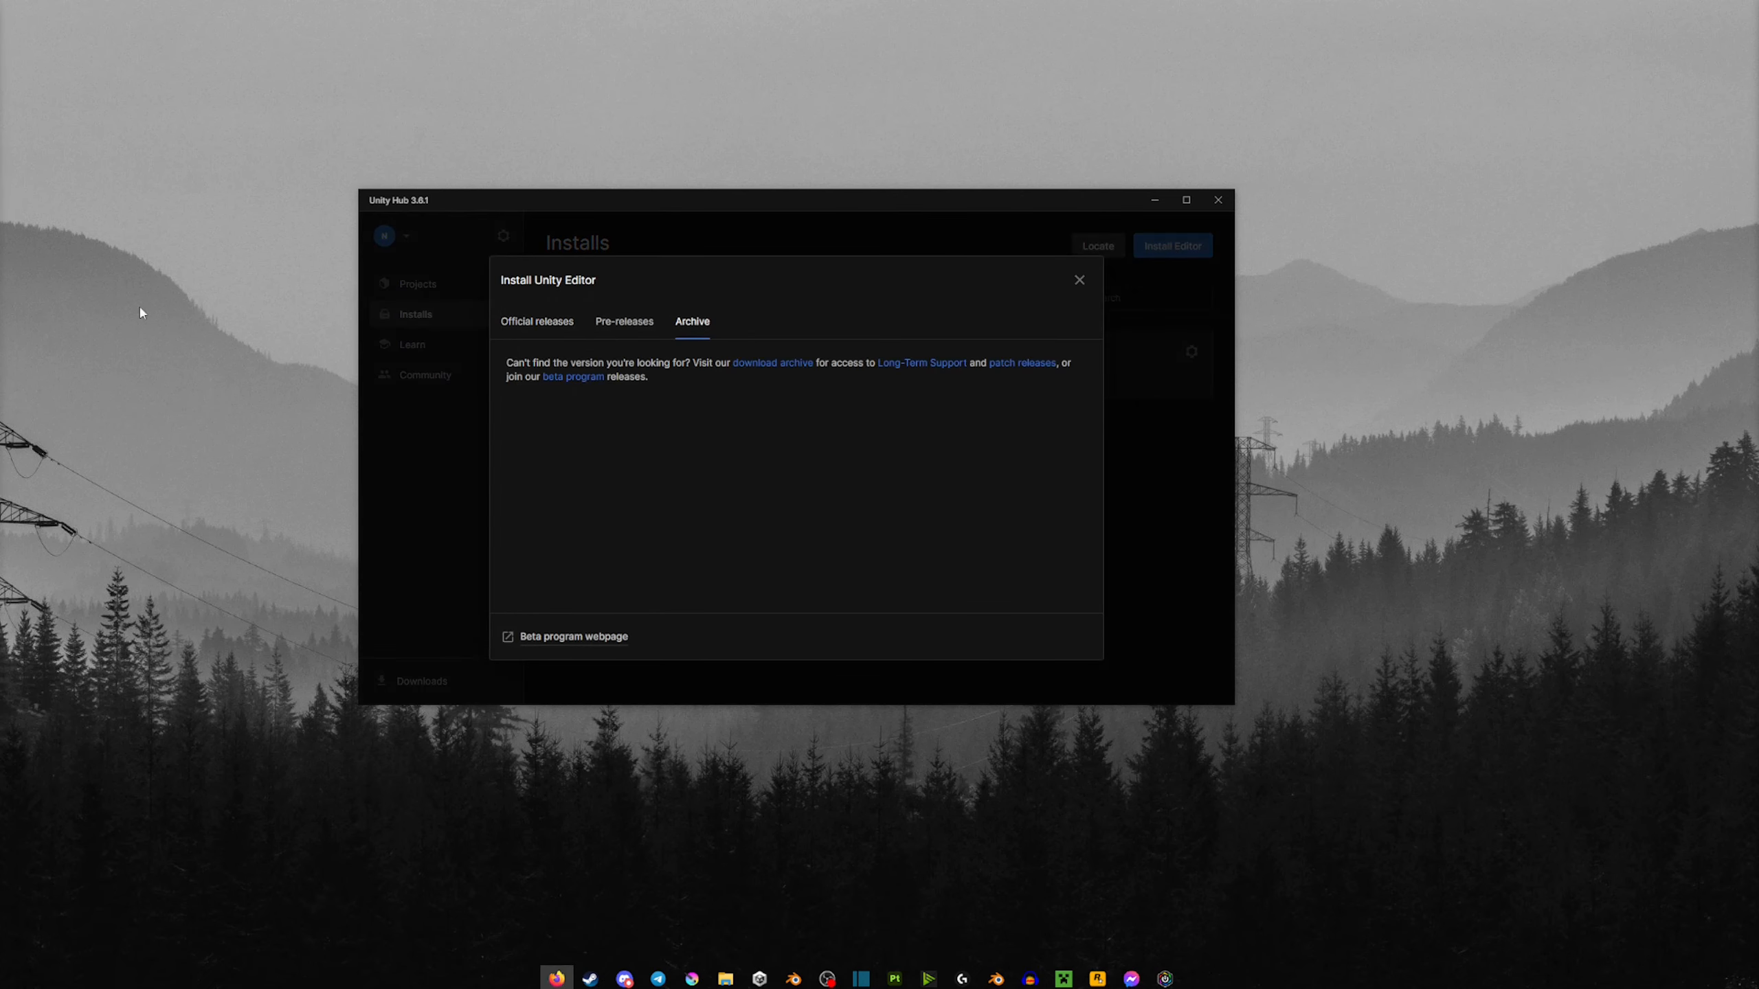
{"action": "left_click", "coordinate": [772, 363]}
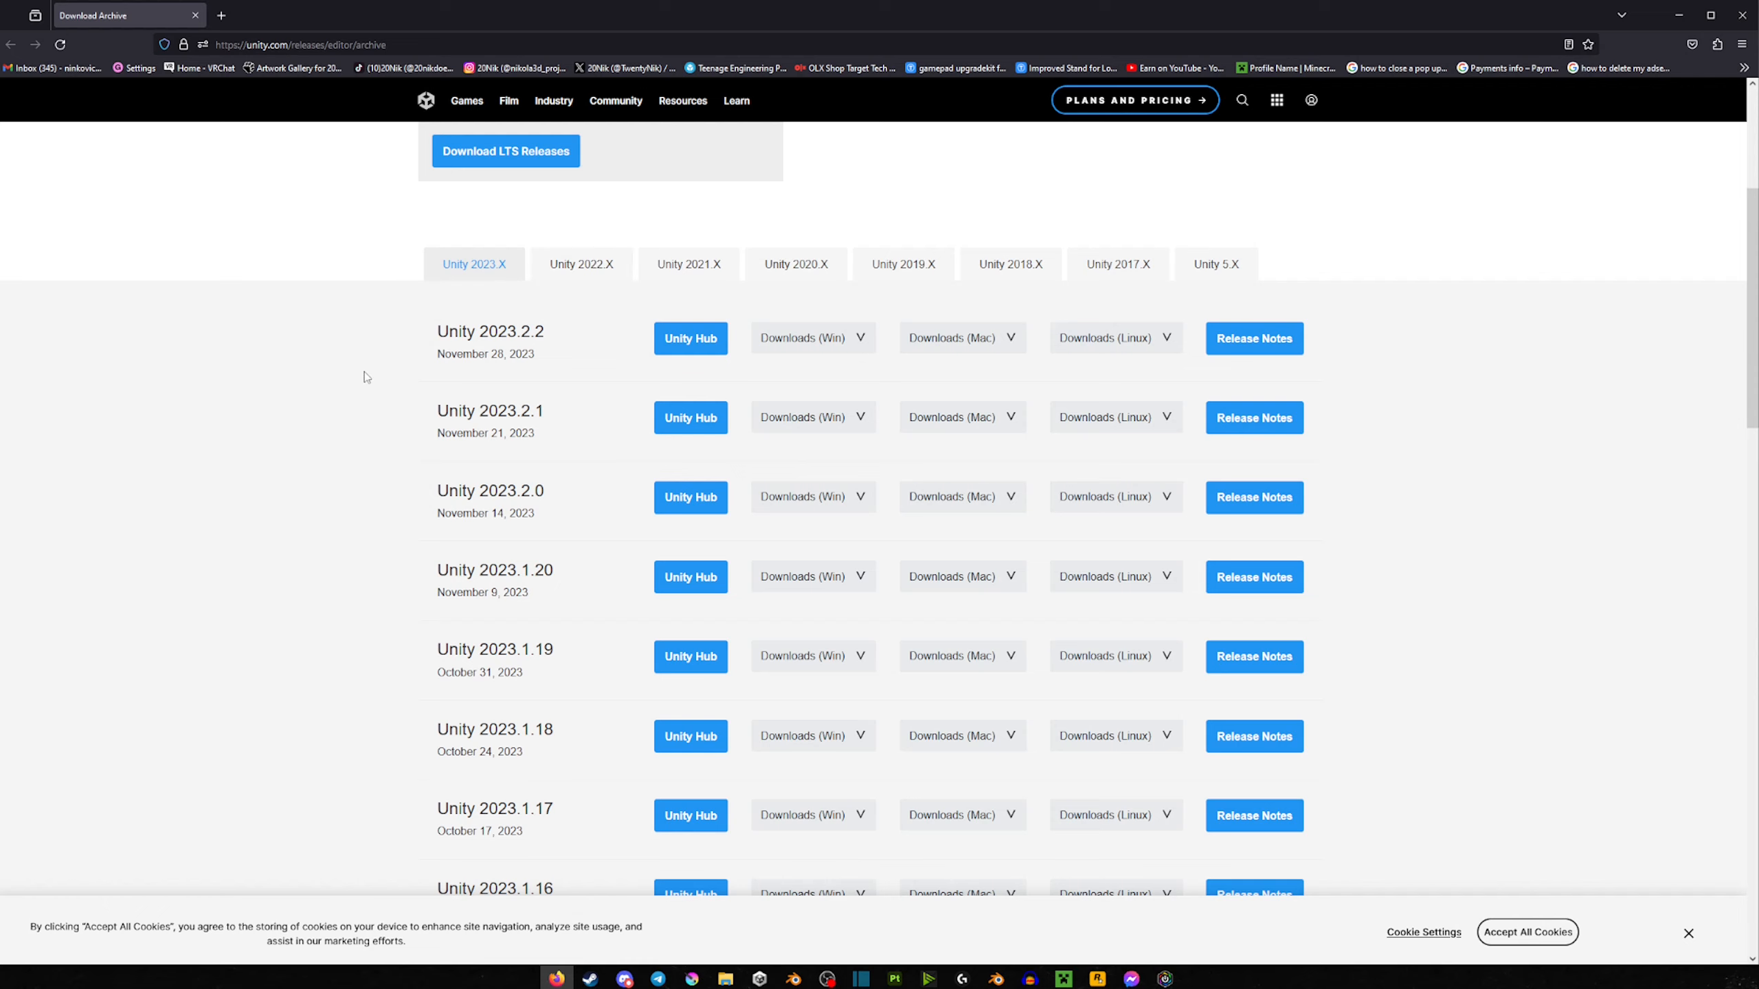
{"action": "mouse_move", "coordinate": [407, 466]}
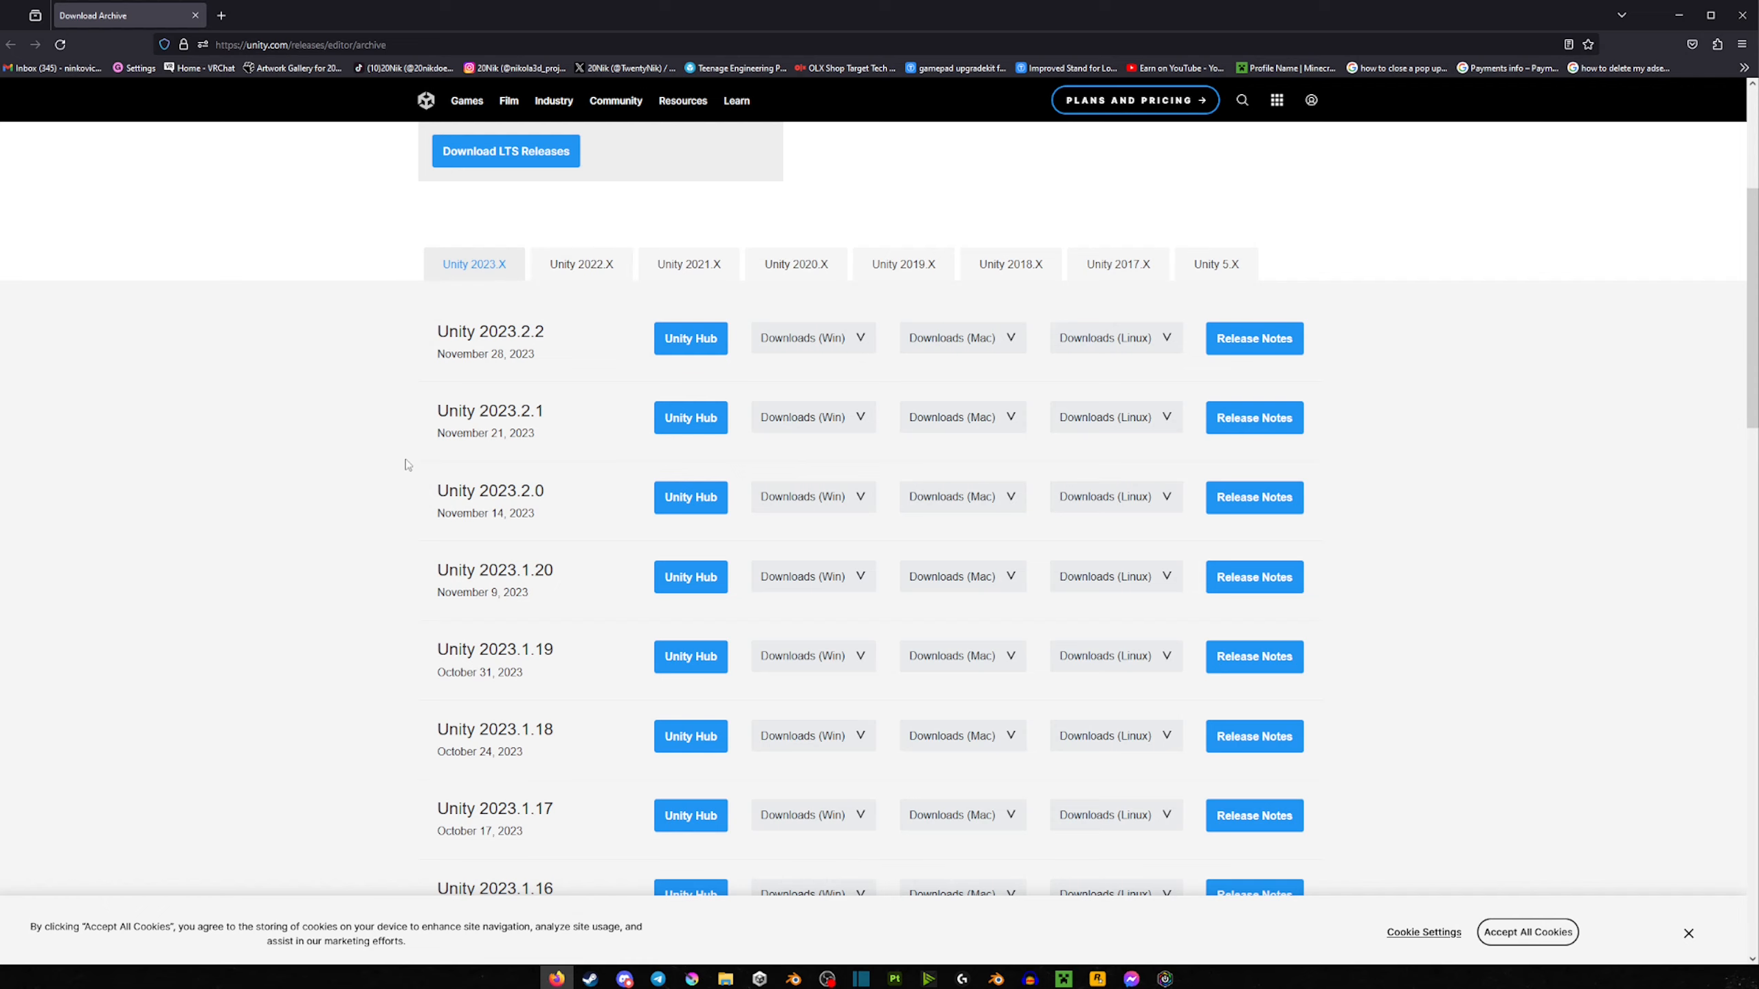
Step: List the Unity 2022.X releases and browse down to the 2022.3.x versions
{"action": "left_click", "coordinate": [582, 334]}
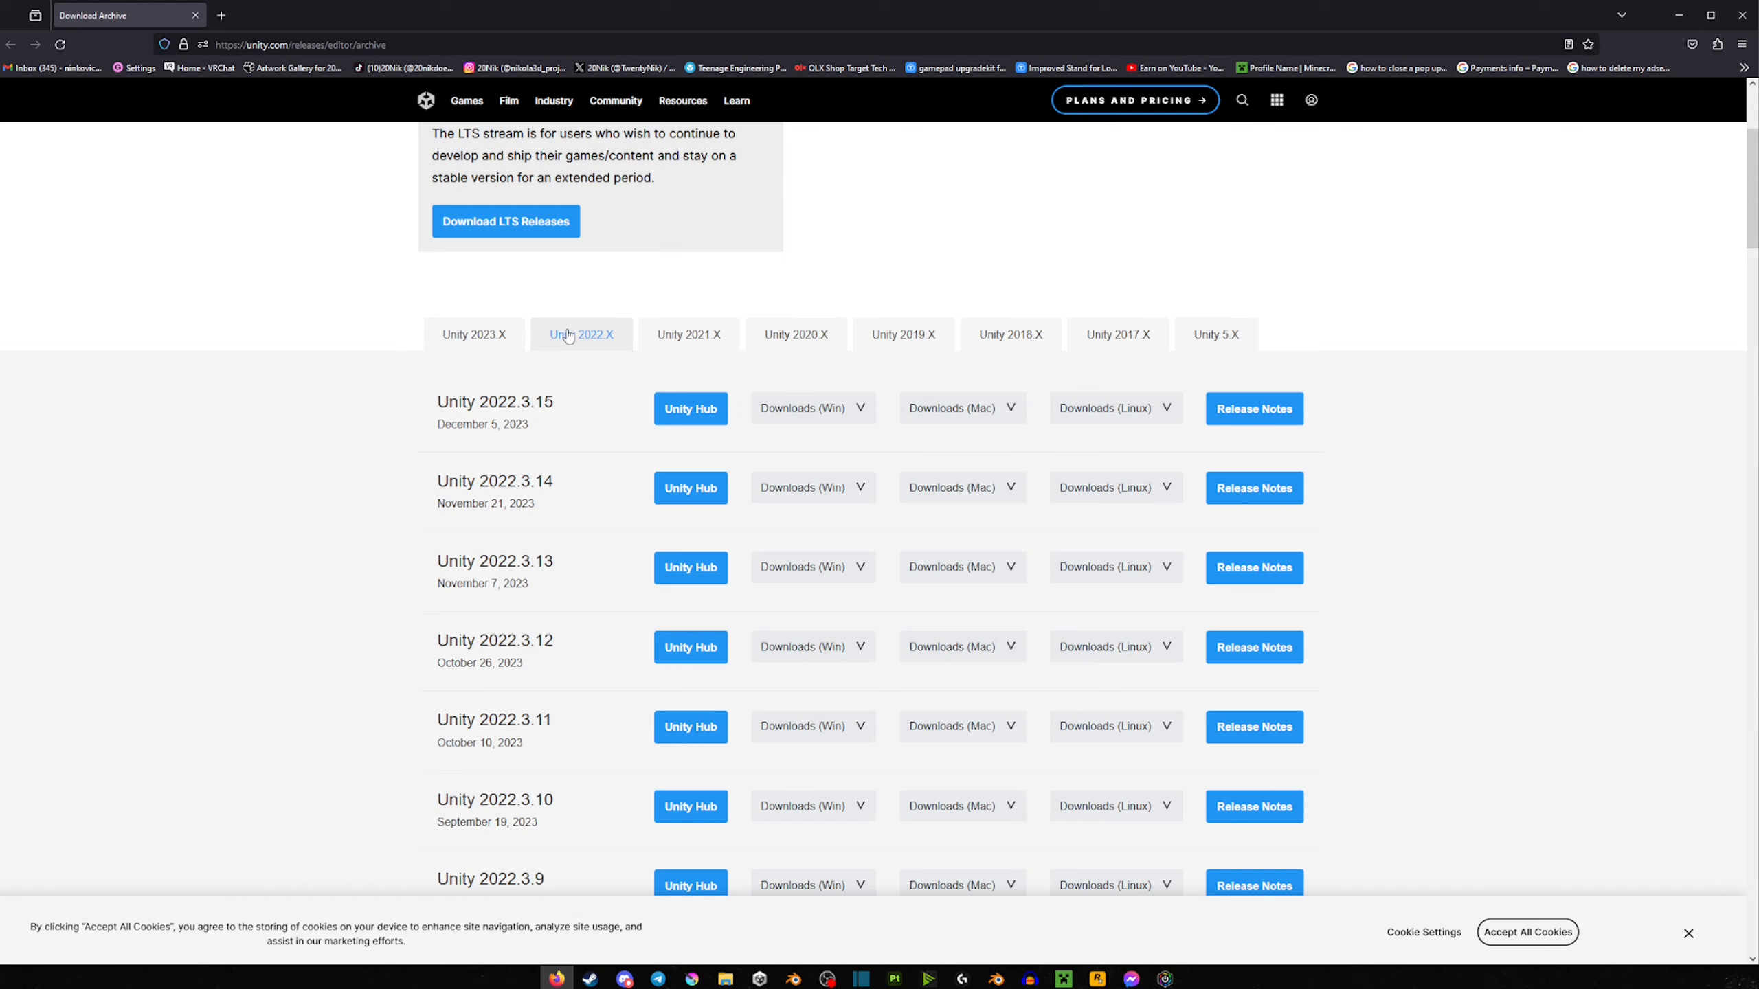
{"action": "scroll", "scroll_direction": "down", "scroll_amount": 3}
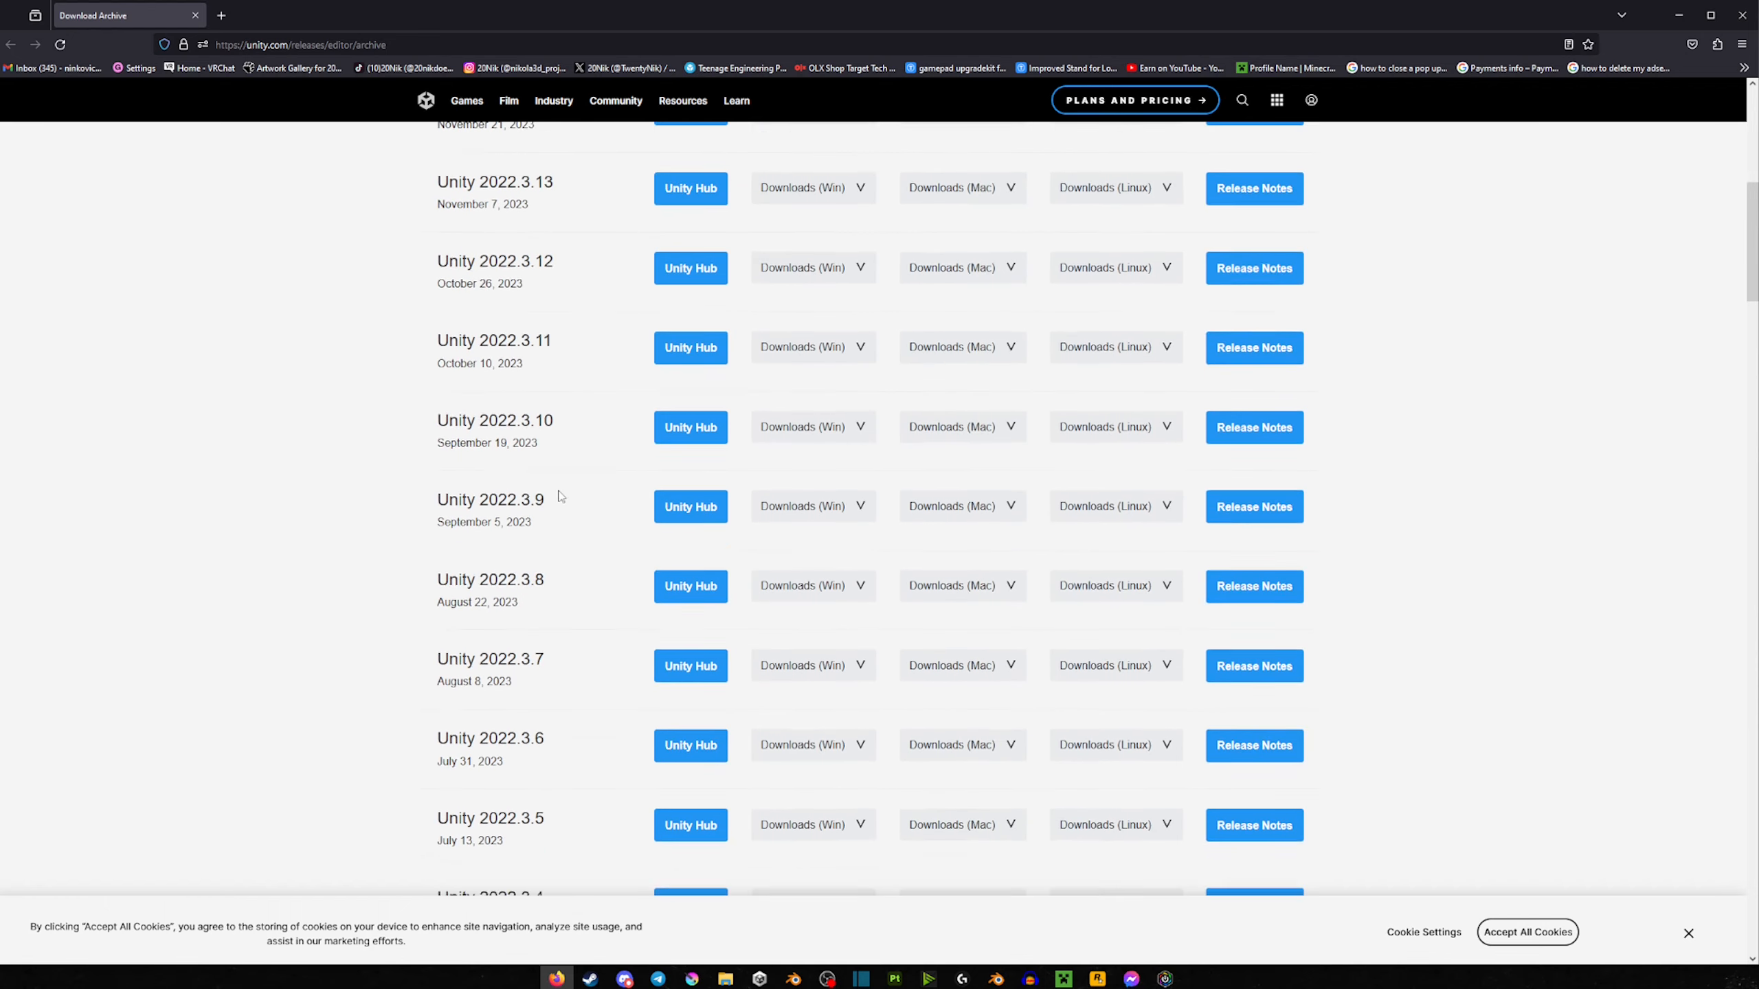
{"action": "scroll", "scroll_direction": "down", "scroll_amount": 3}
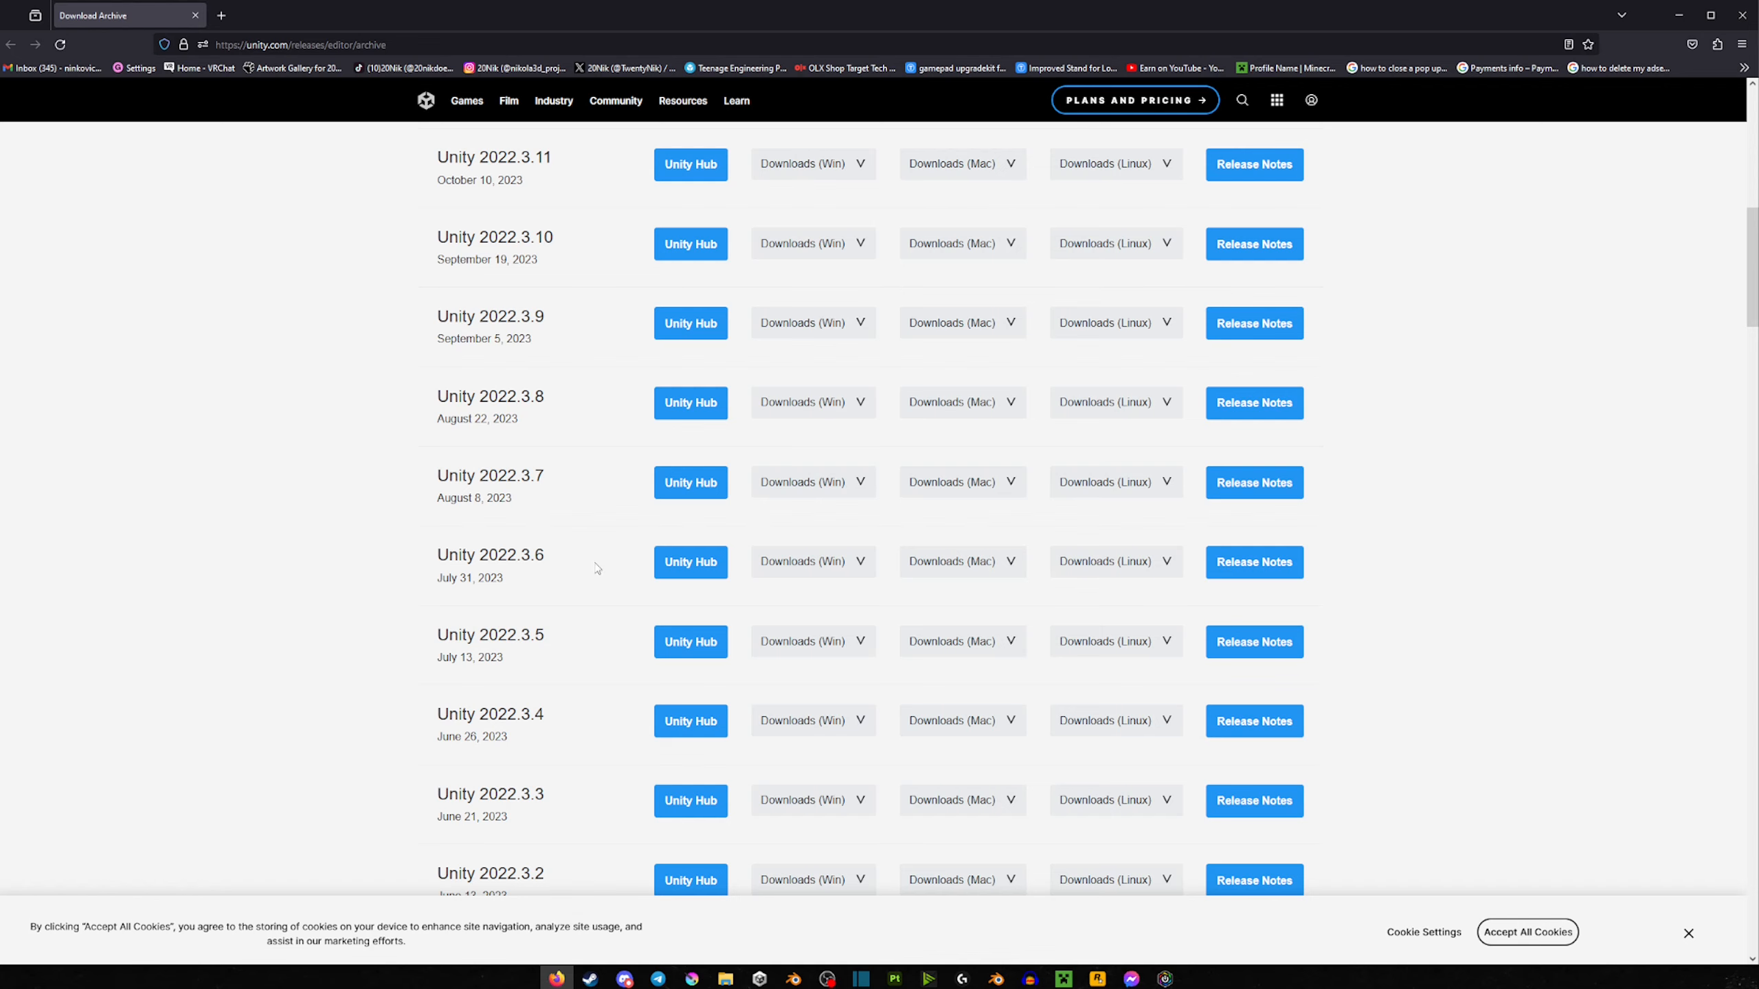
{"action": "mouse_move", "coordinate": [839, 560]}
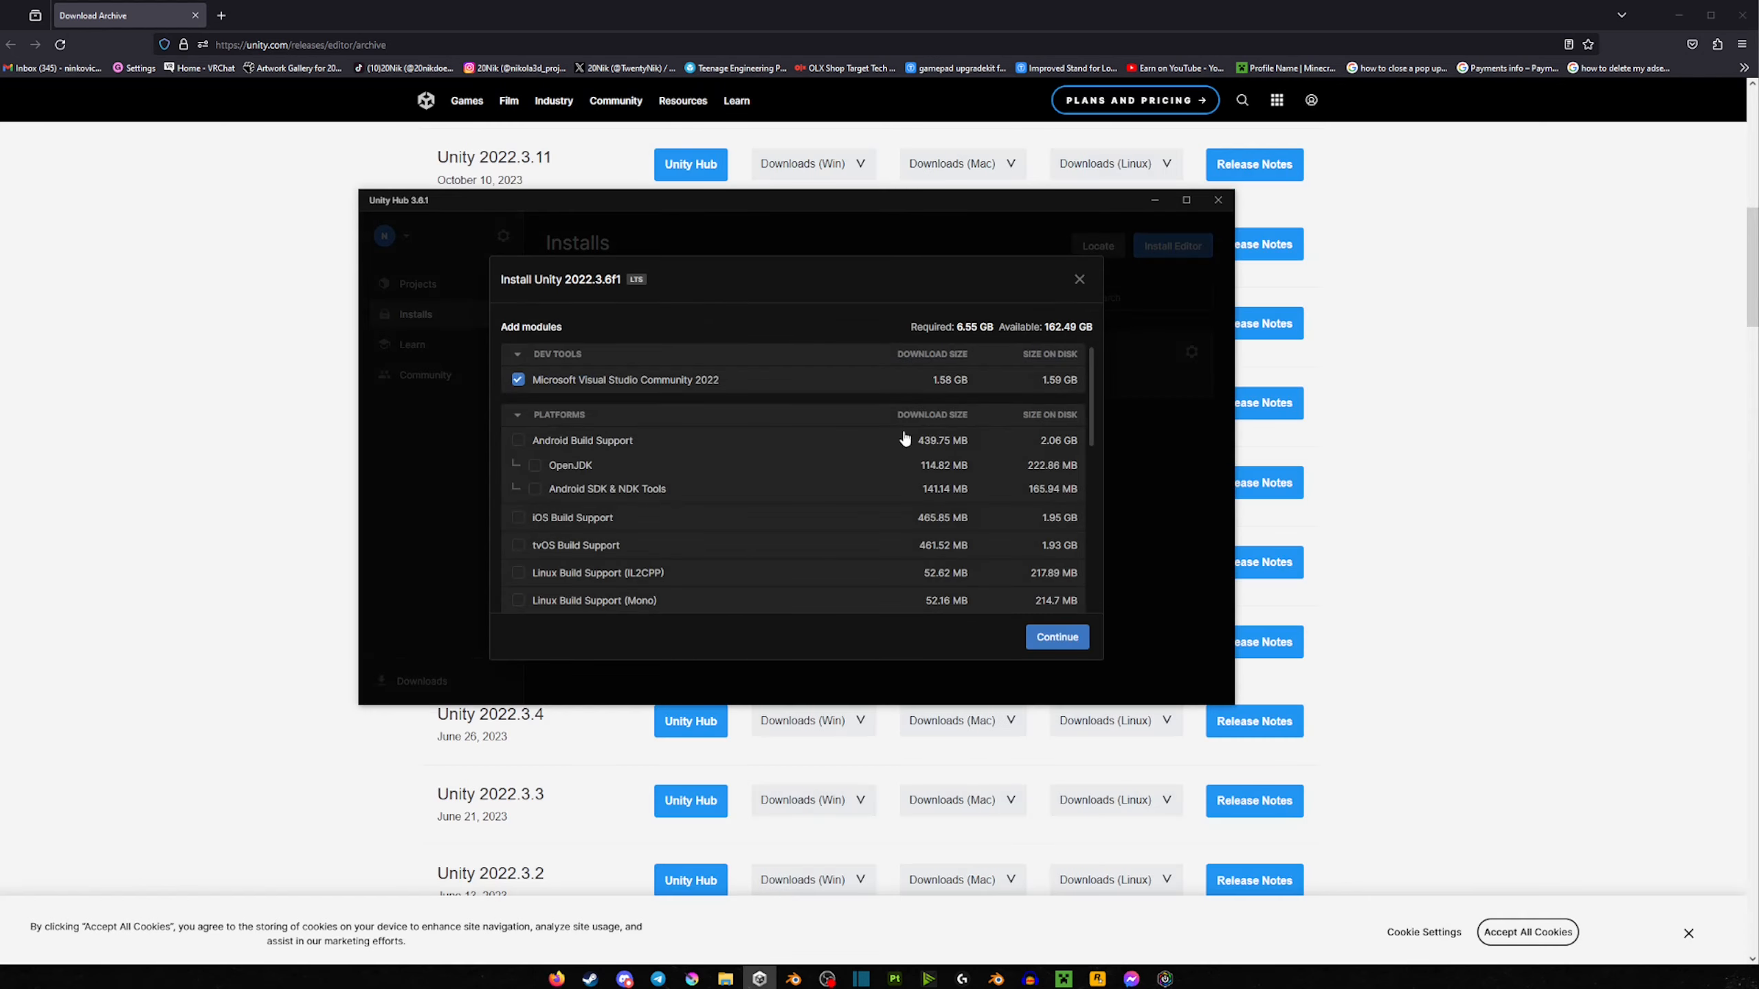
Step: Tick Windows Dedicated Server Build Support among the 2022.3.6f1 modules and continue to the license terms
{"action": "scroll", "scroll_direction": "down", "scroll_amount": 3}
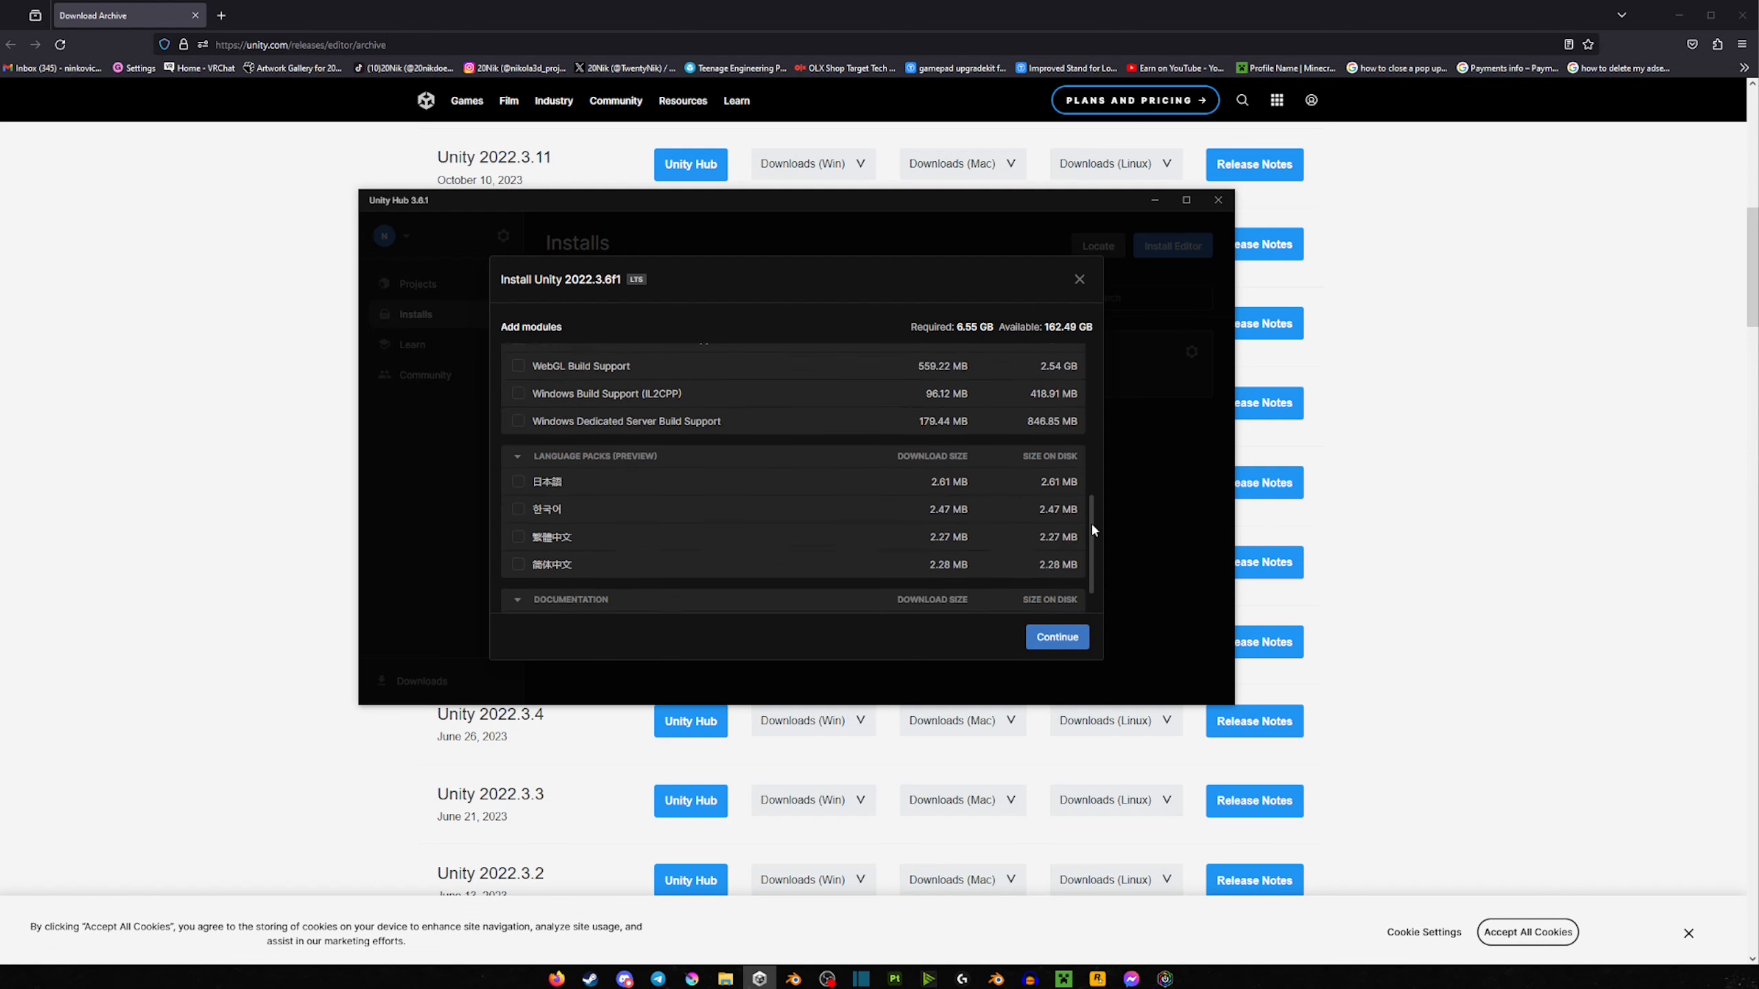
{"action": "scroll", "scroll_direction": "up", "scroll_amount": 3}
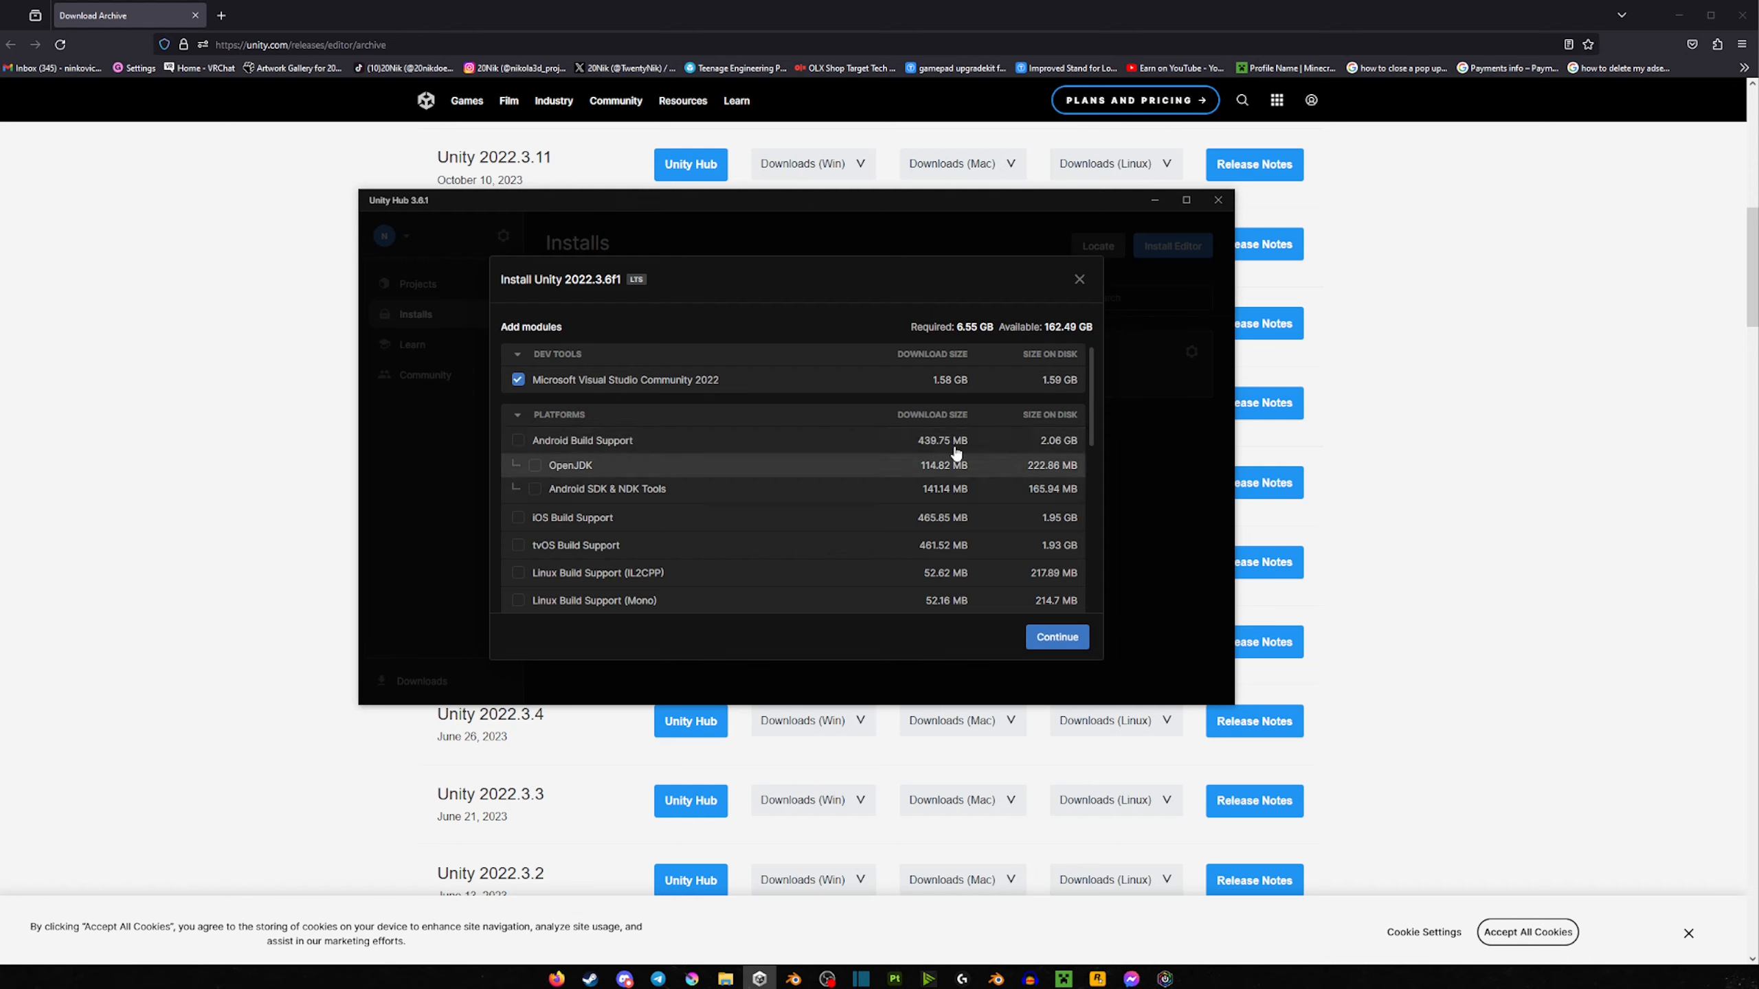
{"action": "scroll", "scroll_direction": "down", "scroll_amount": 3}
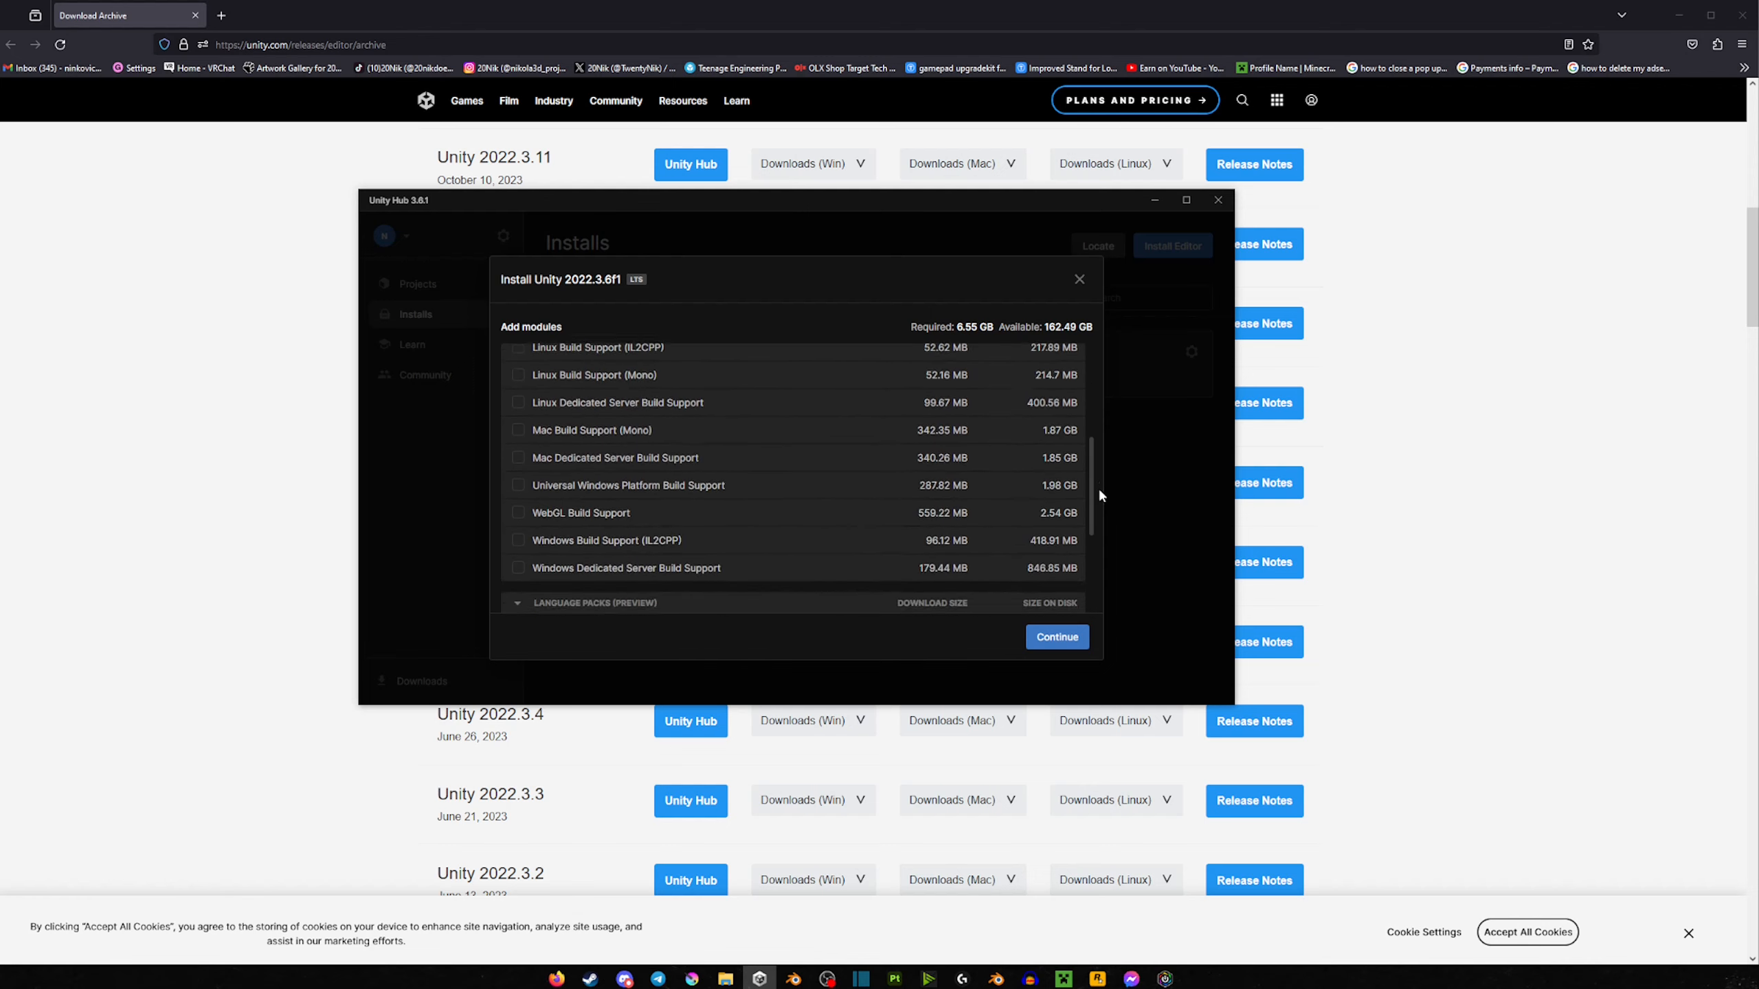
{"action": "scroll", "scroll_direction": "down", "scroll_amount": 3}
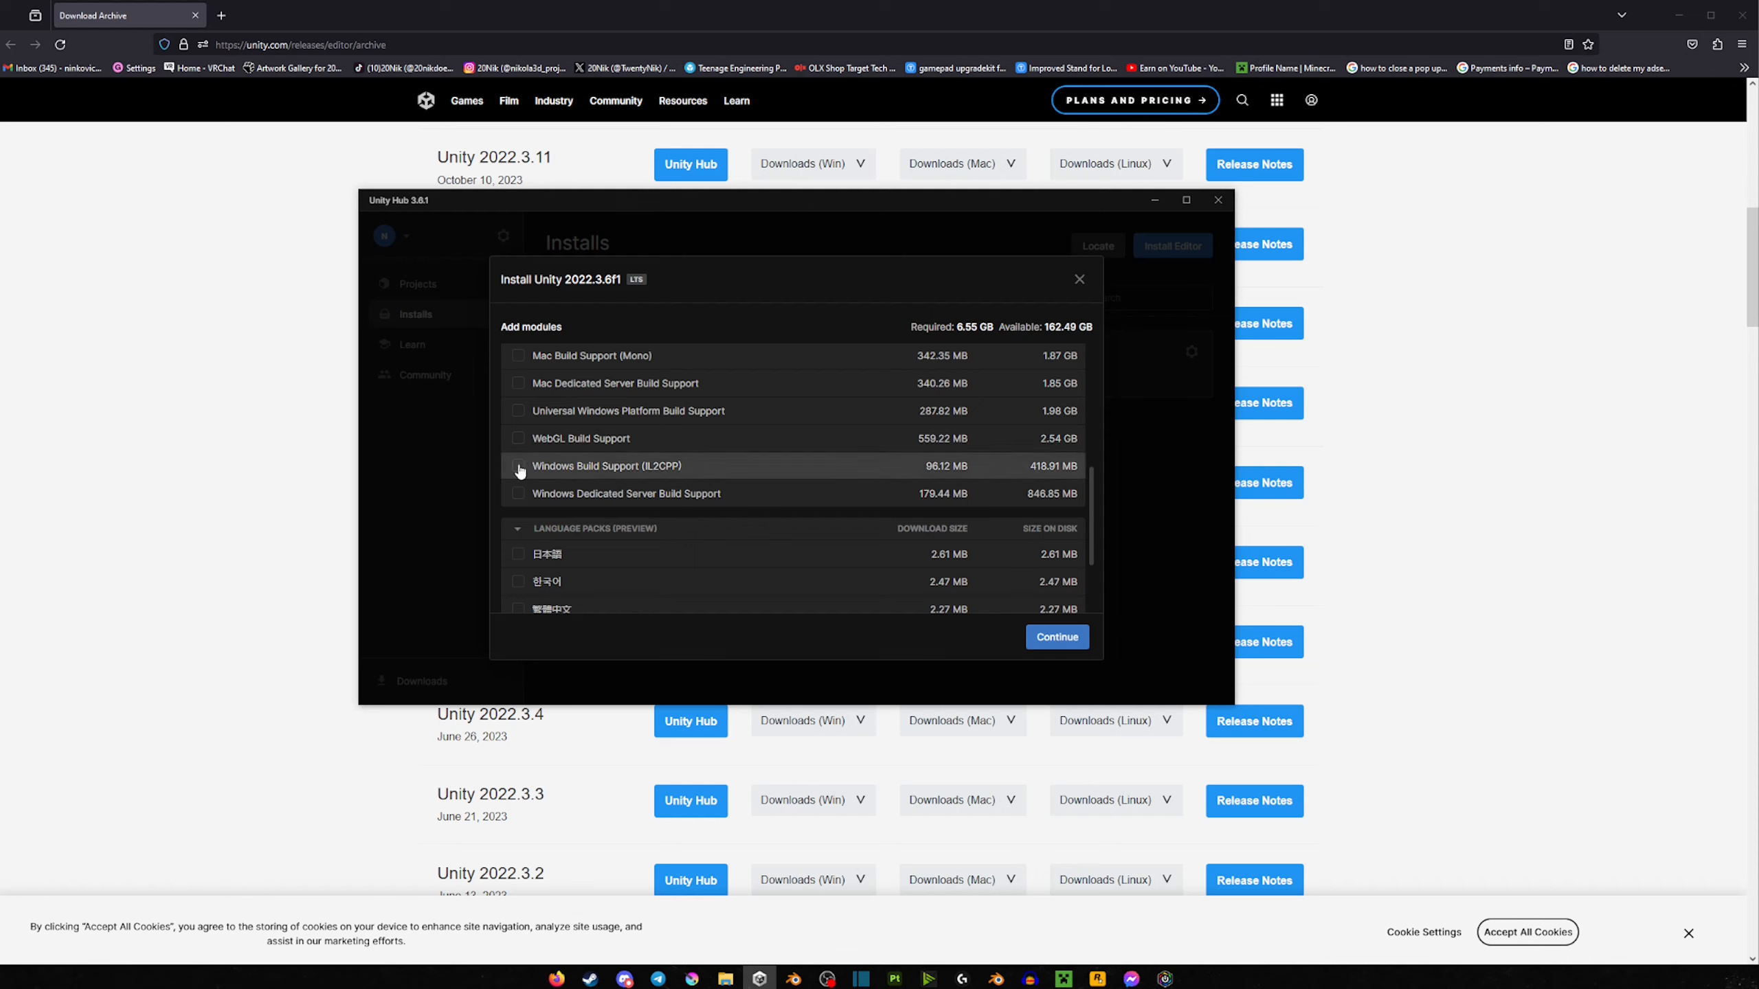
{"action": "scroll", "scroll_direction": "down", "scroll_amount": 3}
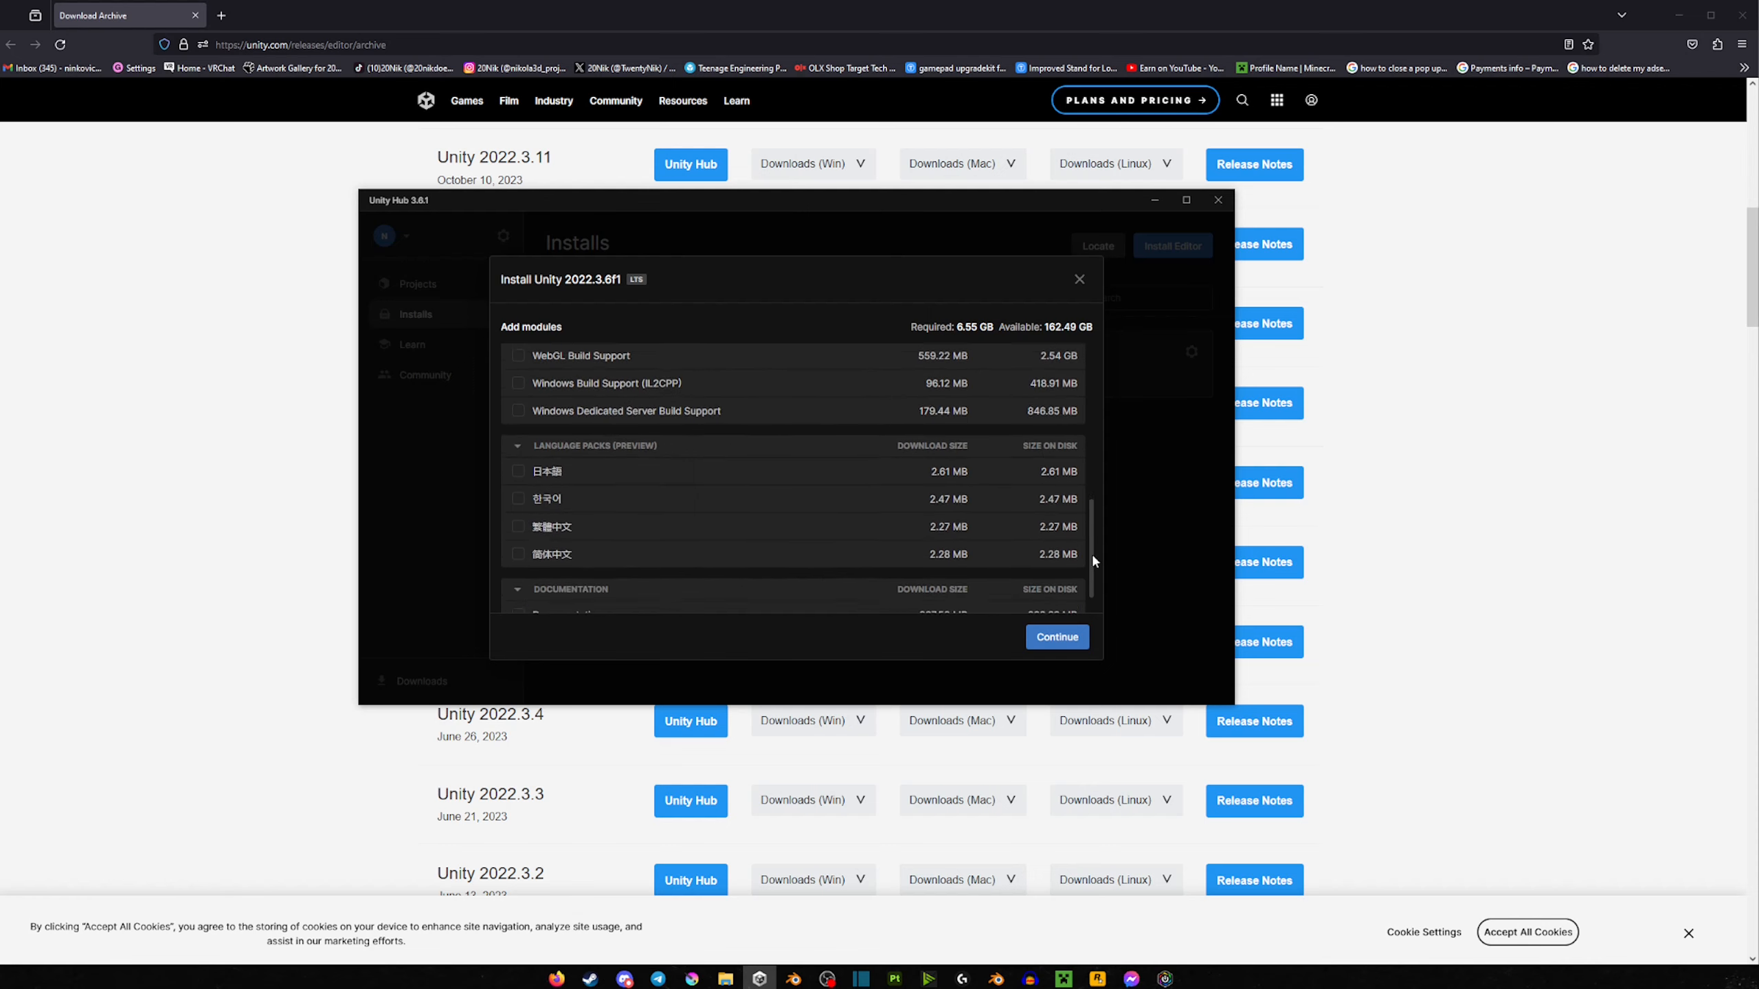
{"action": "scroll", "scroll_direction": "up", "scroll_amount": 3}
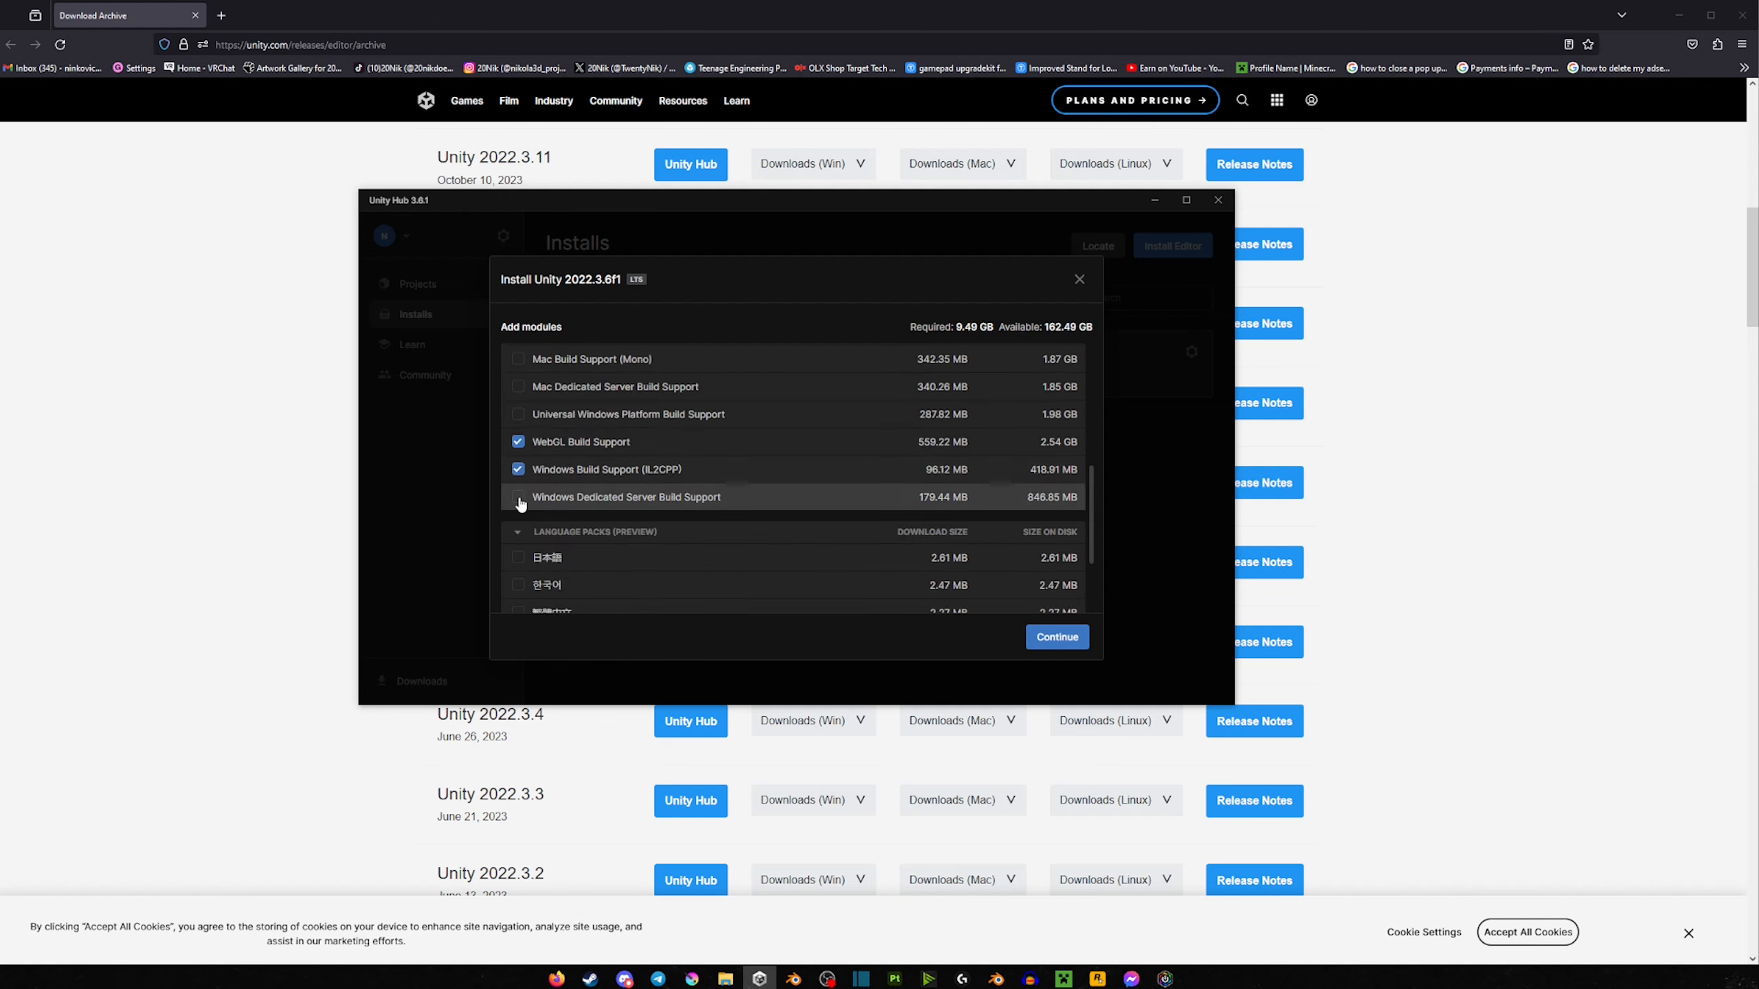
{"action": "left_click", "coordinate": [517, 498]}
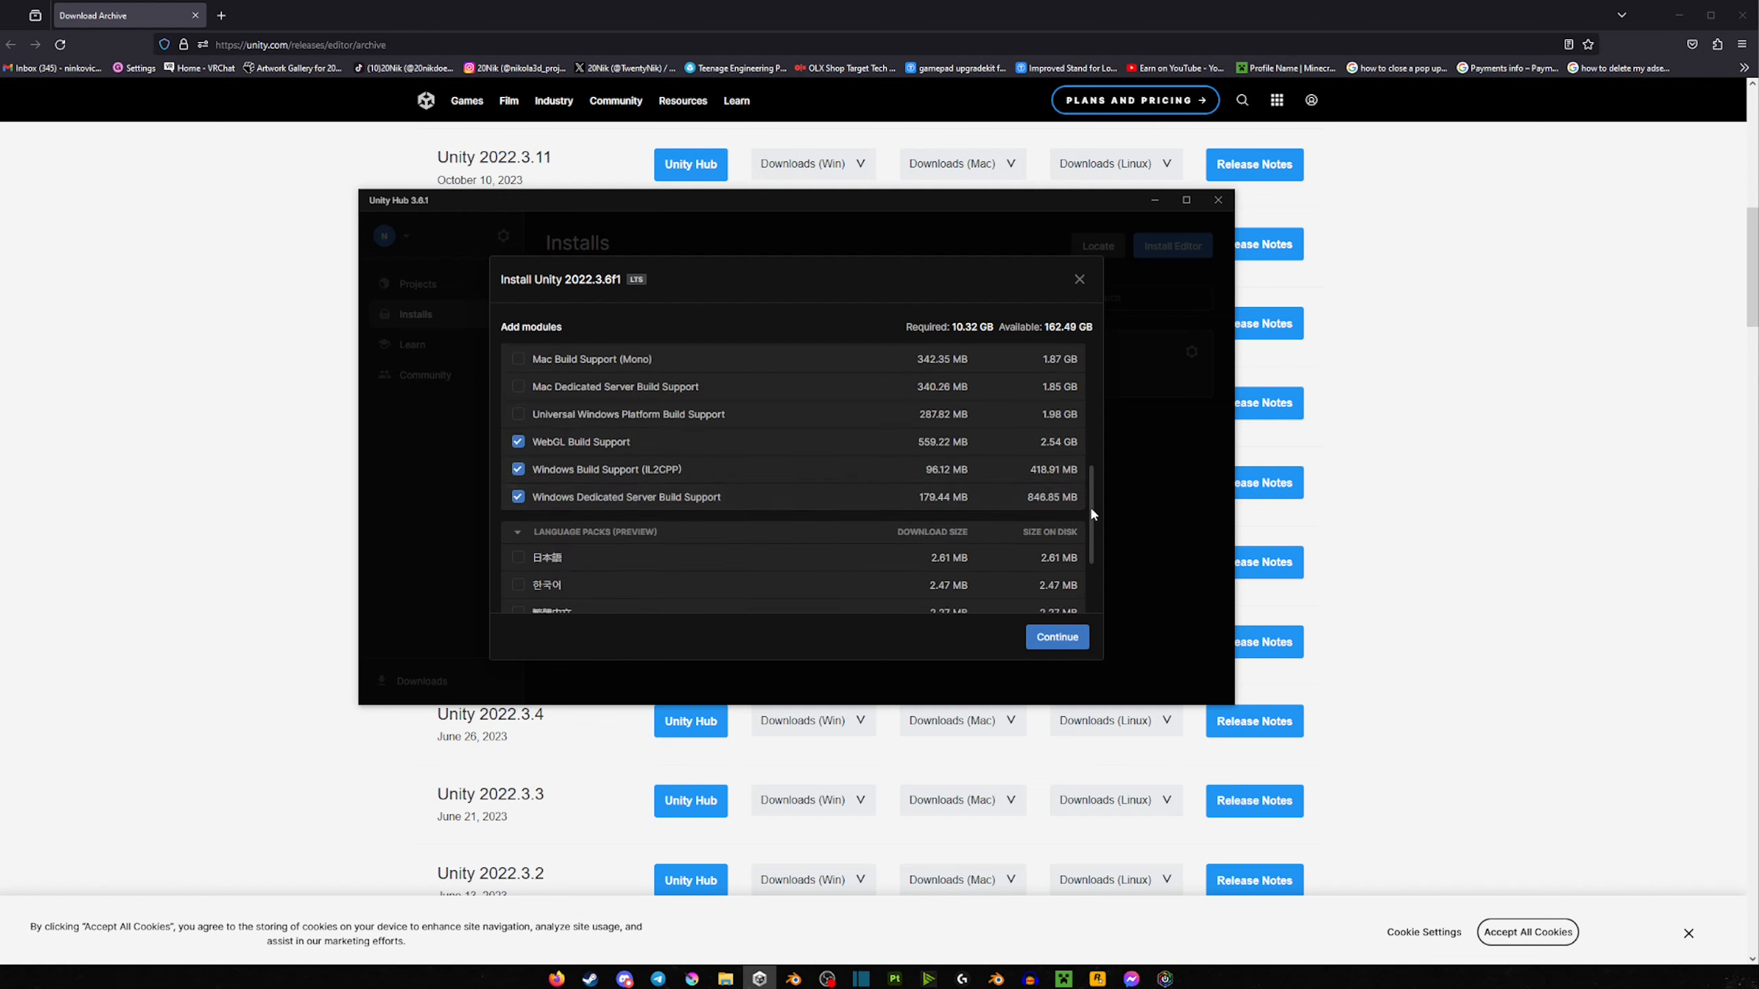
{"action": "scroll", "scroll_direction": "up", "scroll_amount": 3}
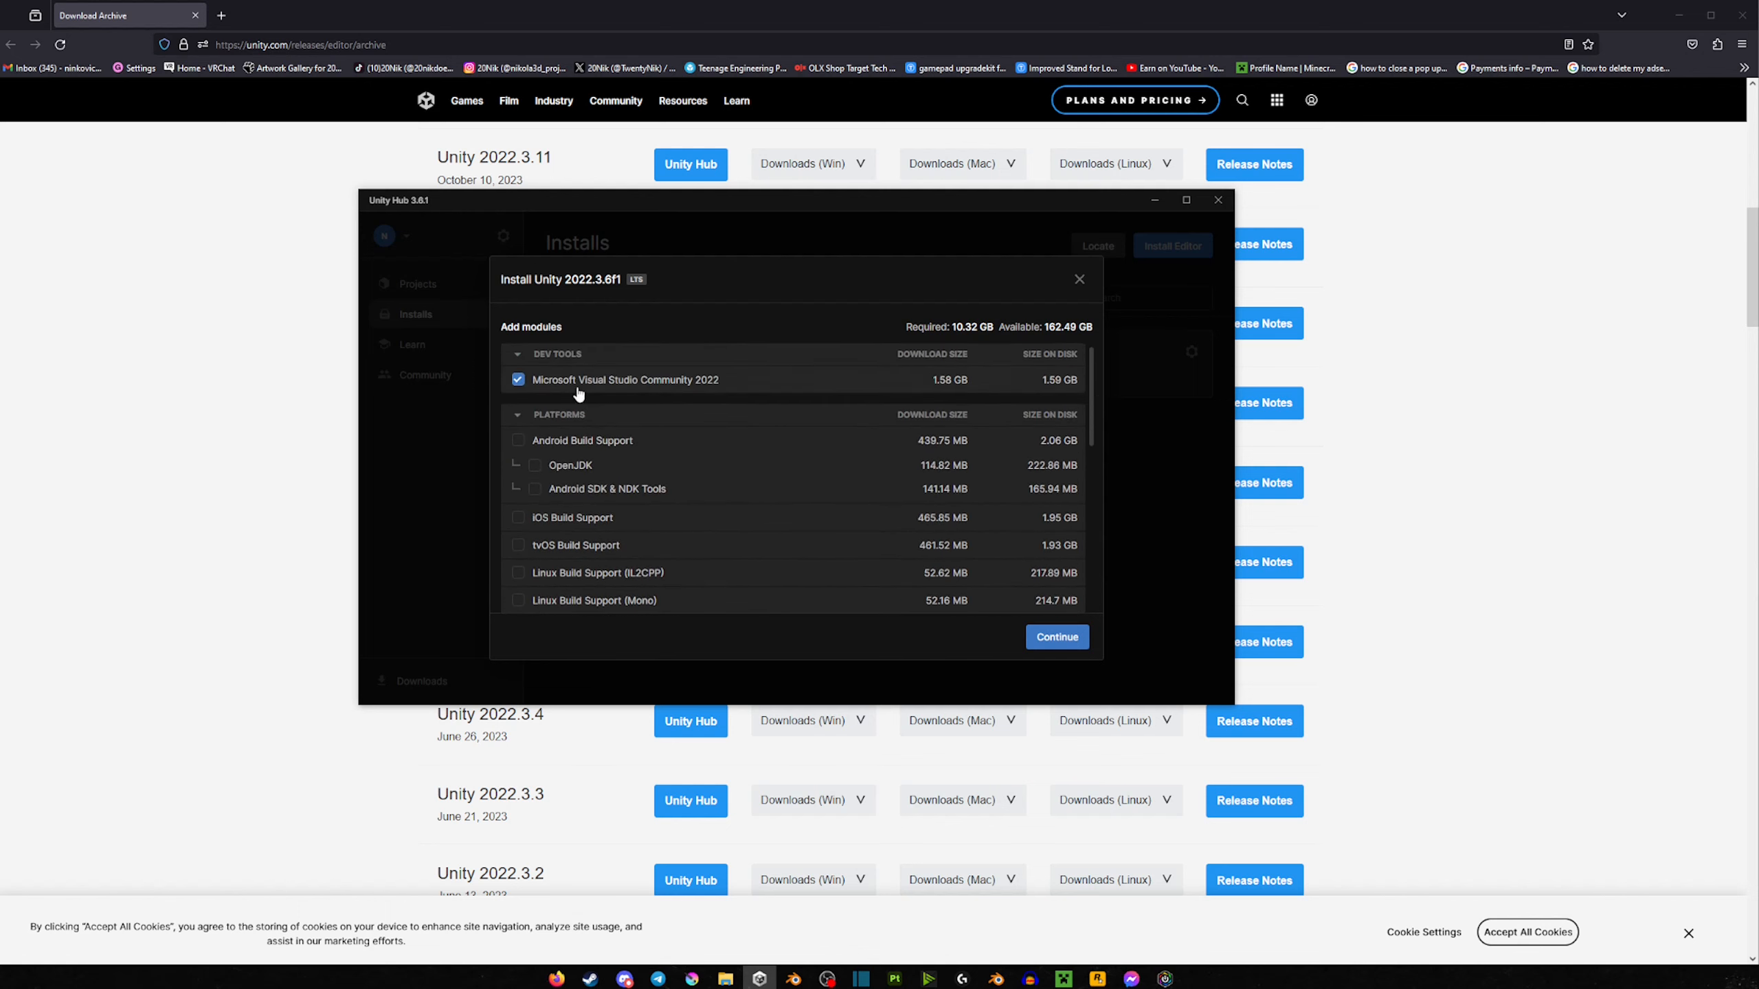
{"action": "mouse_move", "coordinate": [771, 522]}
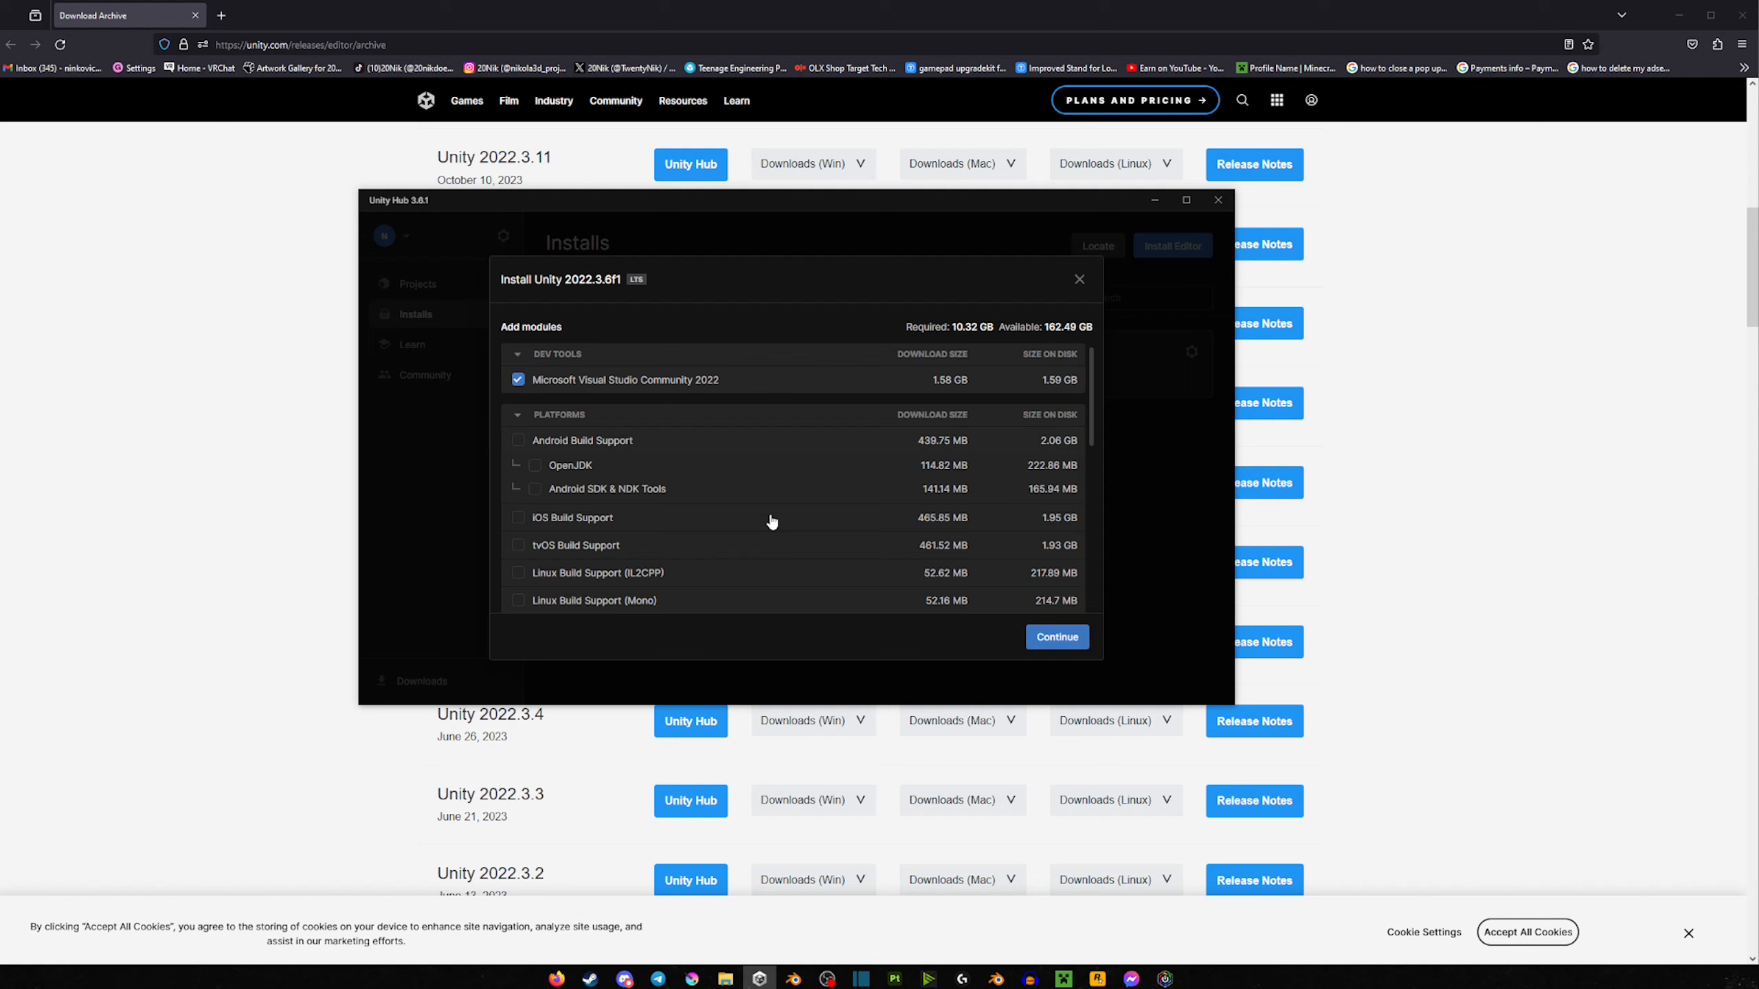
{"action": "left_click", "coordinate": [1055, 637]}
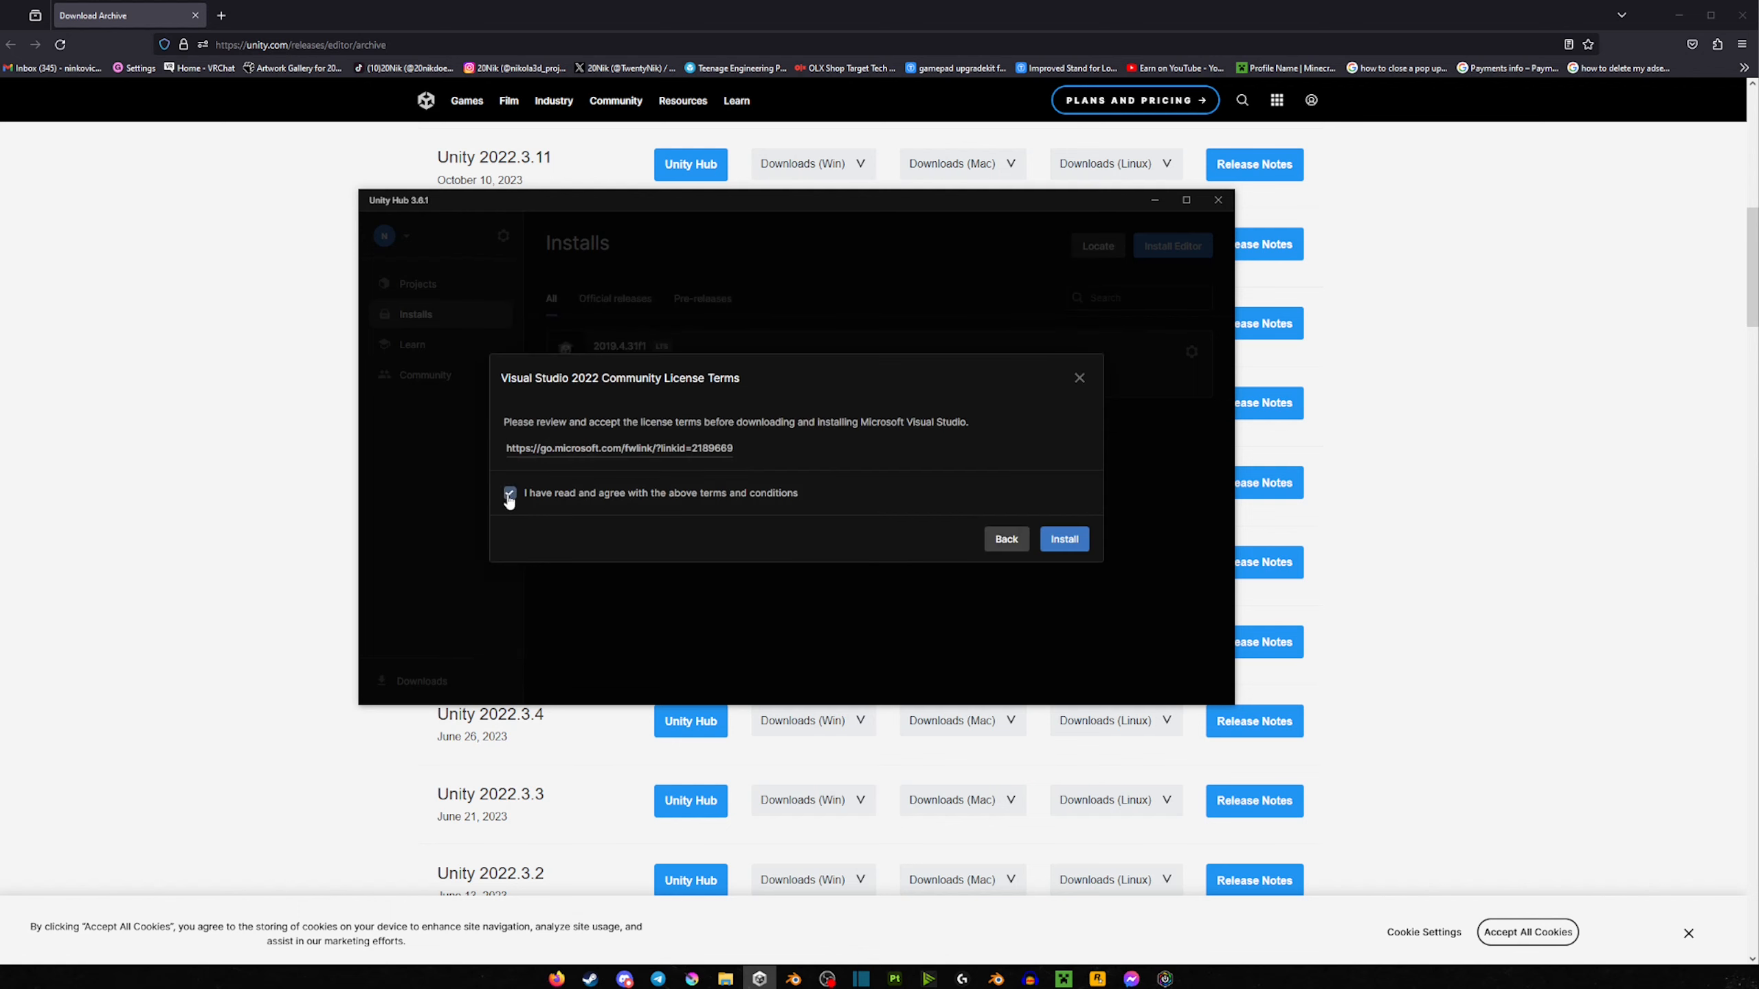
Step: Accept the Visual Studio license and start the Unity 2022.3.6f1 download
{"action": "left_click", "coordinate": [1062, 544]}
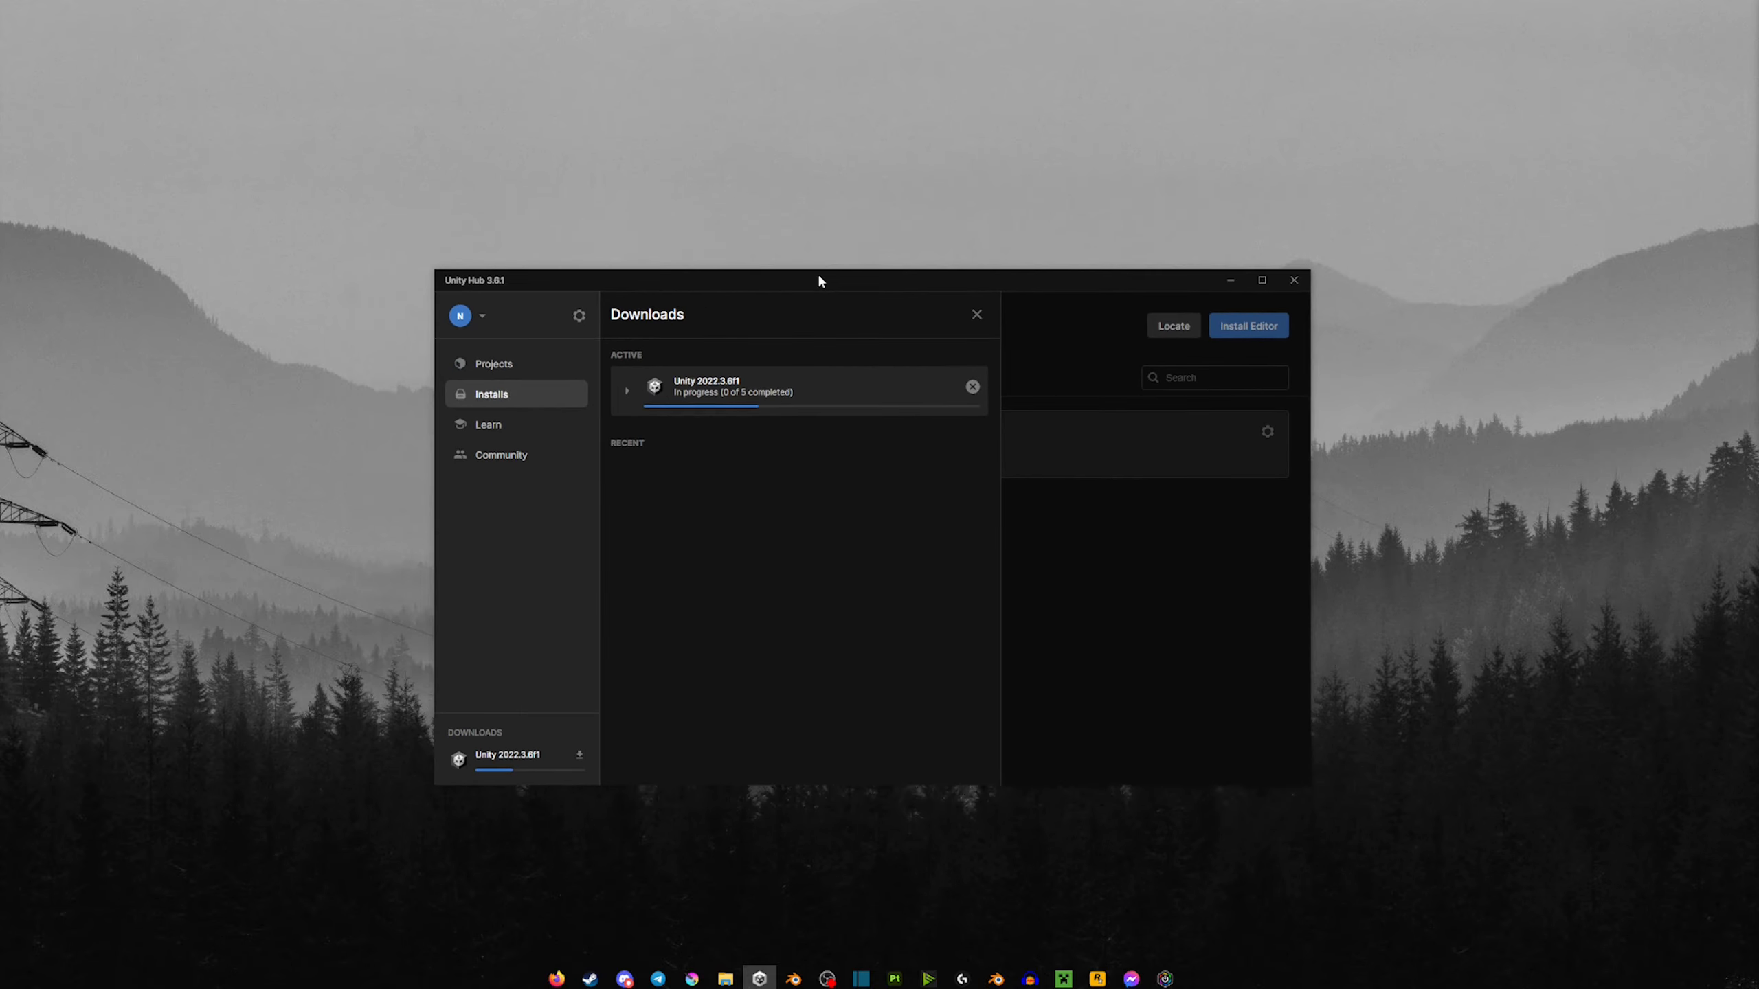
{"action": "mouse_move", "coordinate": [471, 532]}
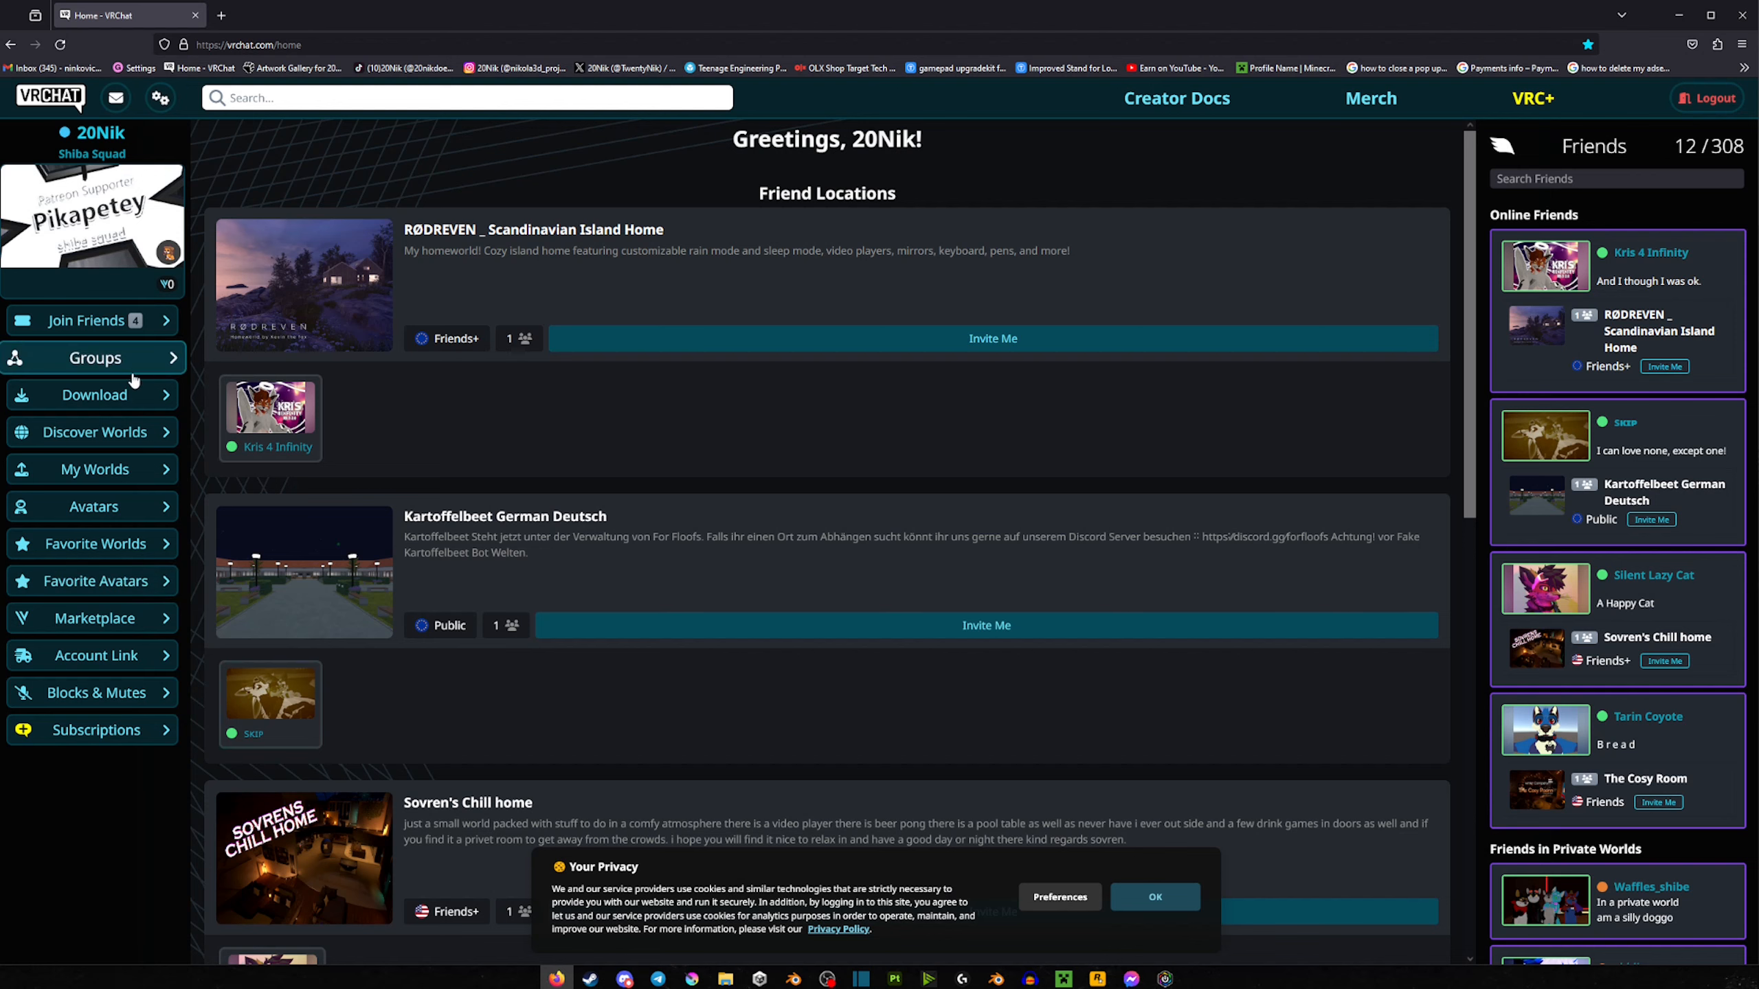
Step: Go to the VRChat website's Download page listing the manual SDK packages
{"action": "left_click", "coordinate": [95, 394]}
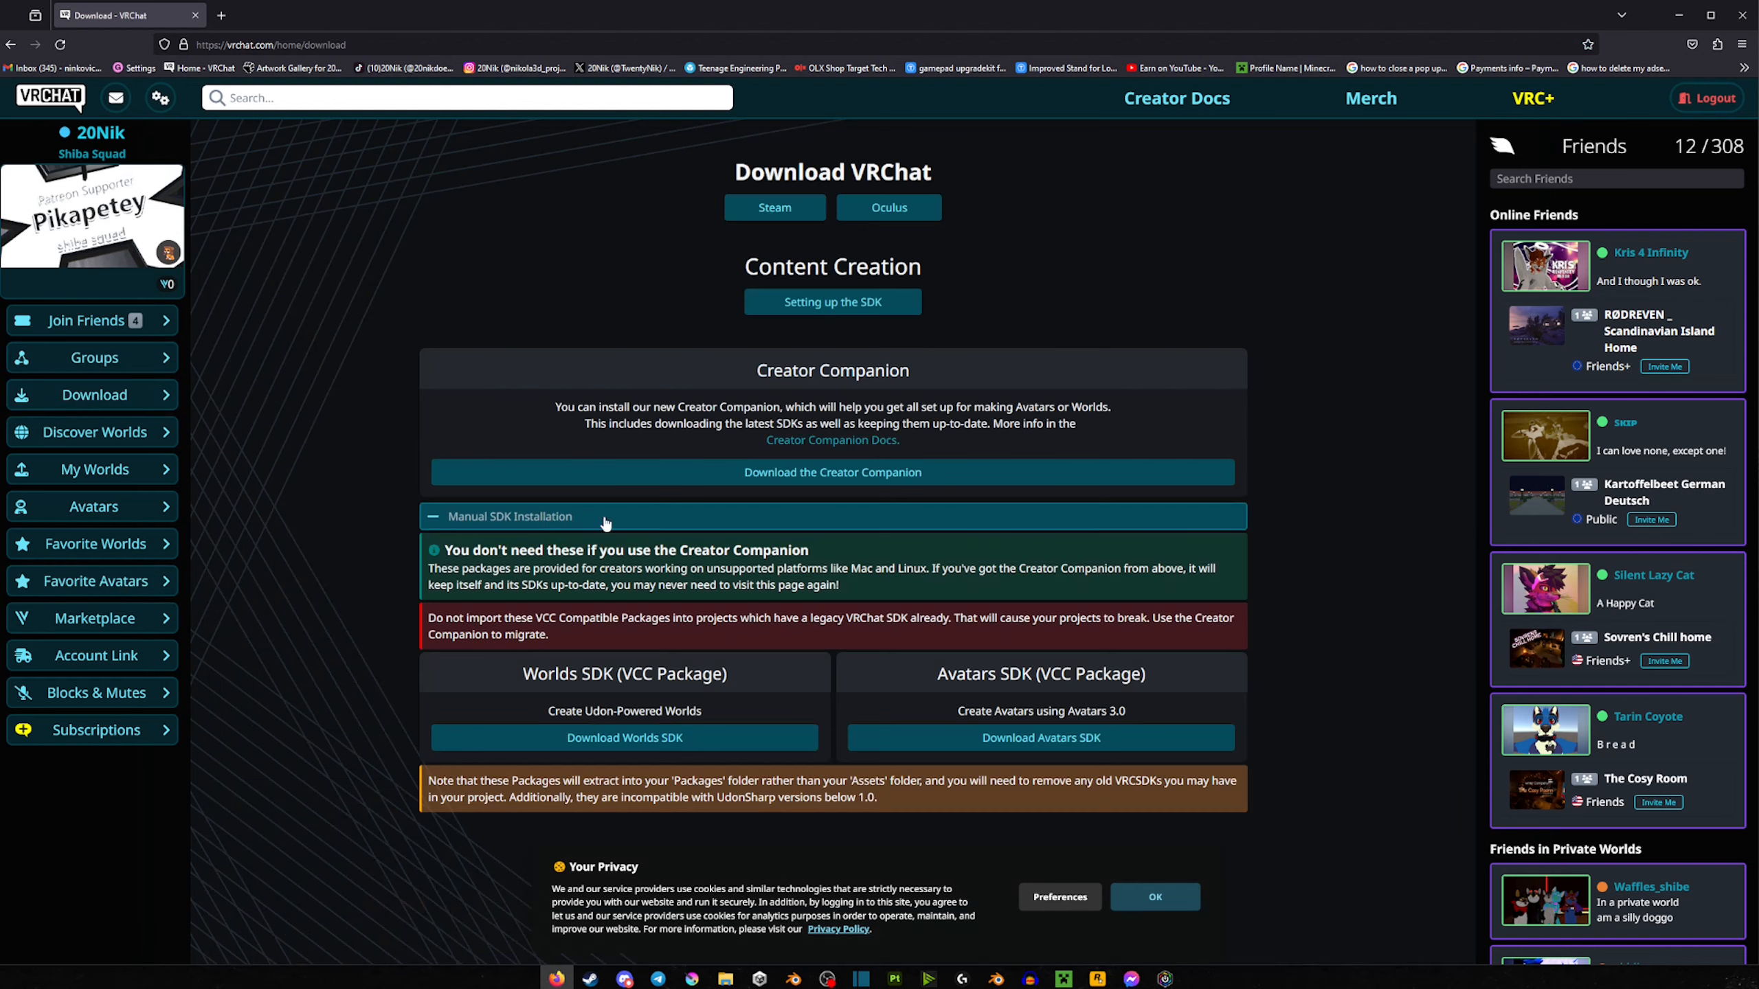
{"action": "mouse_move", "coordinate": [604, 525]}
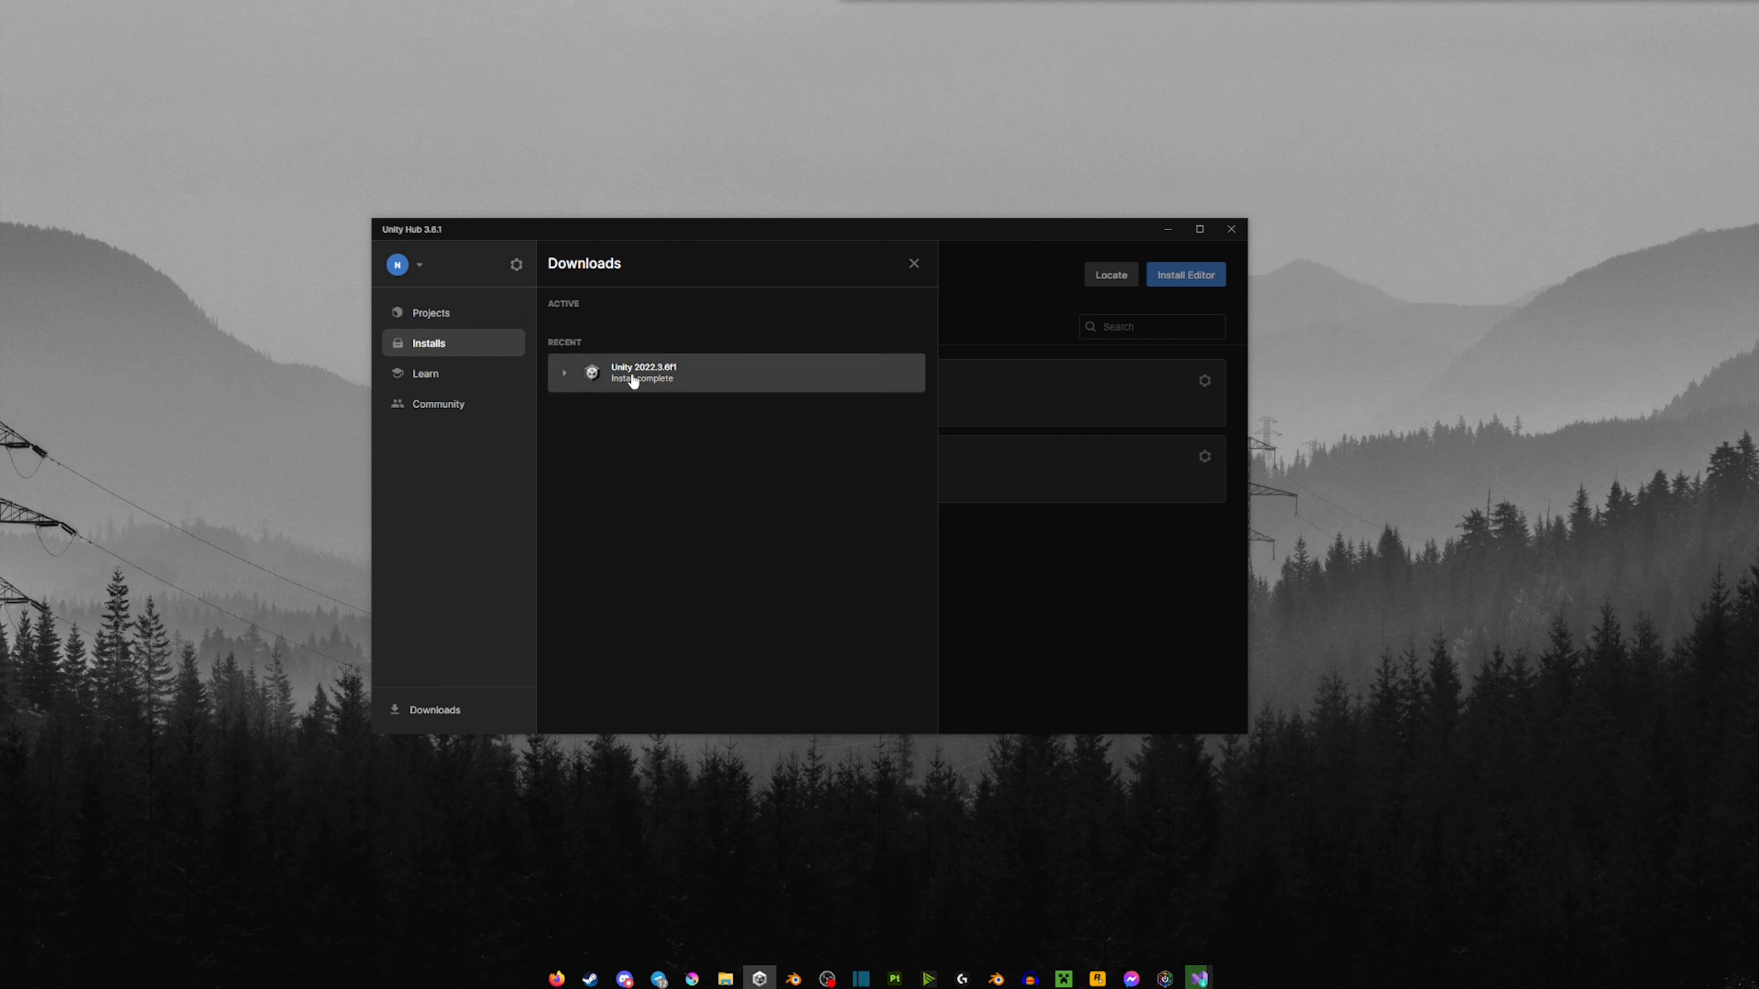
{"action": "mouse_move", "coordinate": [424, 313]}
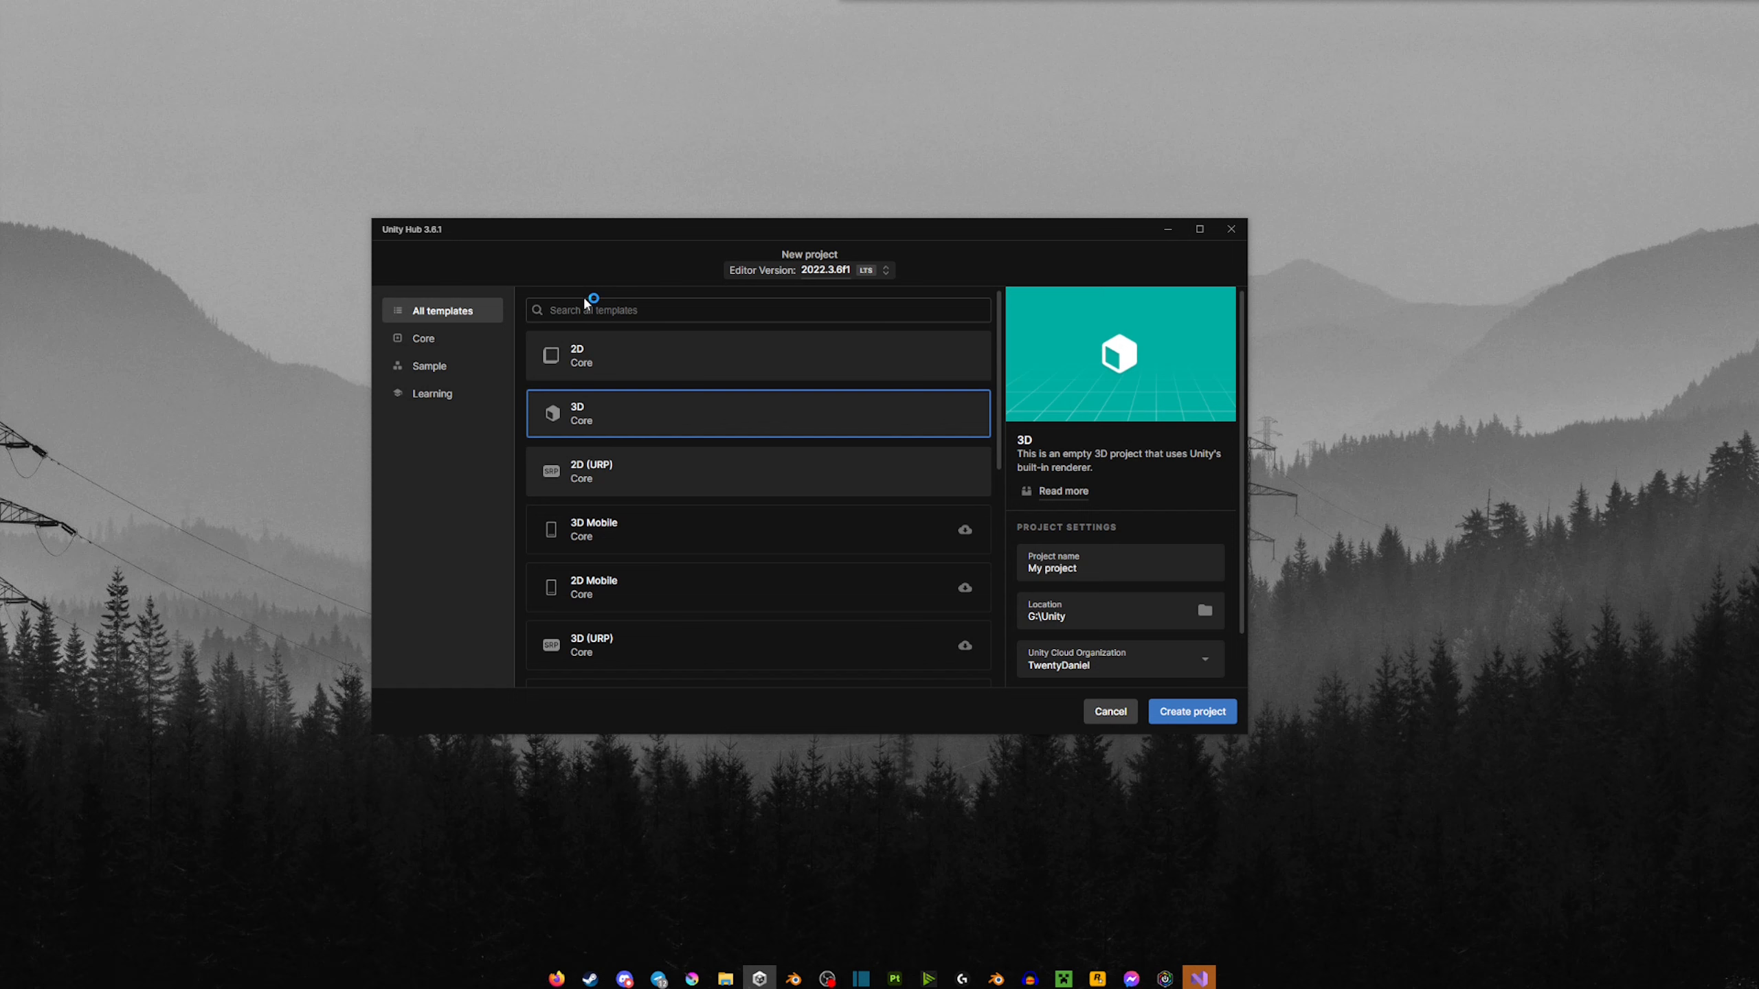
Step: Name the new 3D project 'Unity 2022 Project' and create it on editor 2022.3.6f1
{"action": "left_click", "coordinate": [1119, 564]}
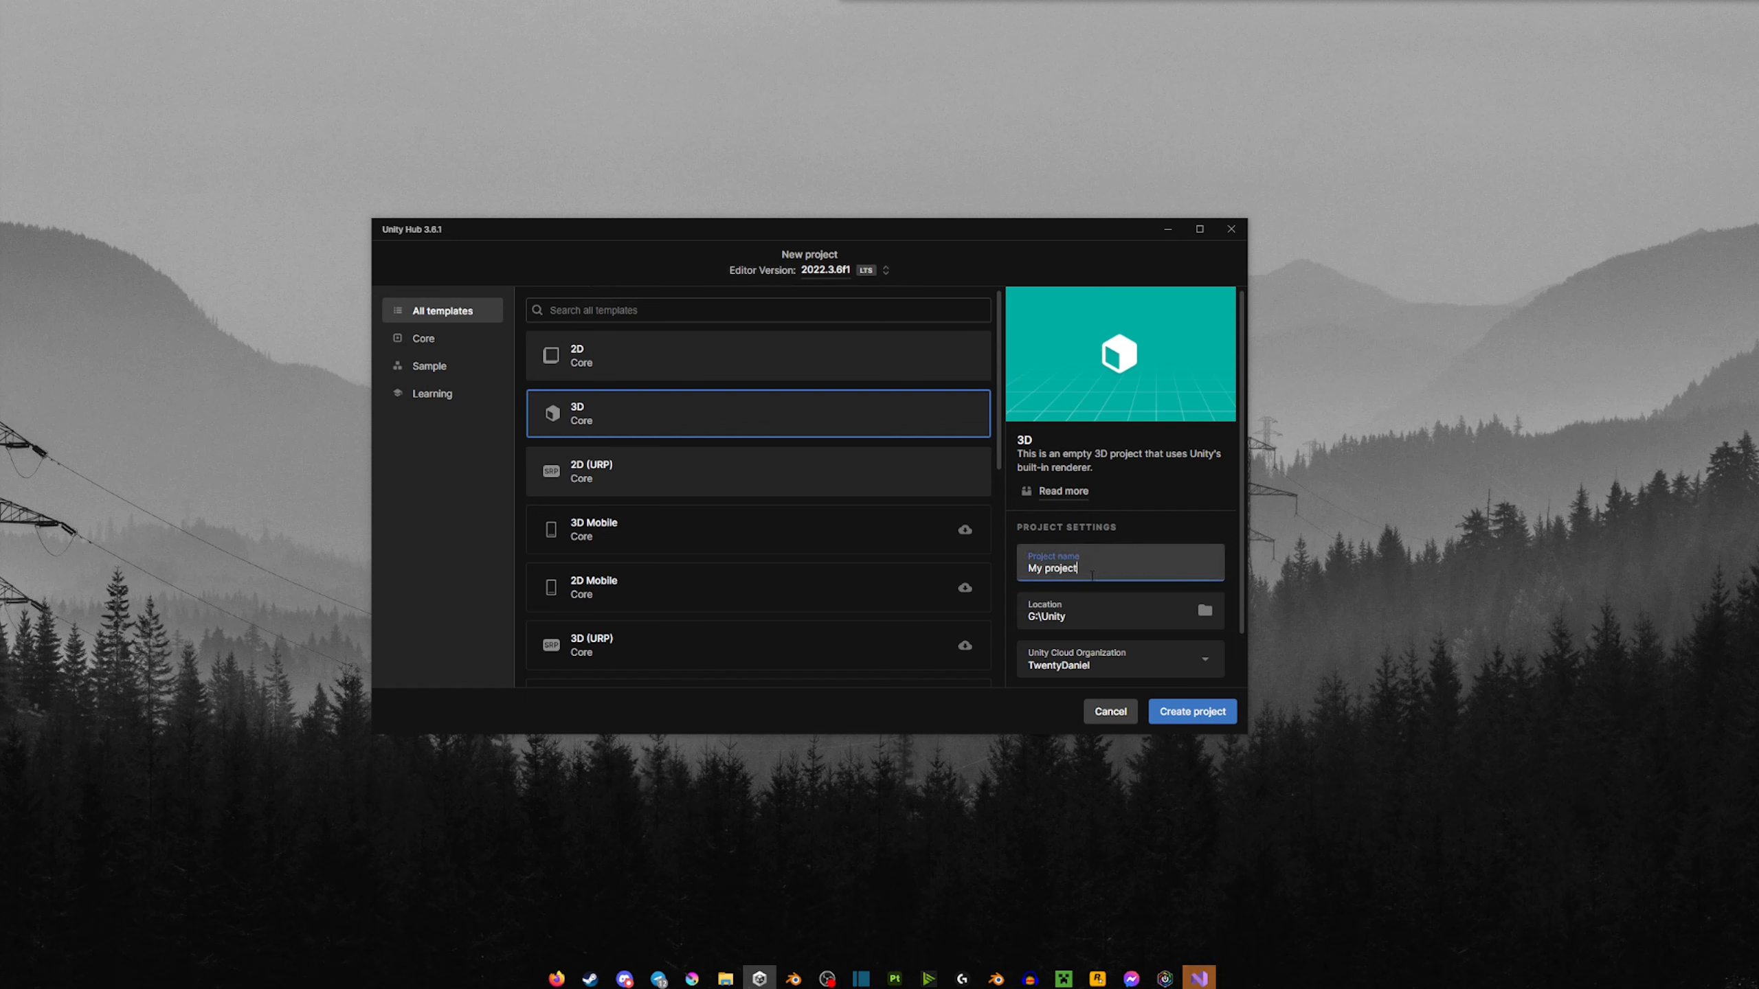
{"action": "type", "text": "Unity"}
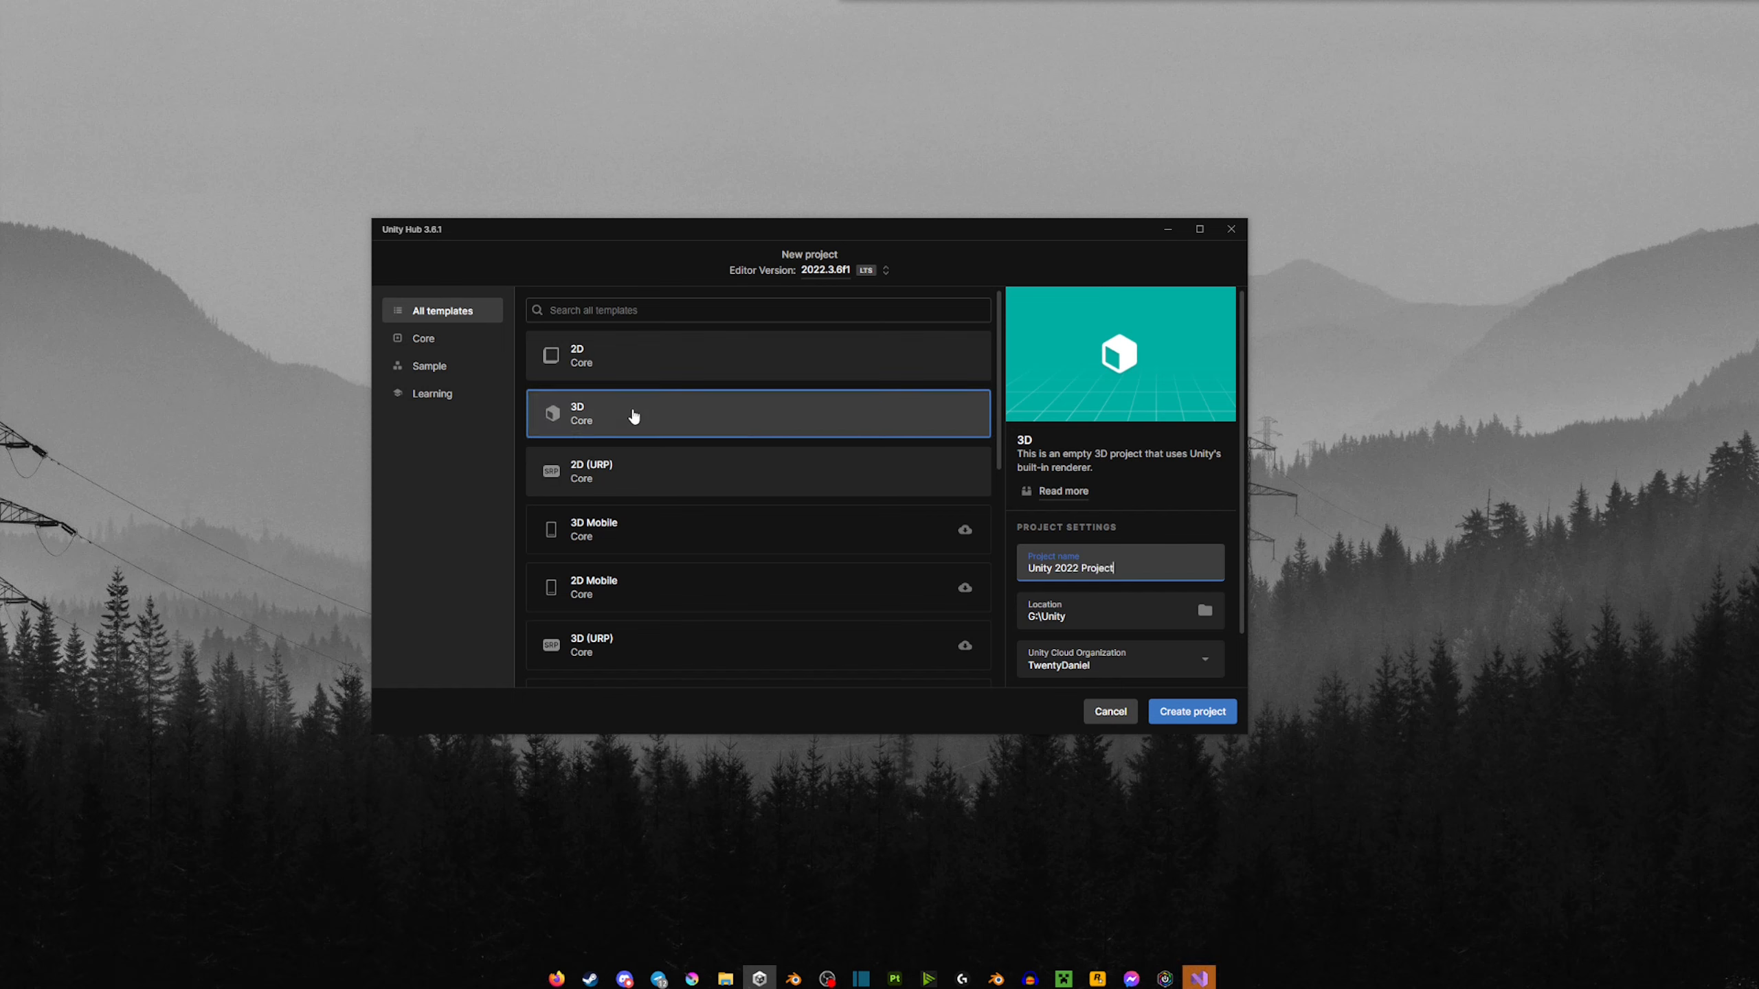
{"action": "left_click", "coordinate": [1191, 712]}
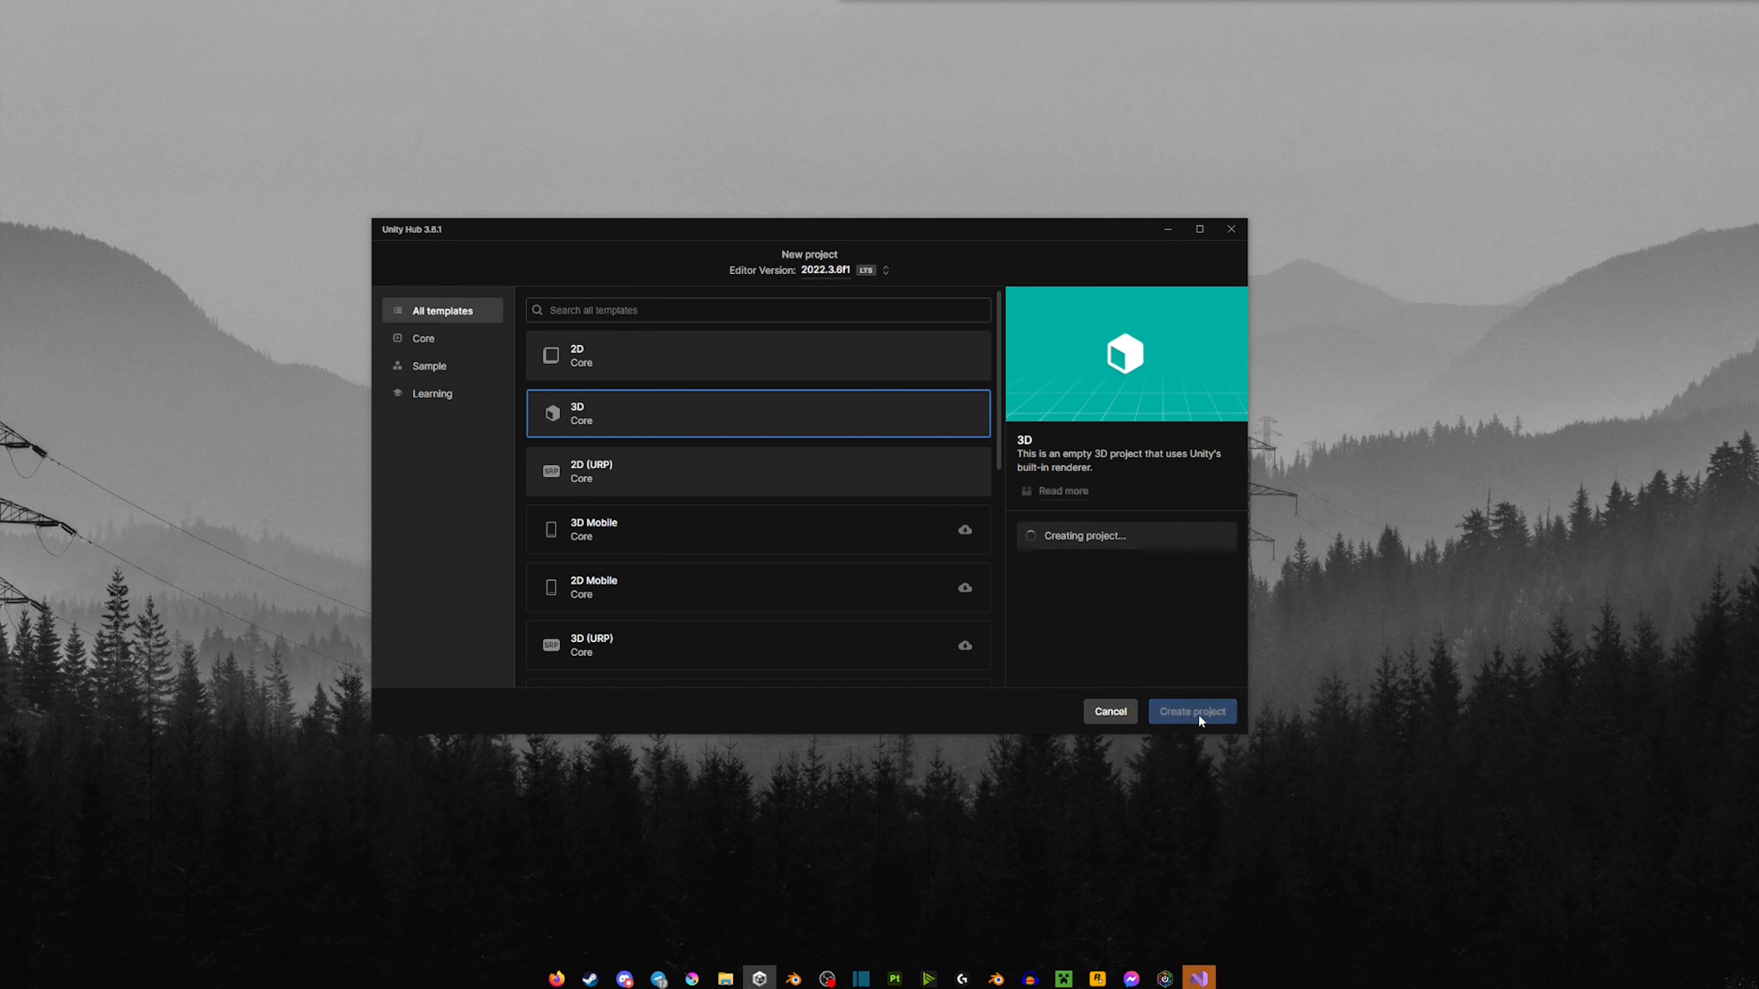
{"action": "mouse_move", "coordinate": [1165, 230]}
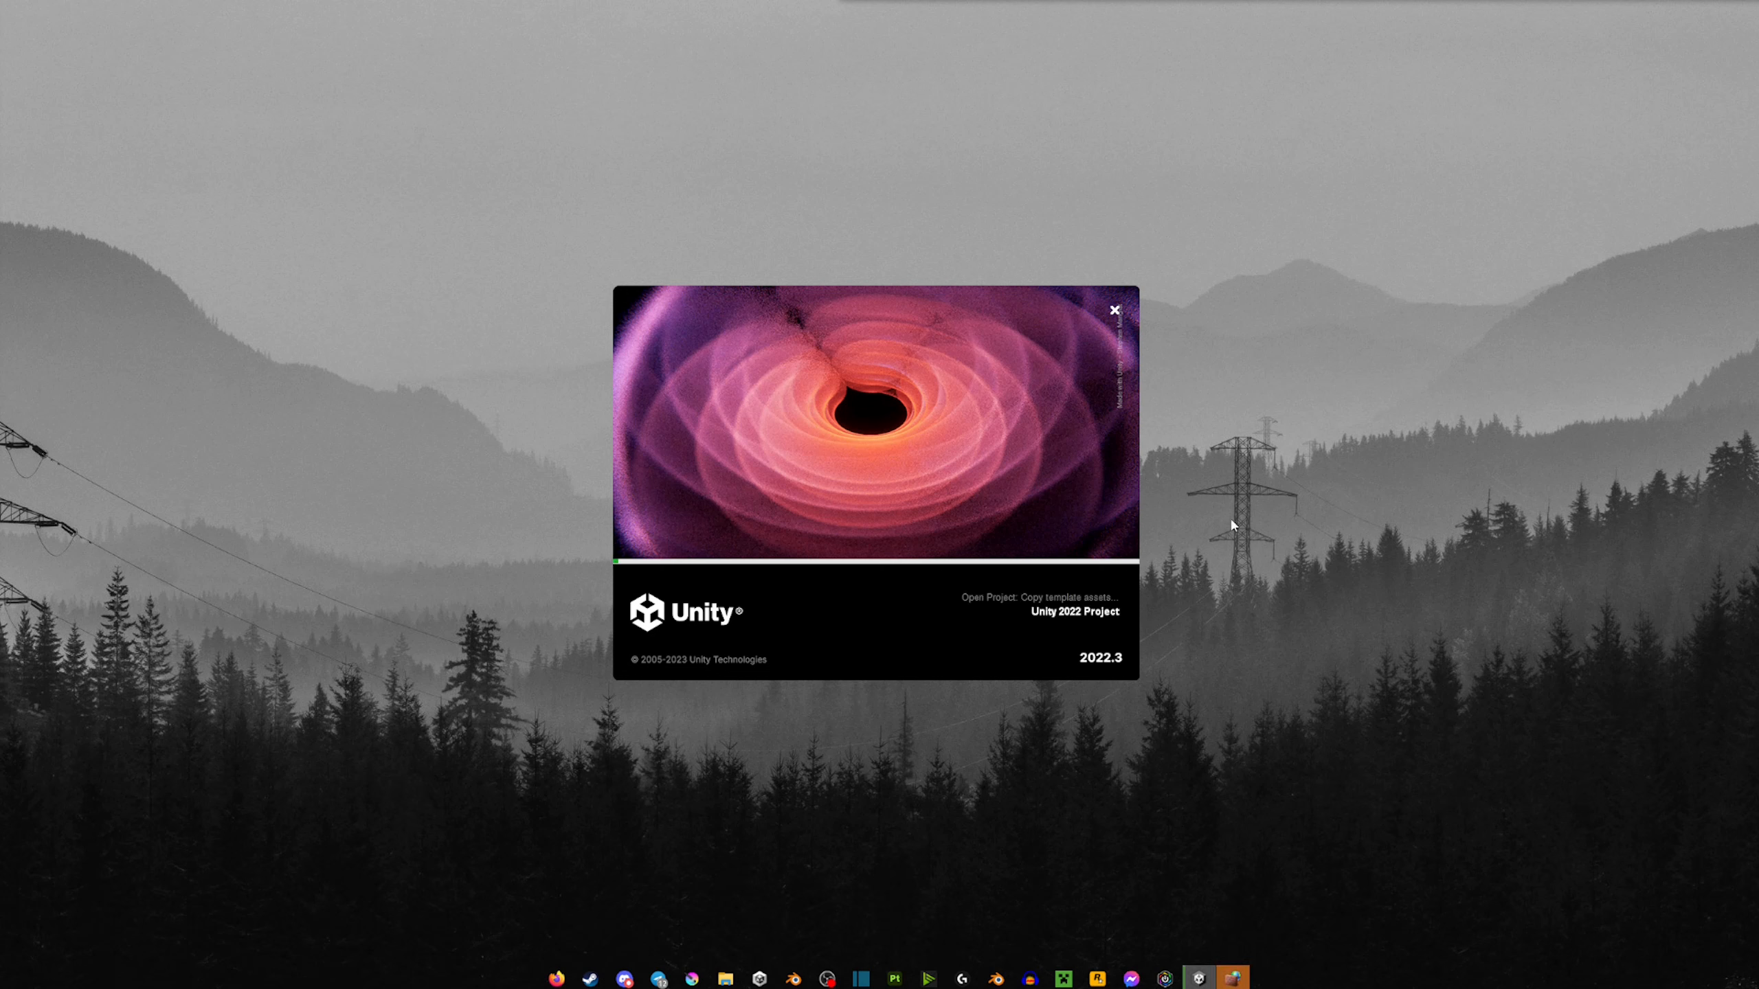
{"action": "mouse_move", "coordinate": [1169, 536]}
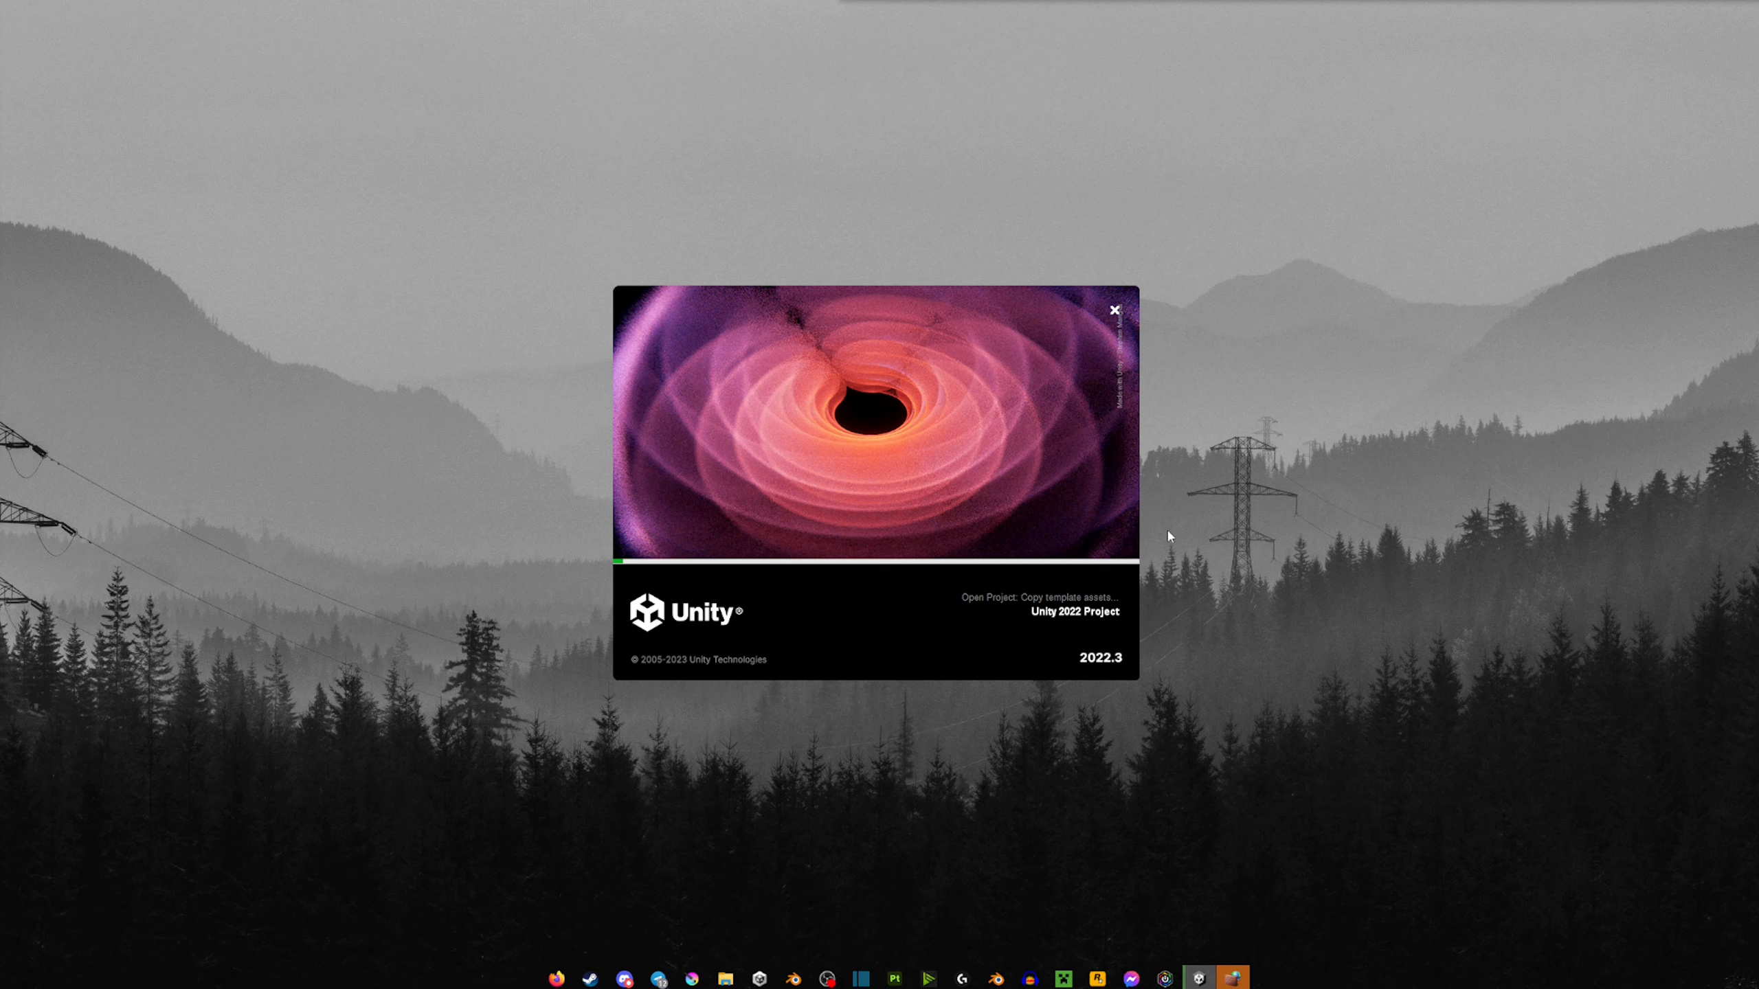
{"action": "mouse_move", "coordinate": [1078, 602]}
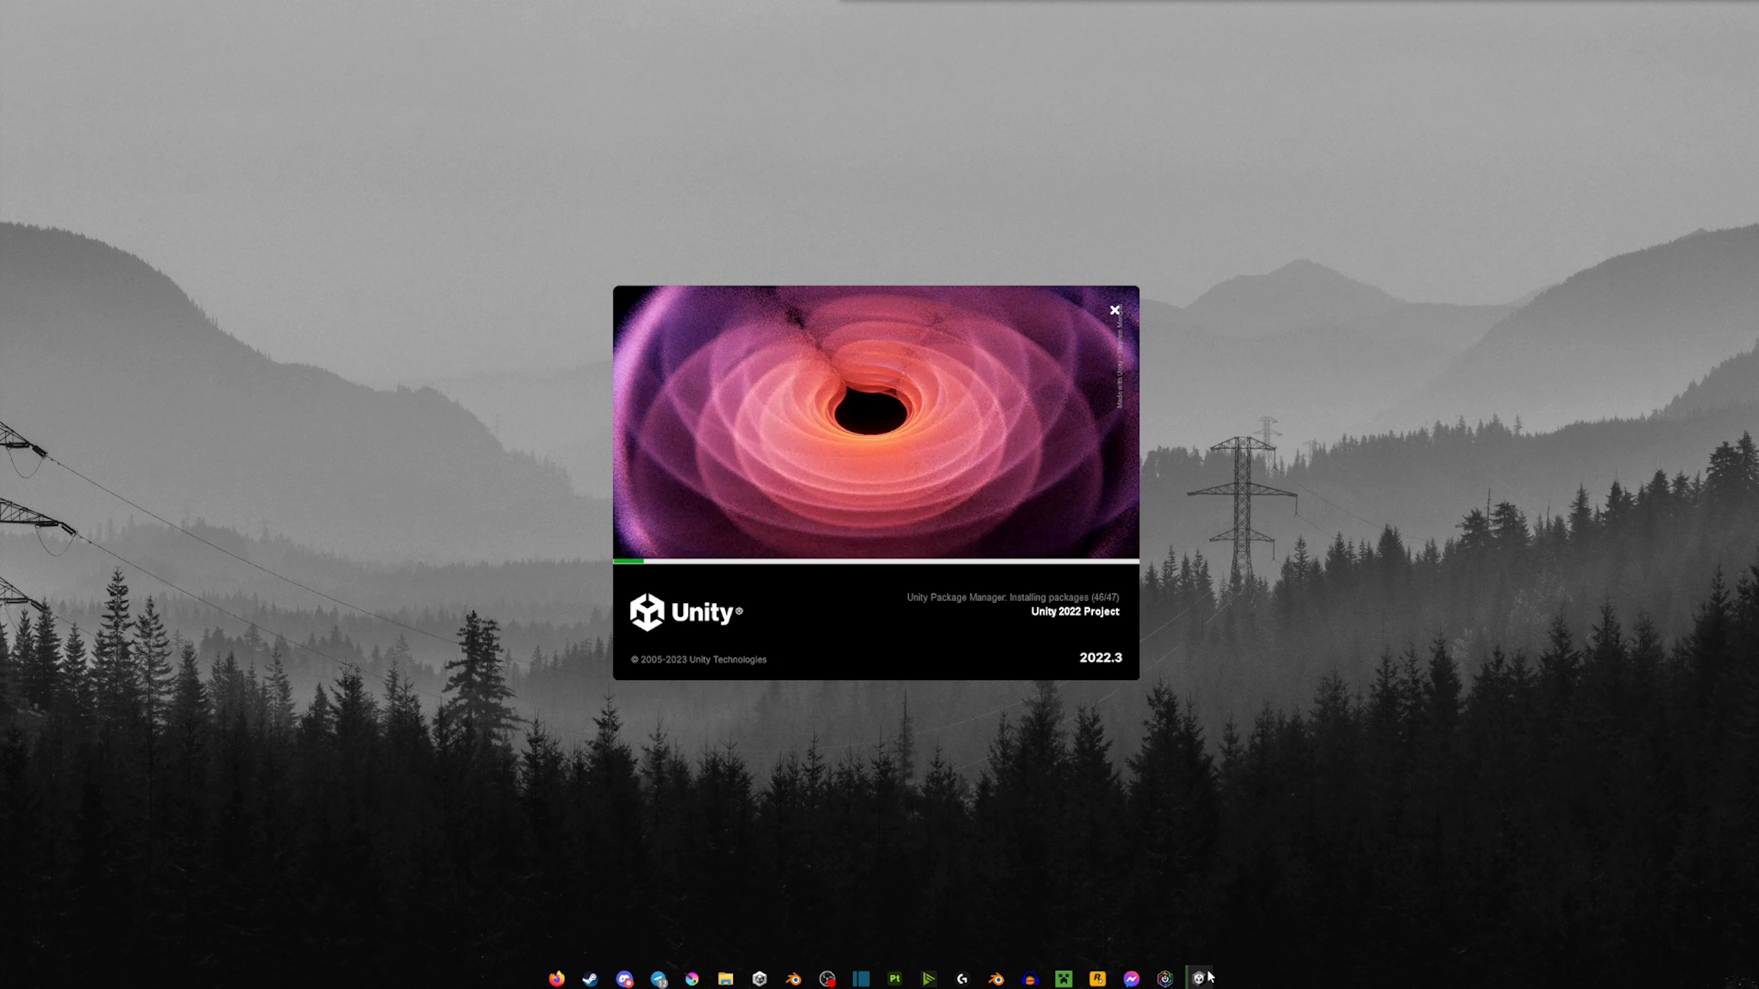
{"action": "mouse_move", "coordinate": [28, 731]}
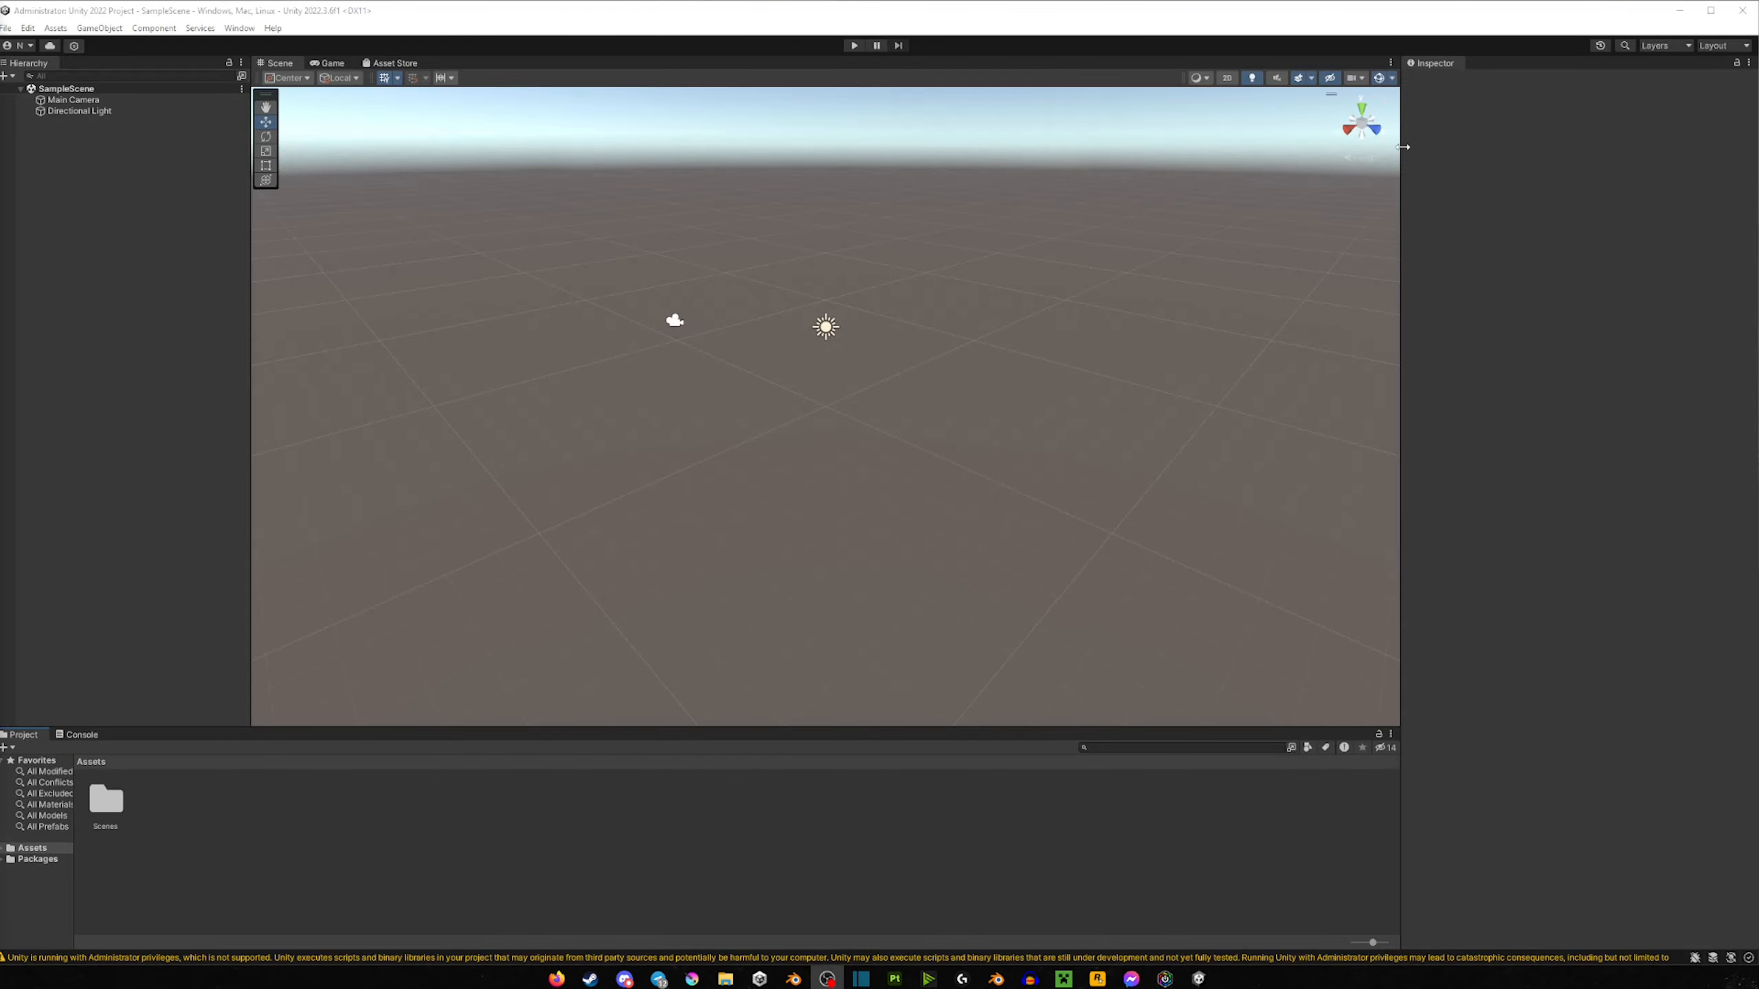
{"action": "mouse_move", "coordinate": [340, 815]}
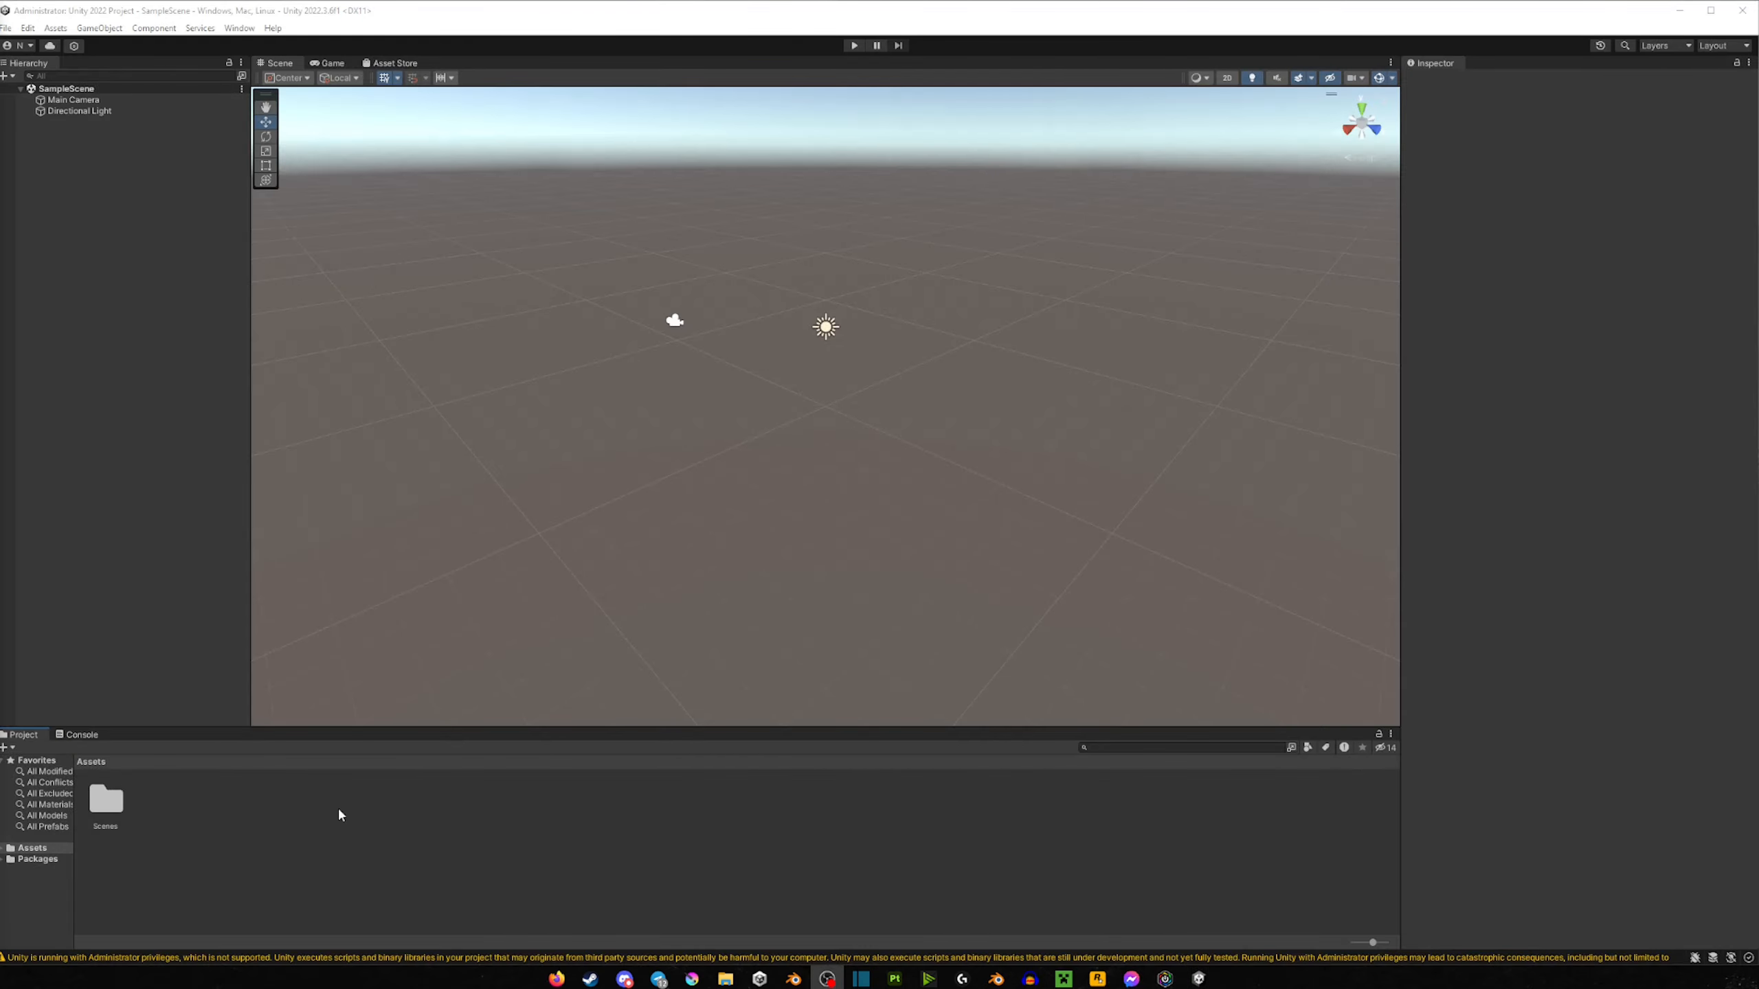
{"action": "mouse_move", "coordinate": [388, 197]}
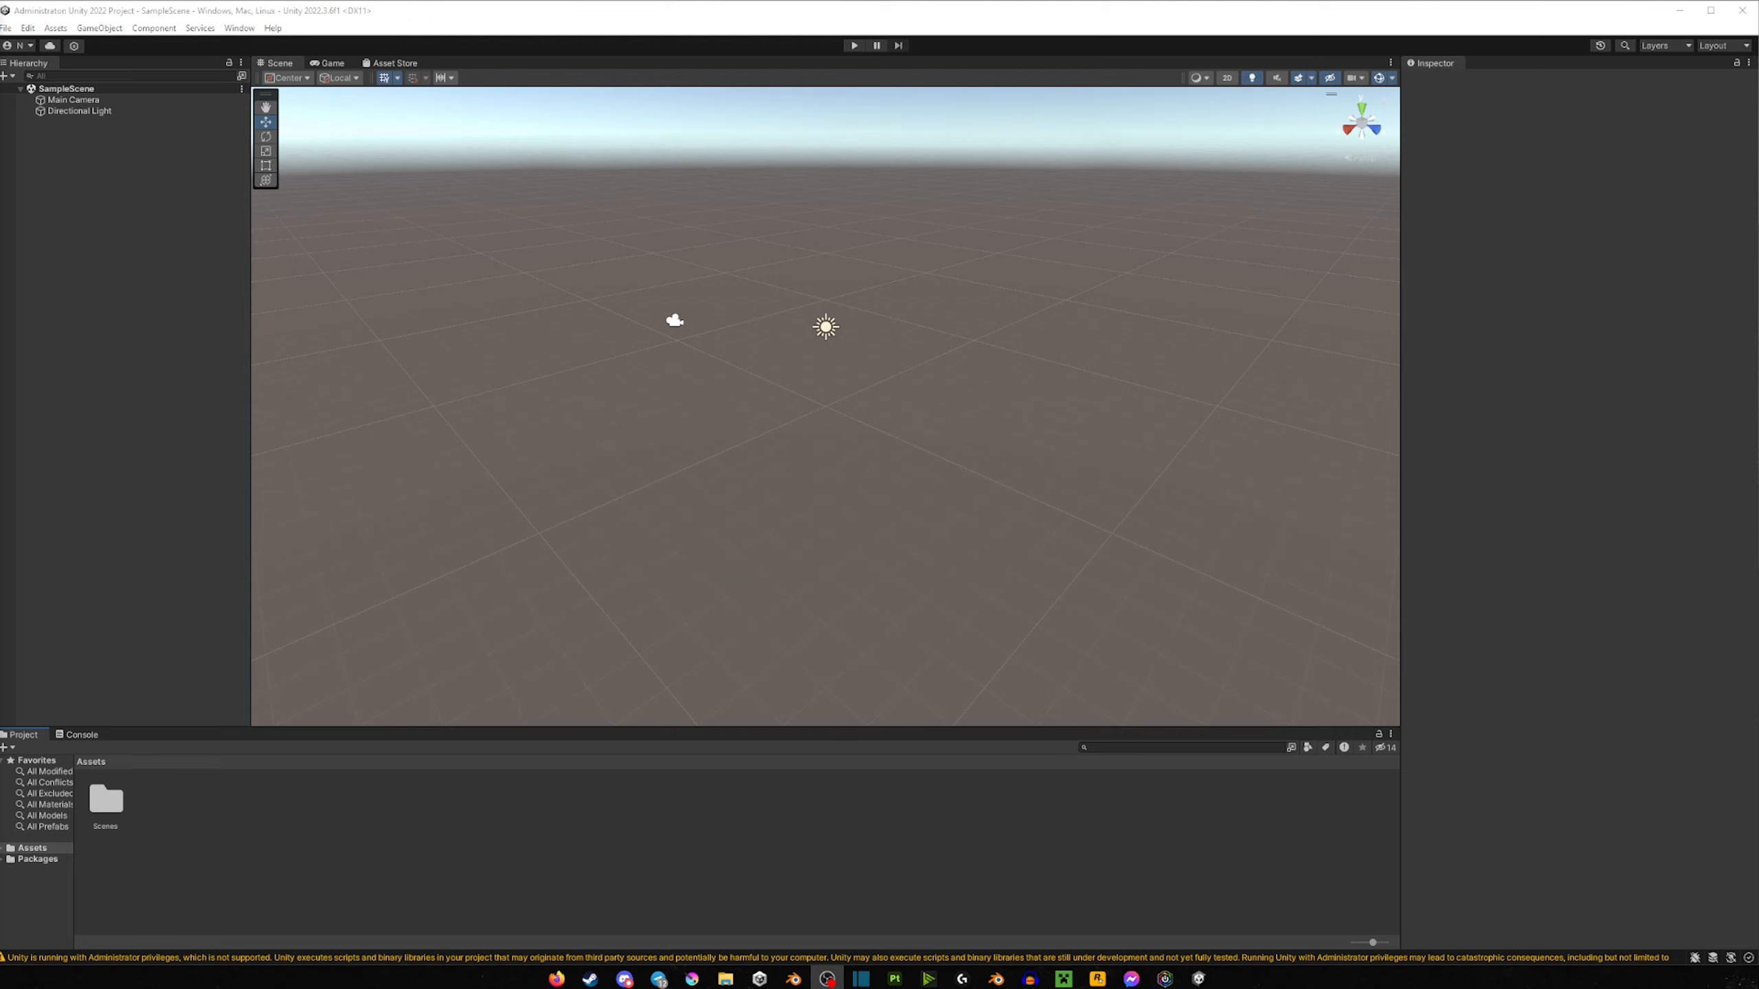
{"action": "mouse_move", "coordinate": [639, 856]}
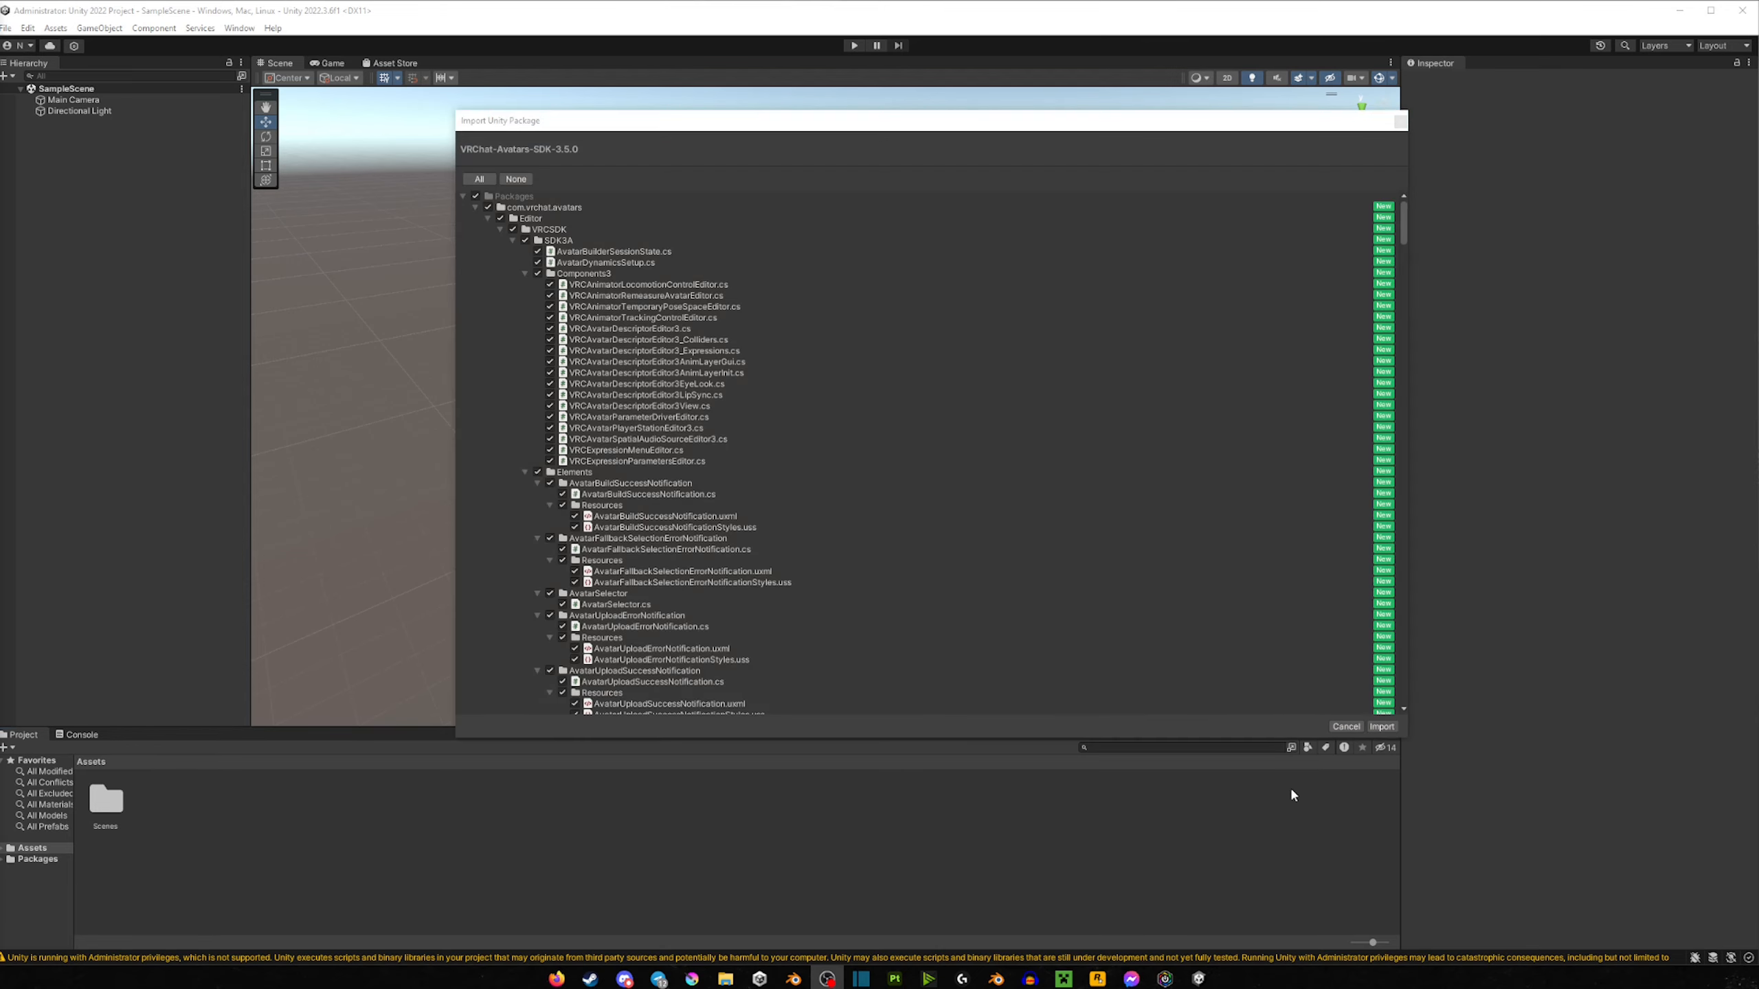
Step: Import the VRChat-Avatars-SDK-3.5.0 package files into the project
{"action": "left_click", "coordinate": [1381, 725]}
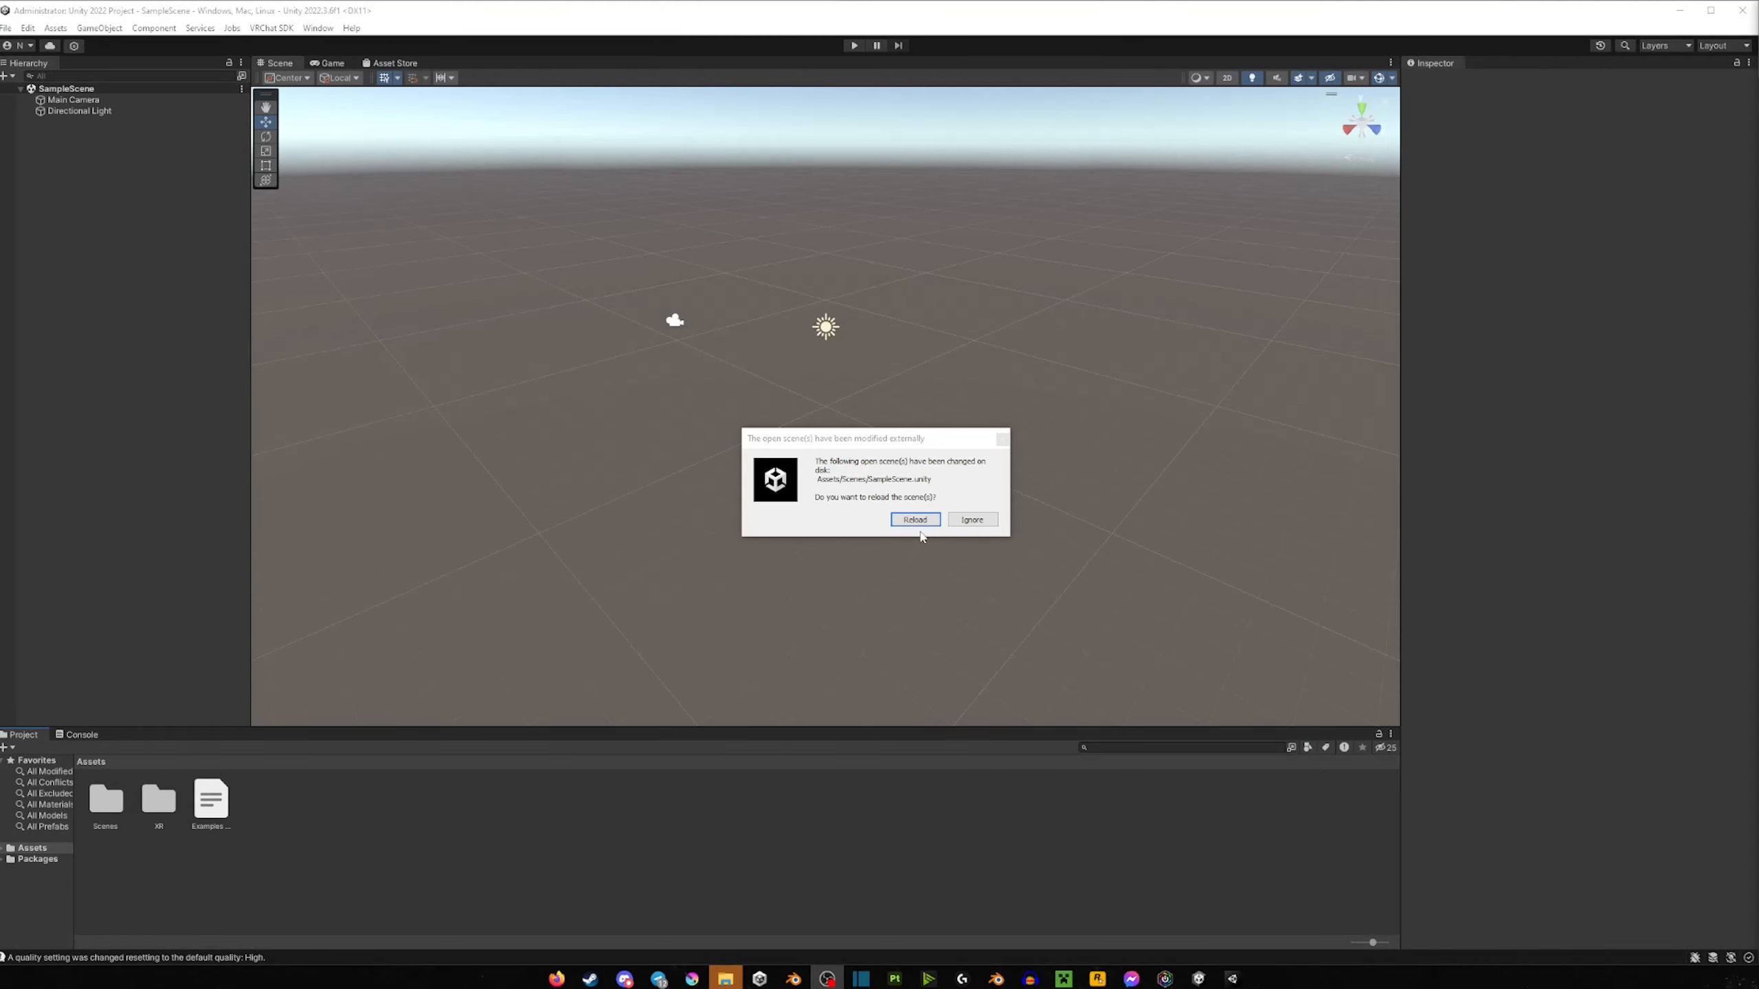
Step: Reload the modified SampleScene showing the Shiba avatar and dismiss the VRChat SDK welcome window
{"action": "left_click", "coordinate": [913, 519]}
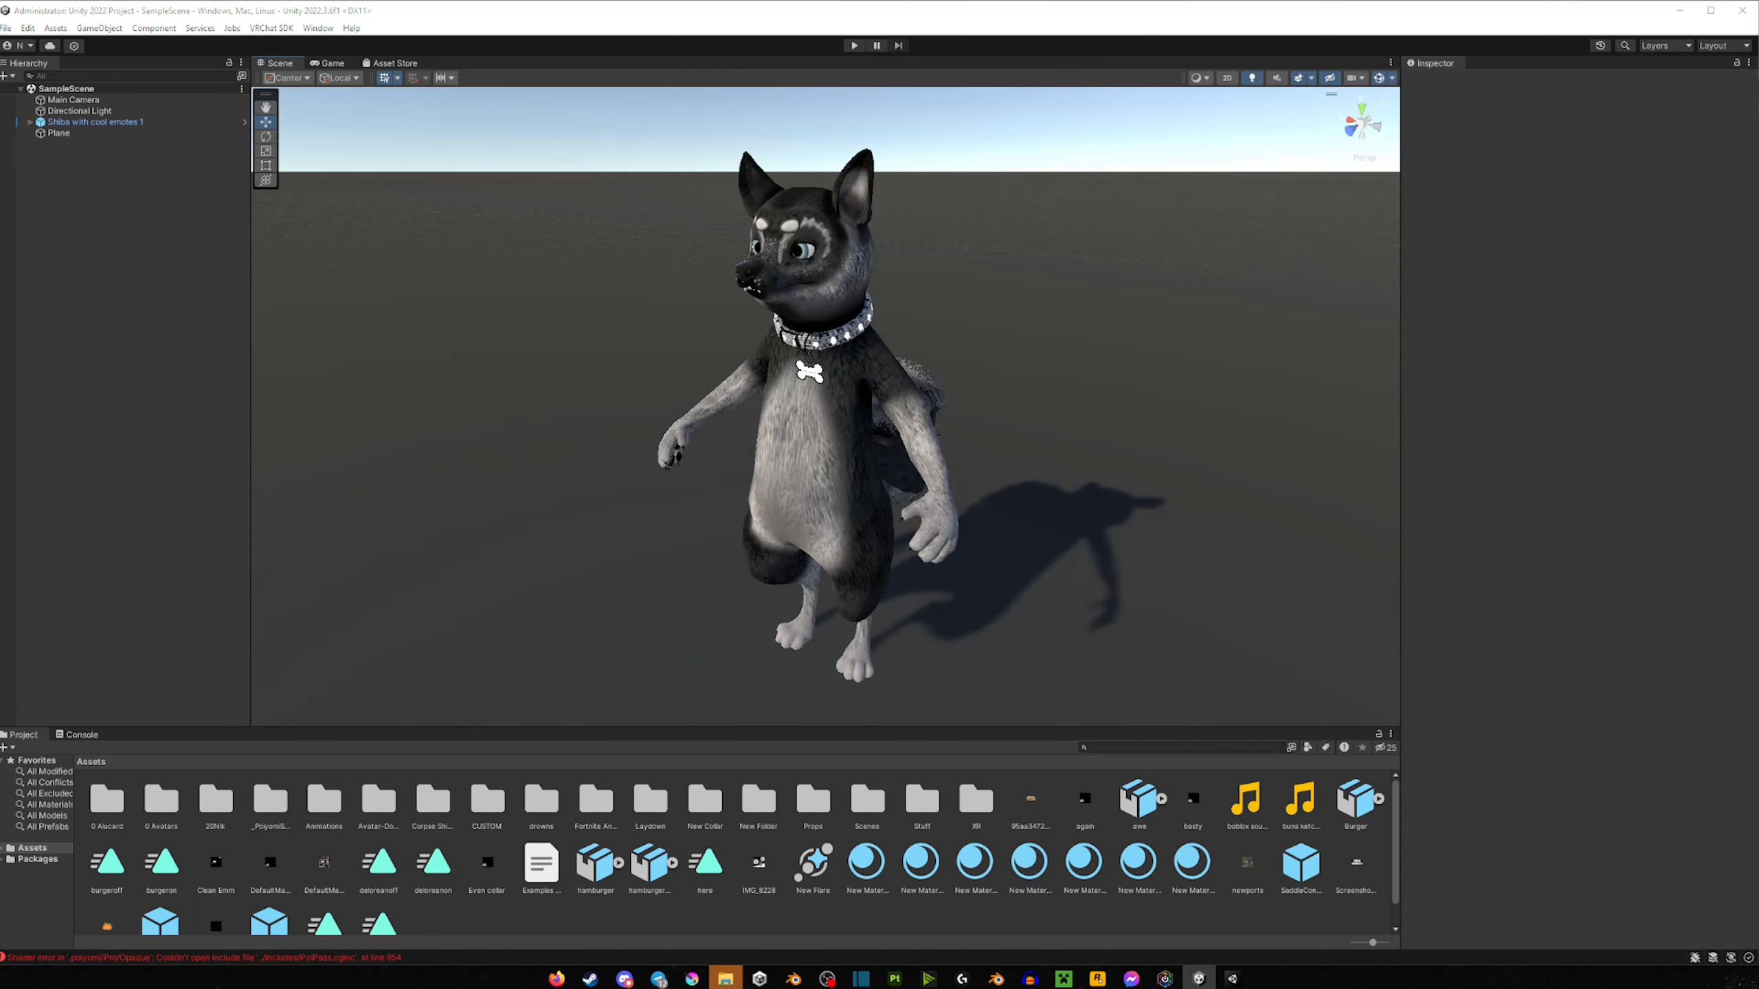
{"action": "left_click", "coordinate": [270, 28]}
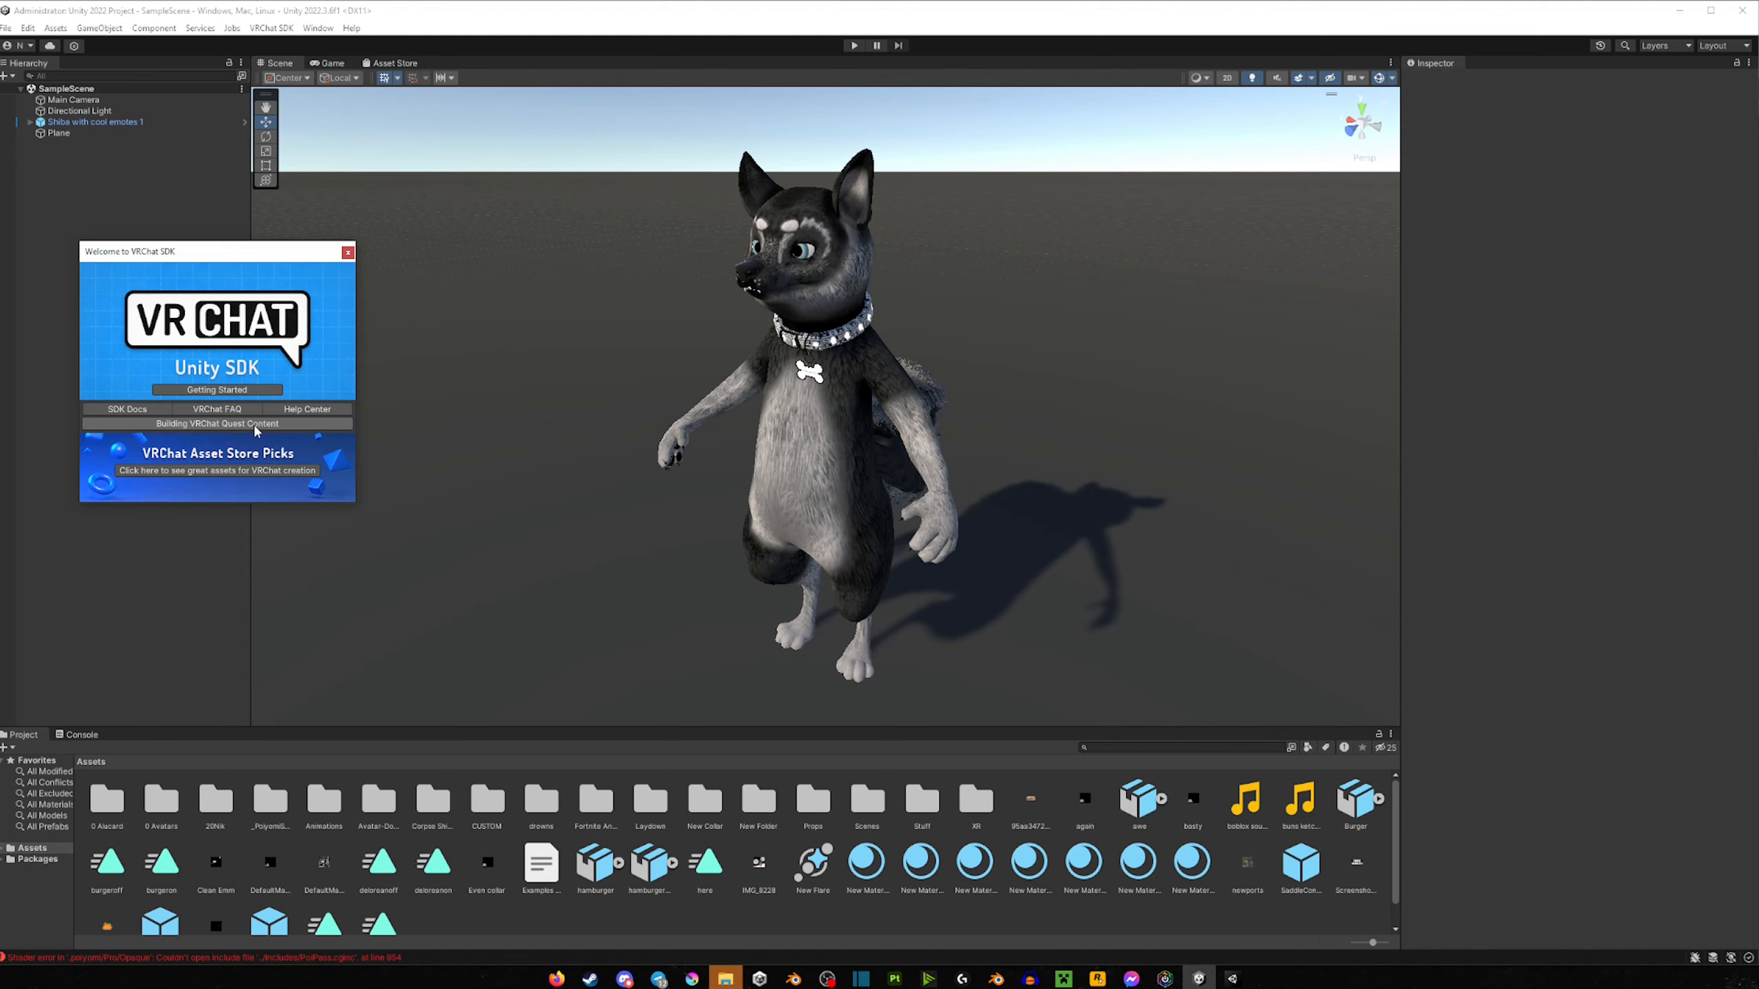
{"action": "mouse_move", "coordinate": [337, 282]}
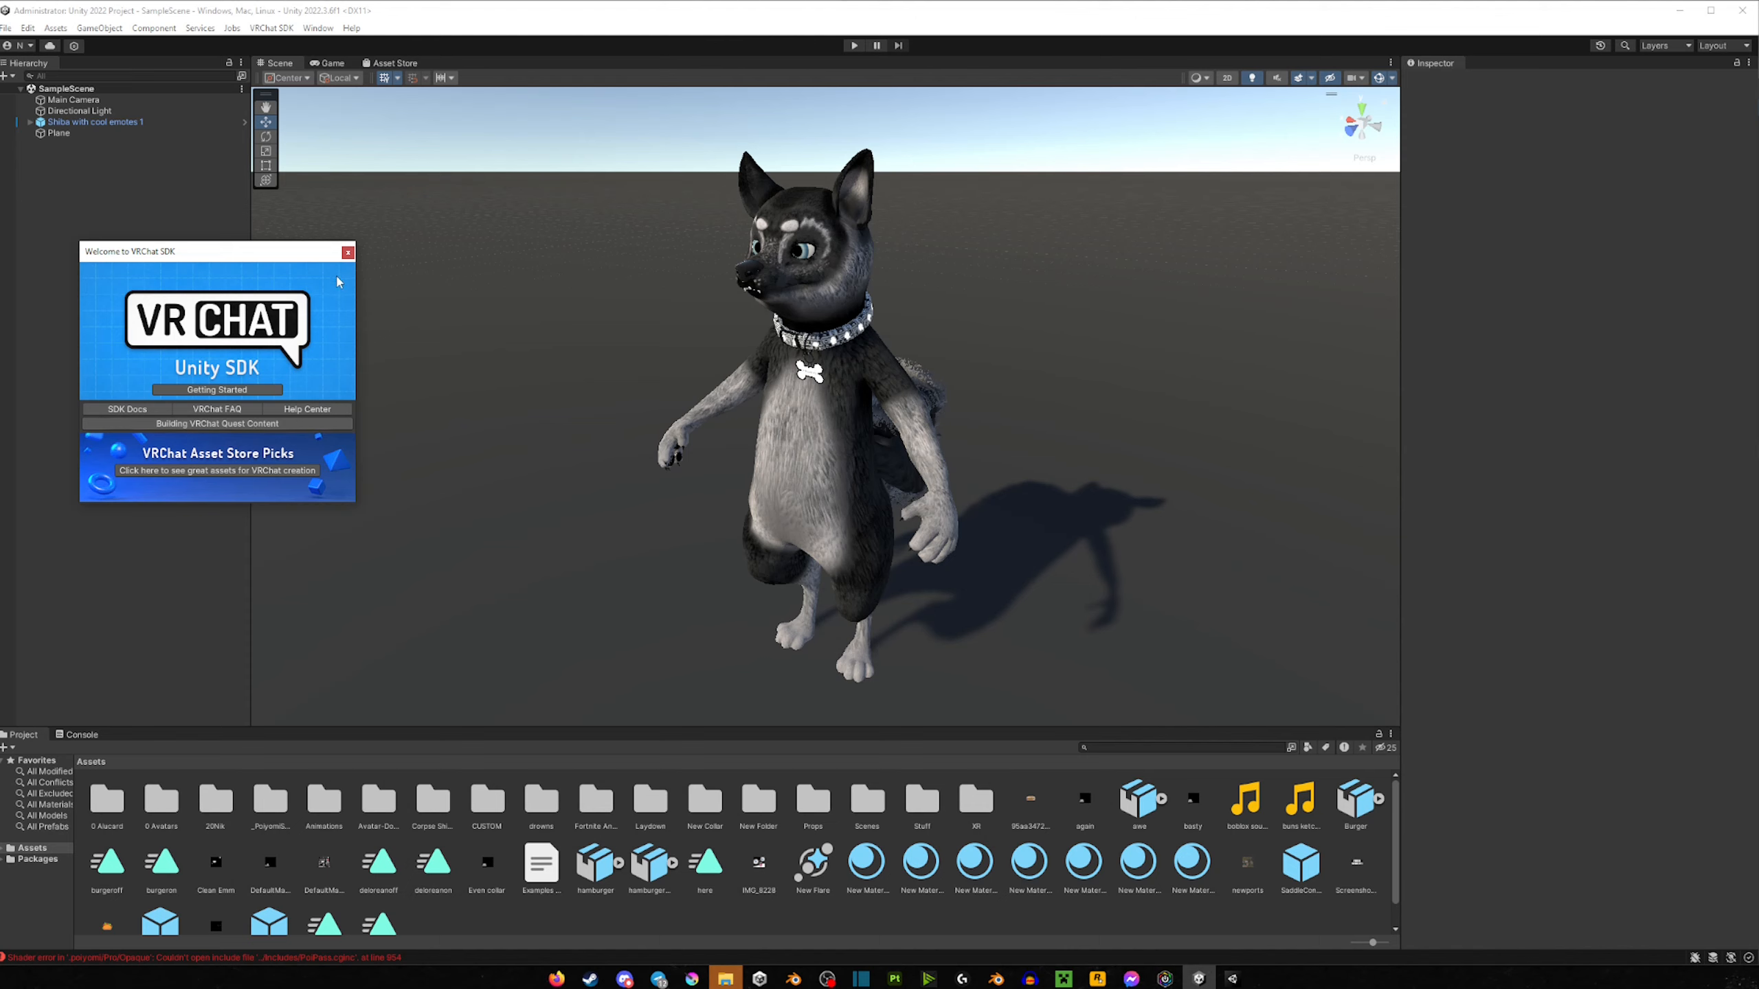
{"action": "left_click", "coordinate": [348, 251]}
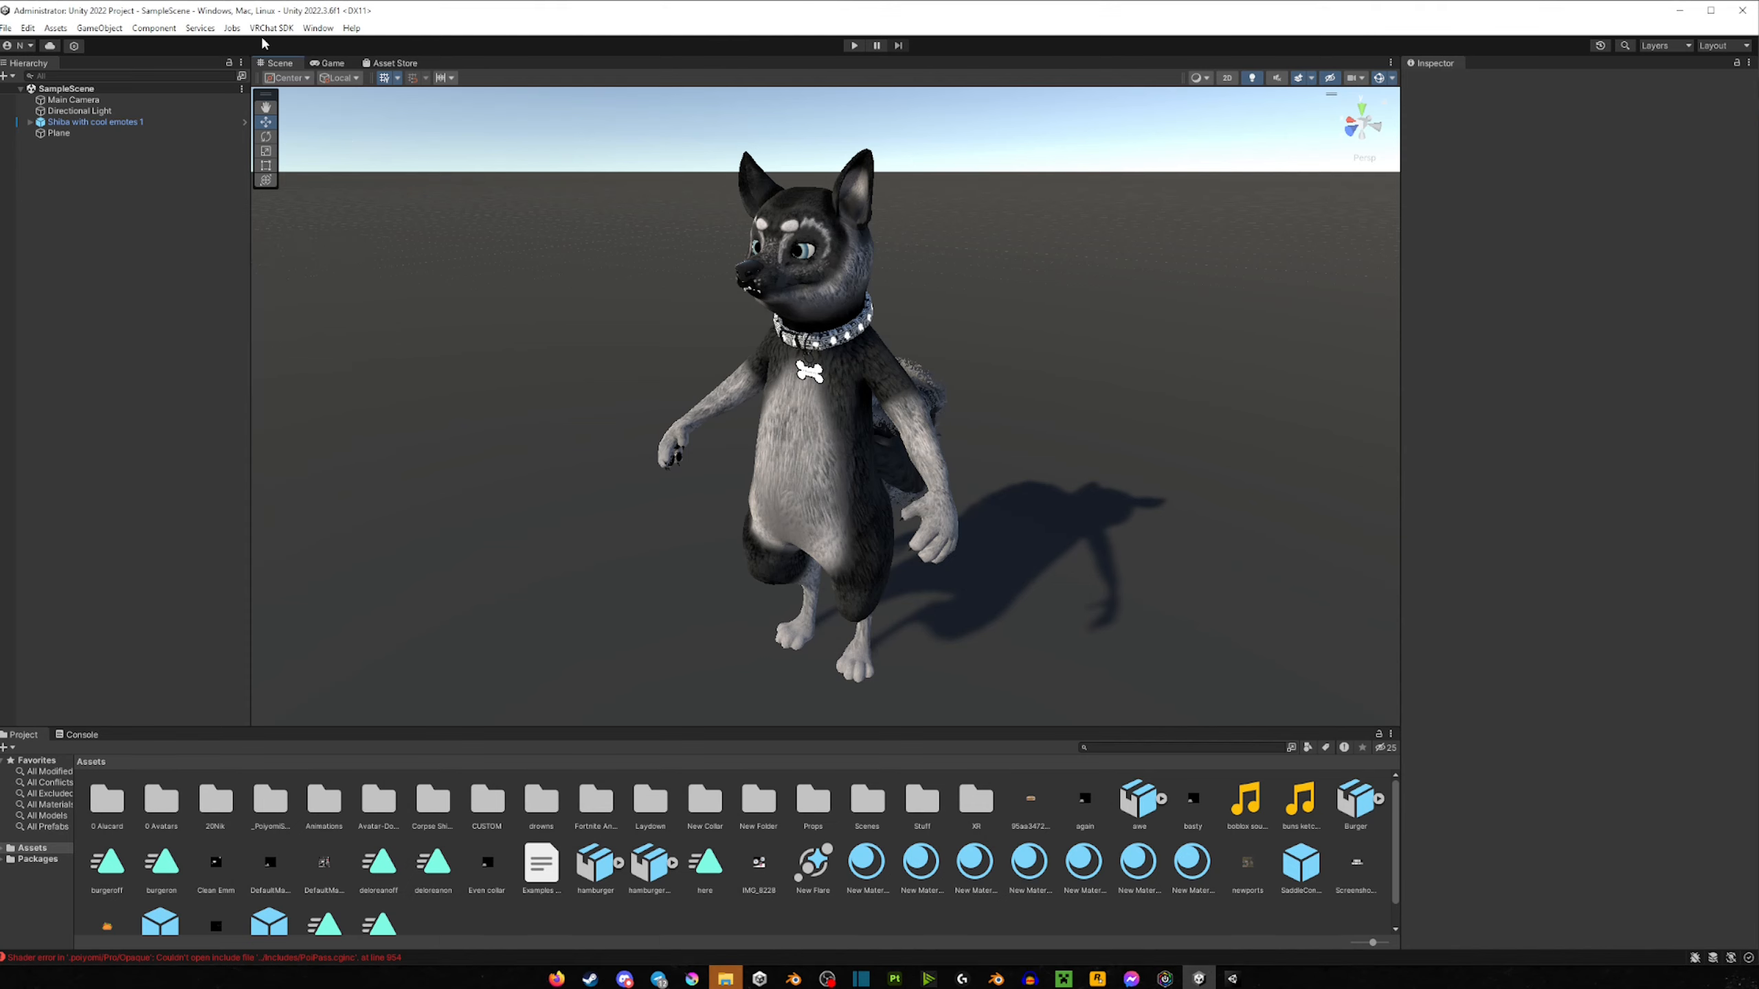
{"action": "left_click", "coordinate": [271, 28]}
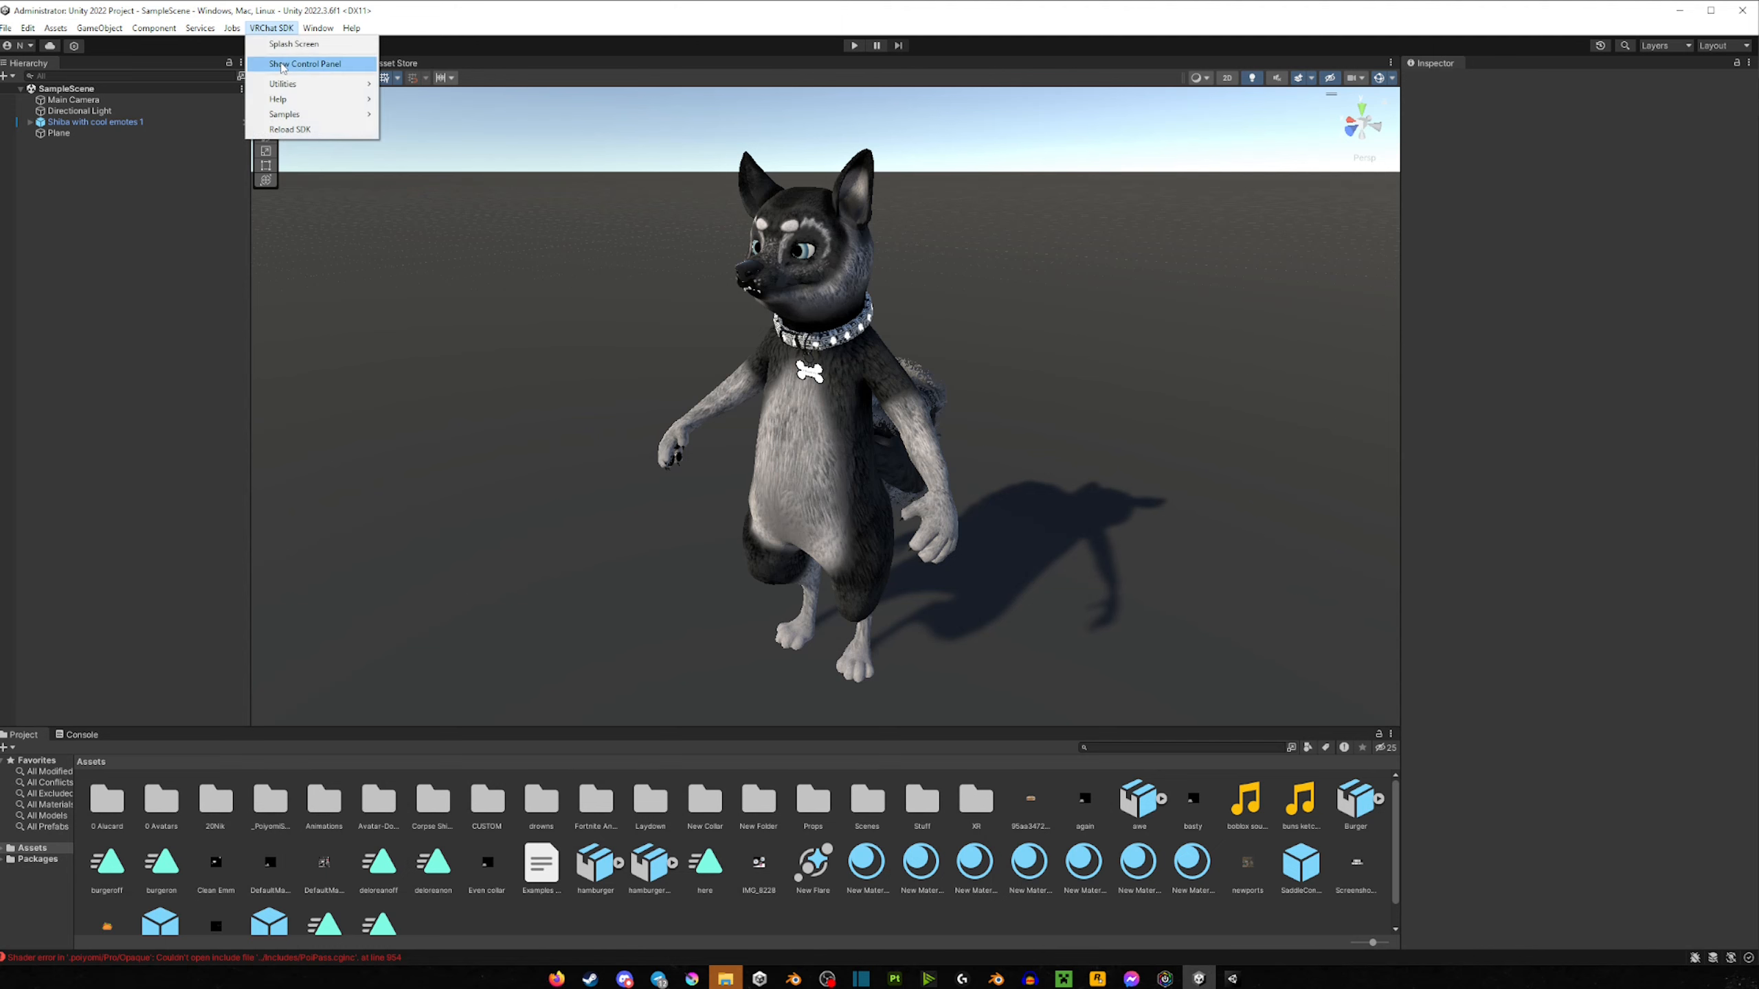
Step: Show the VRChat SDK control panel, view its Builder and Settings pages and toggle a Developer option
{"action": "left_click", "coordinate": [305, 63]}
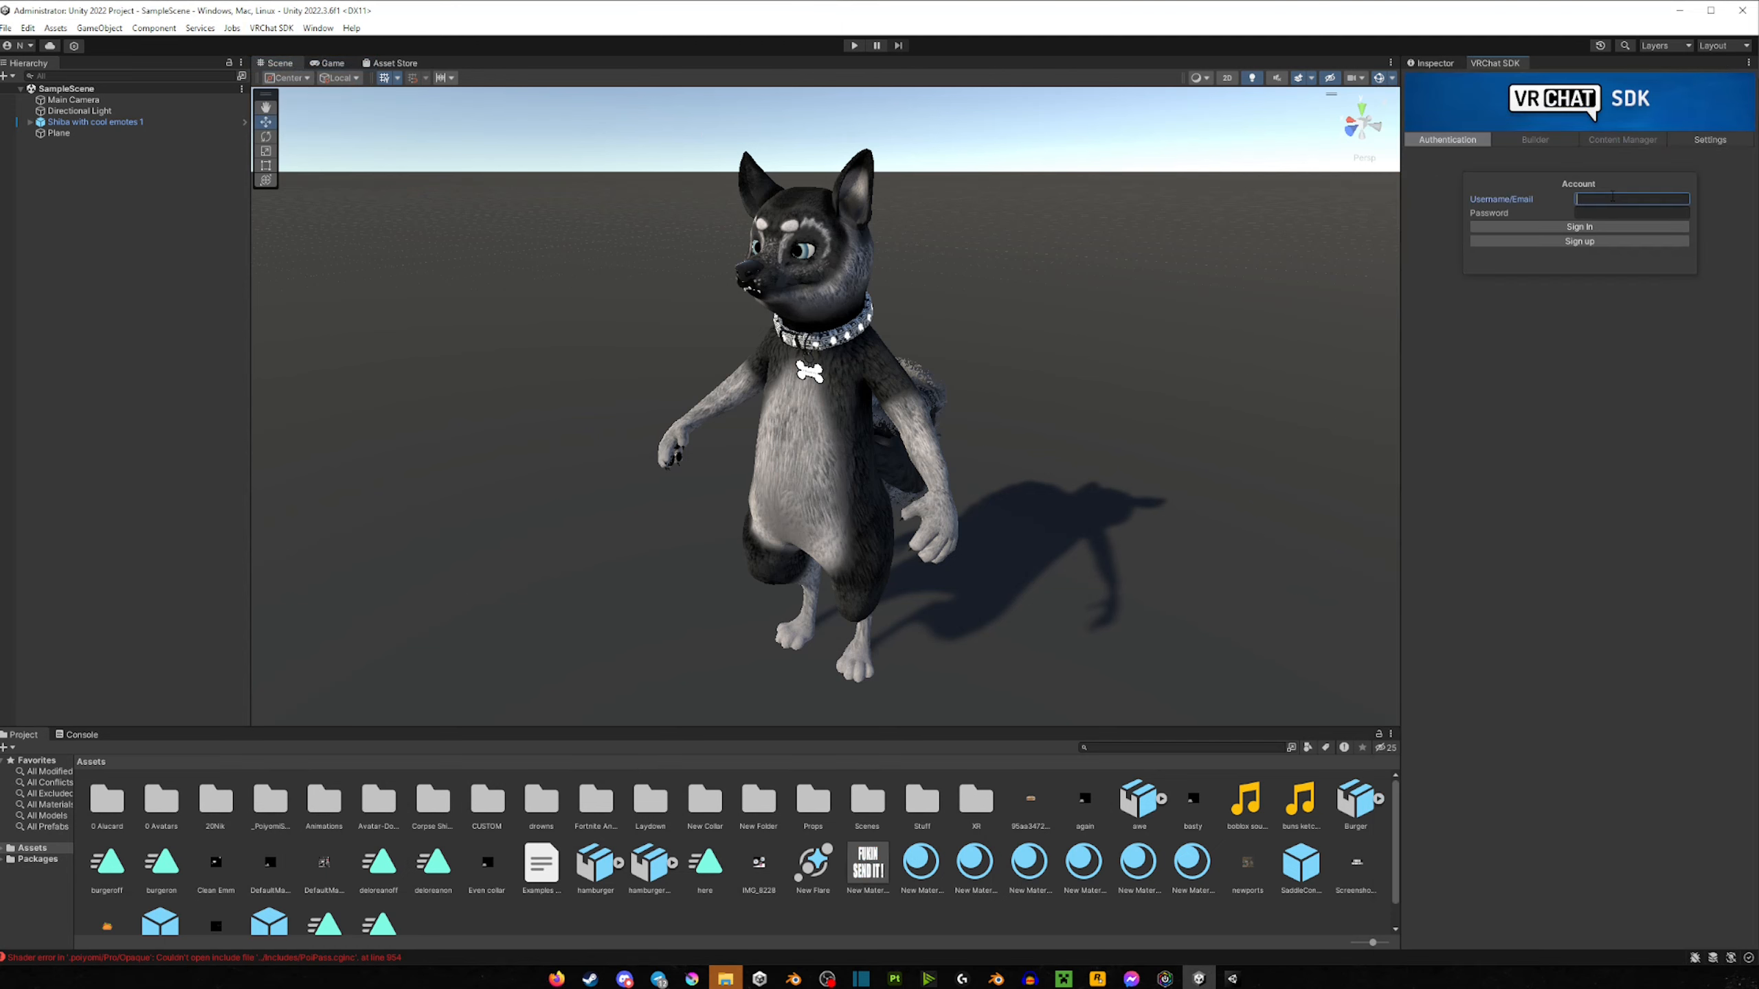
{"action": "left_click", "coordinate": [1533, 139]}
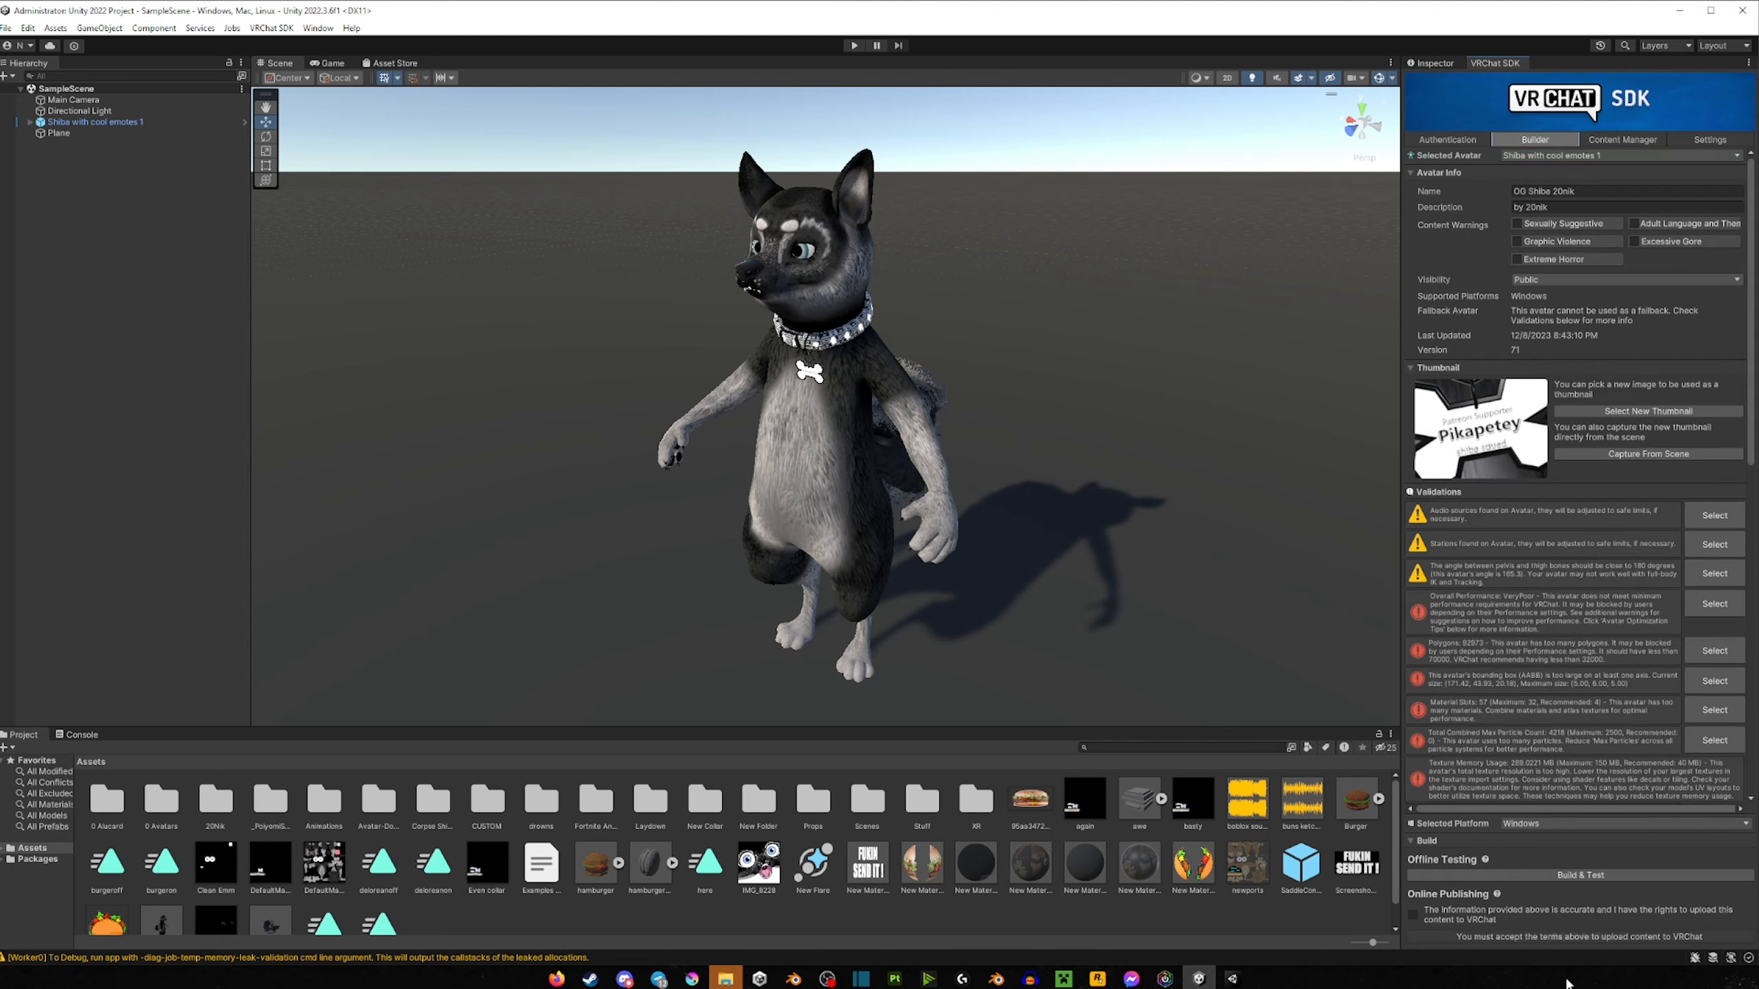
{"action": "mouse_move", "coordinate": [1590, 469]}
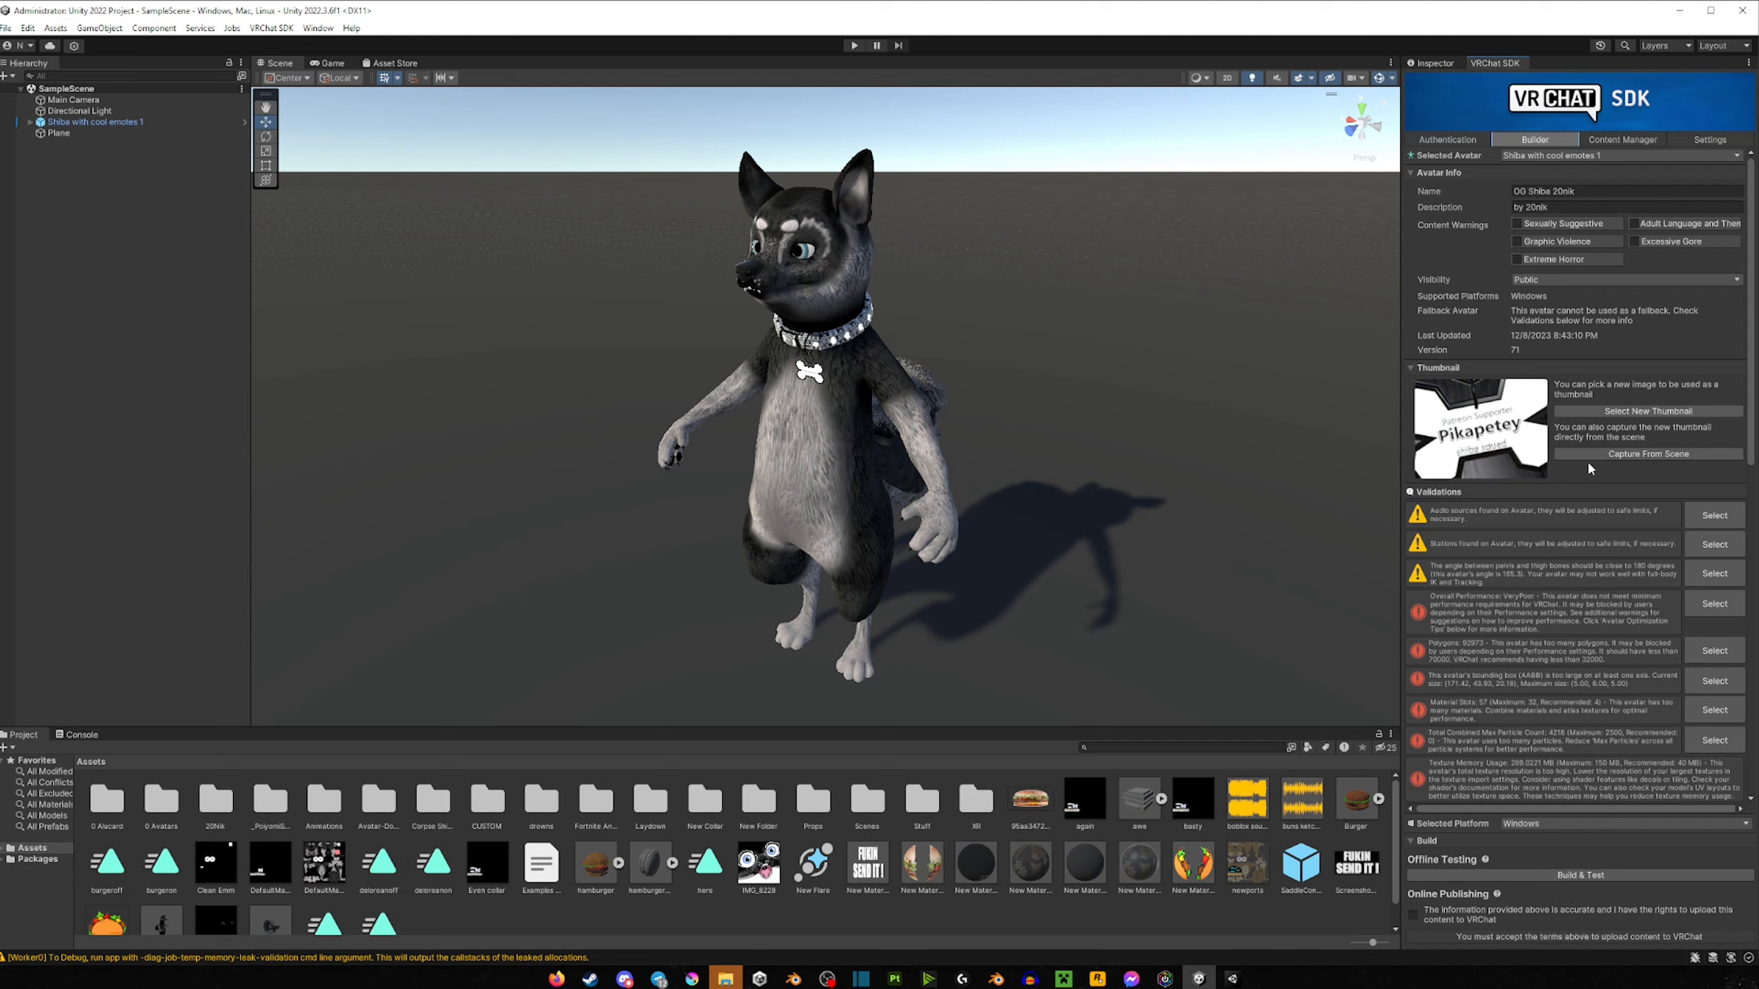
{"action": "mouse_move", "coordinate": [1614, 345]}
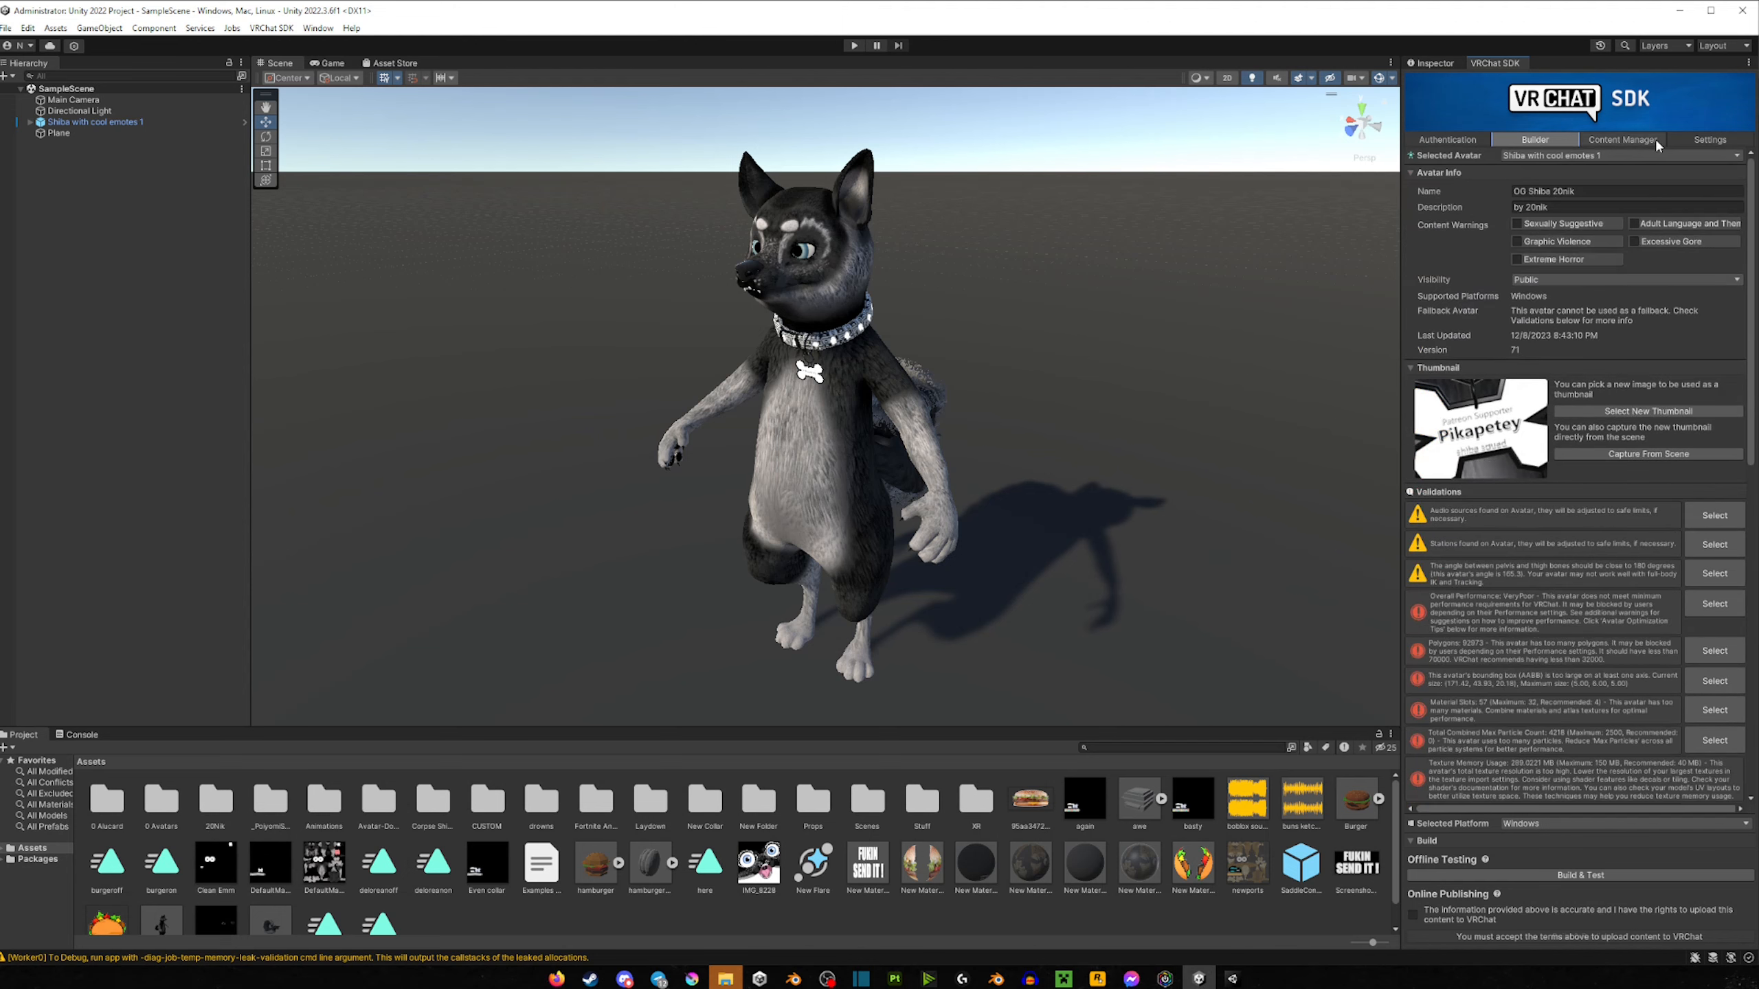
{"action": "left_click", "coordinate": [1708, 138]}
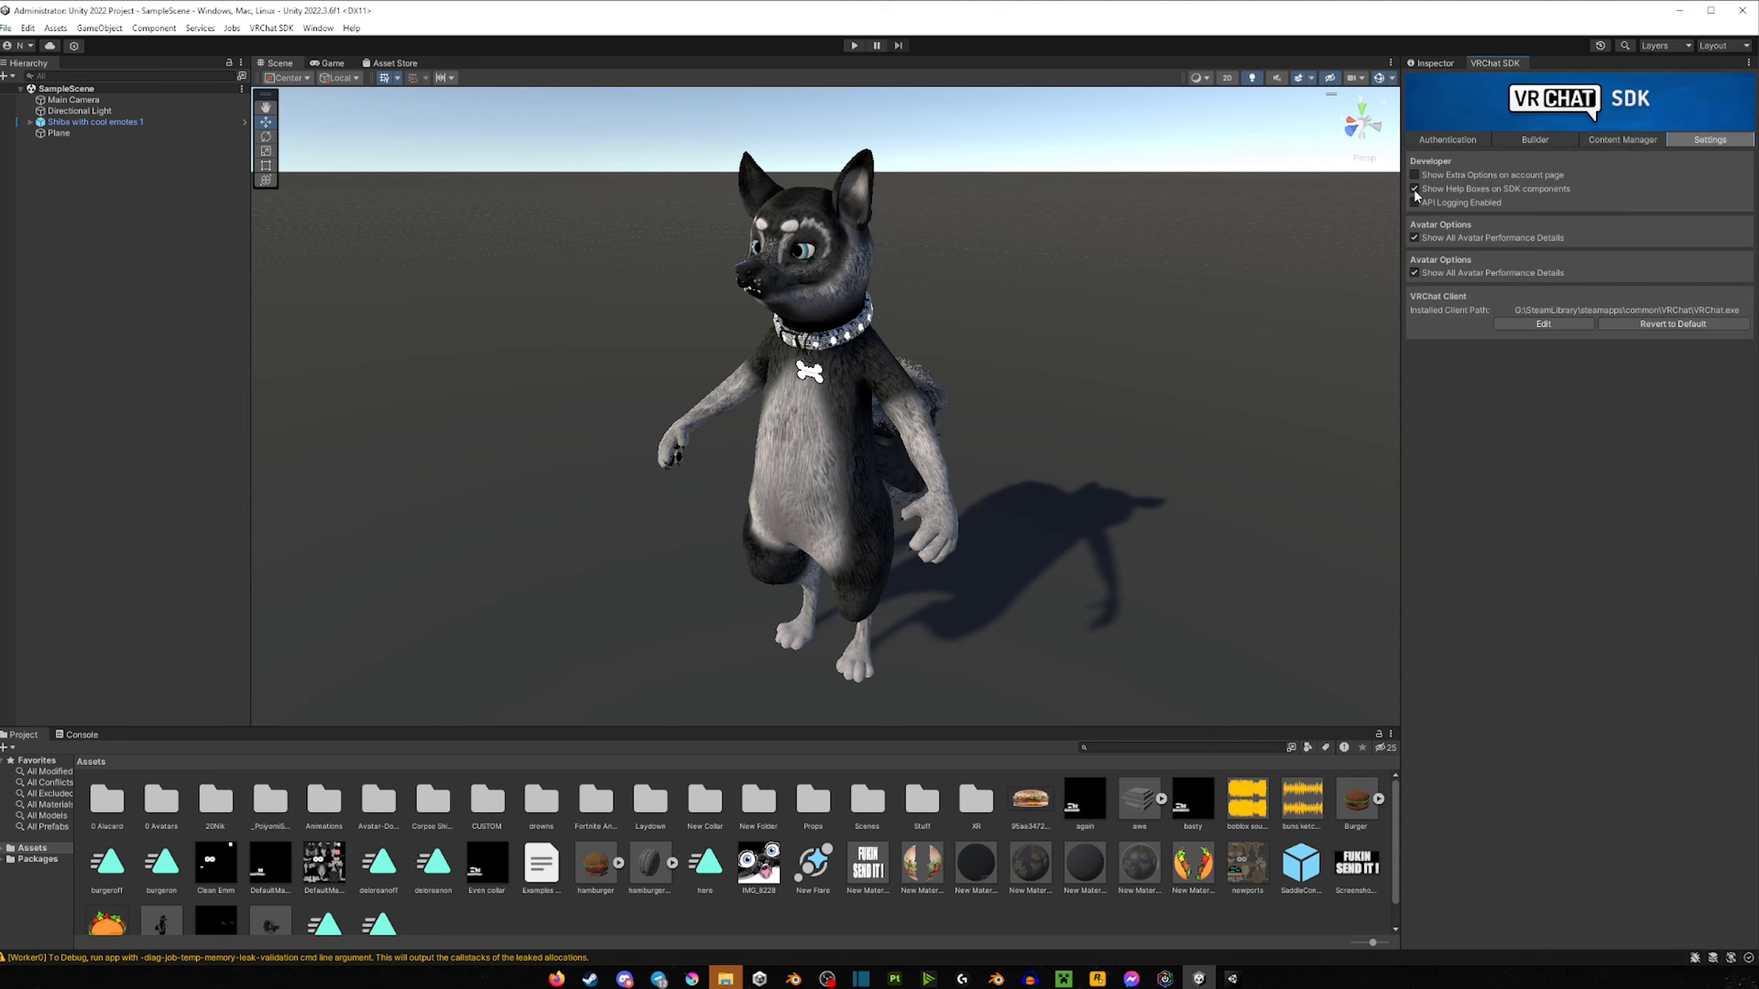
{"action": "left_click", "coordinate": [1533, 138]}
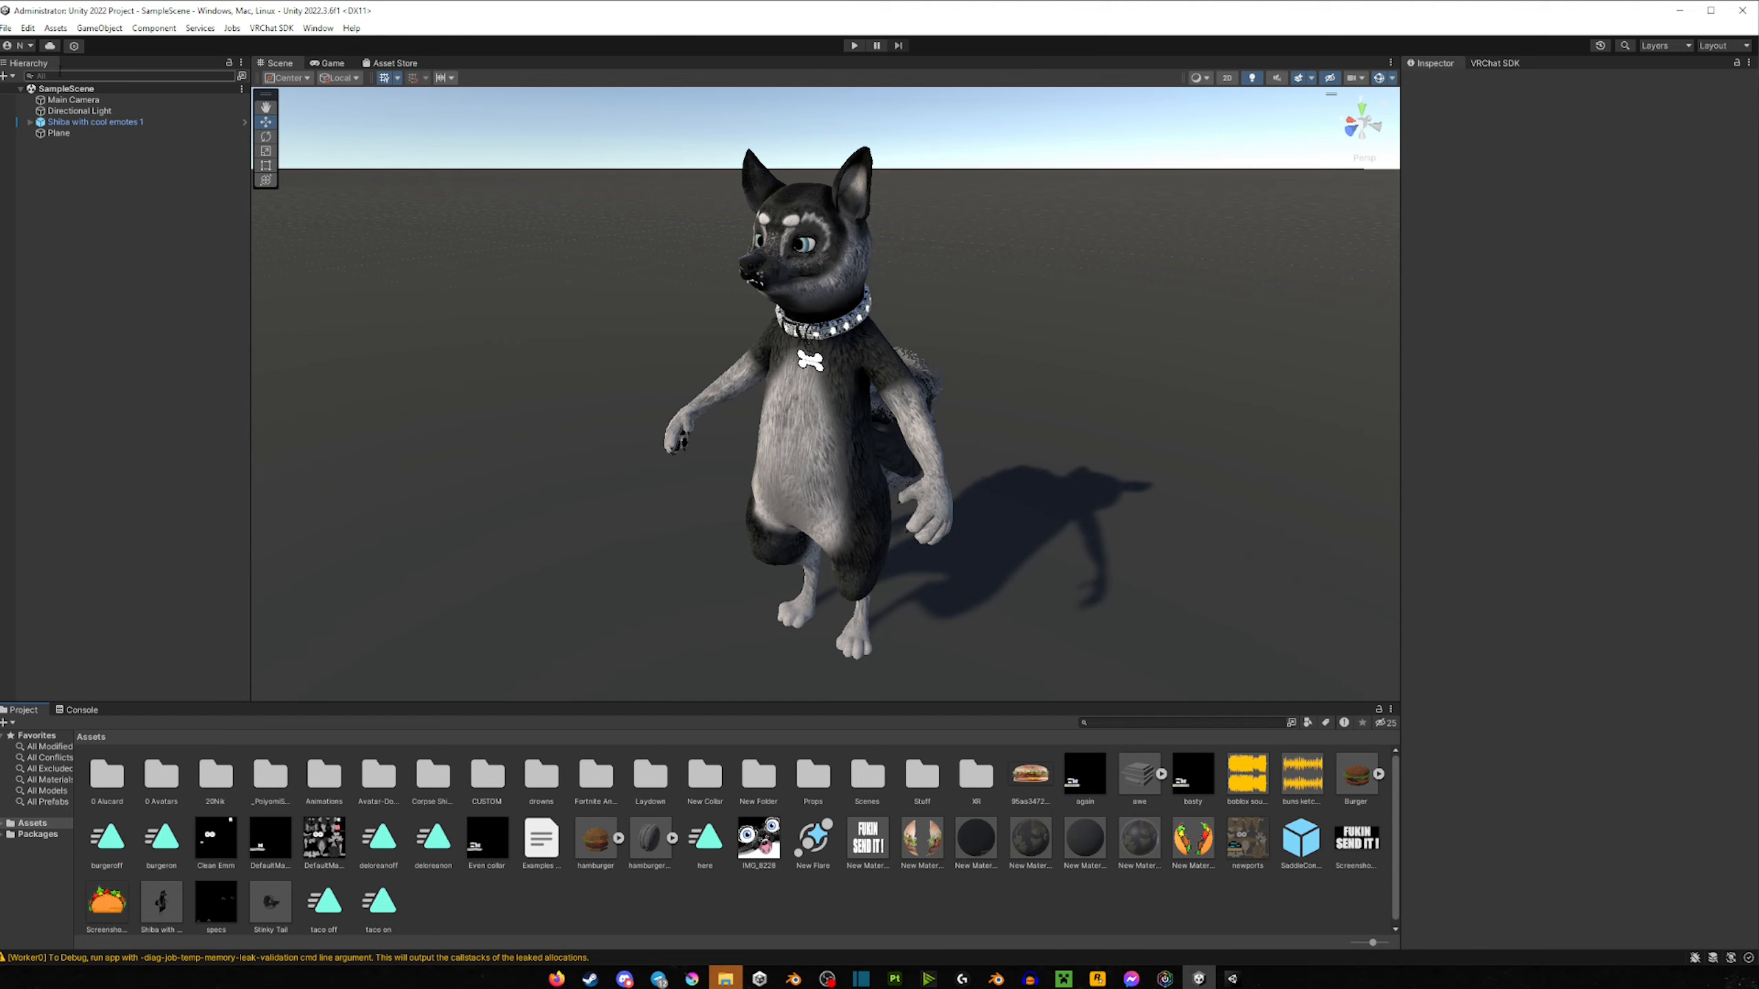
{"action": "mouse_move", "coordinate": [952, 619]}
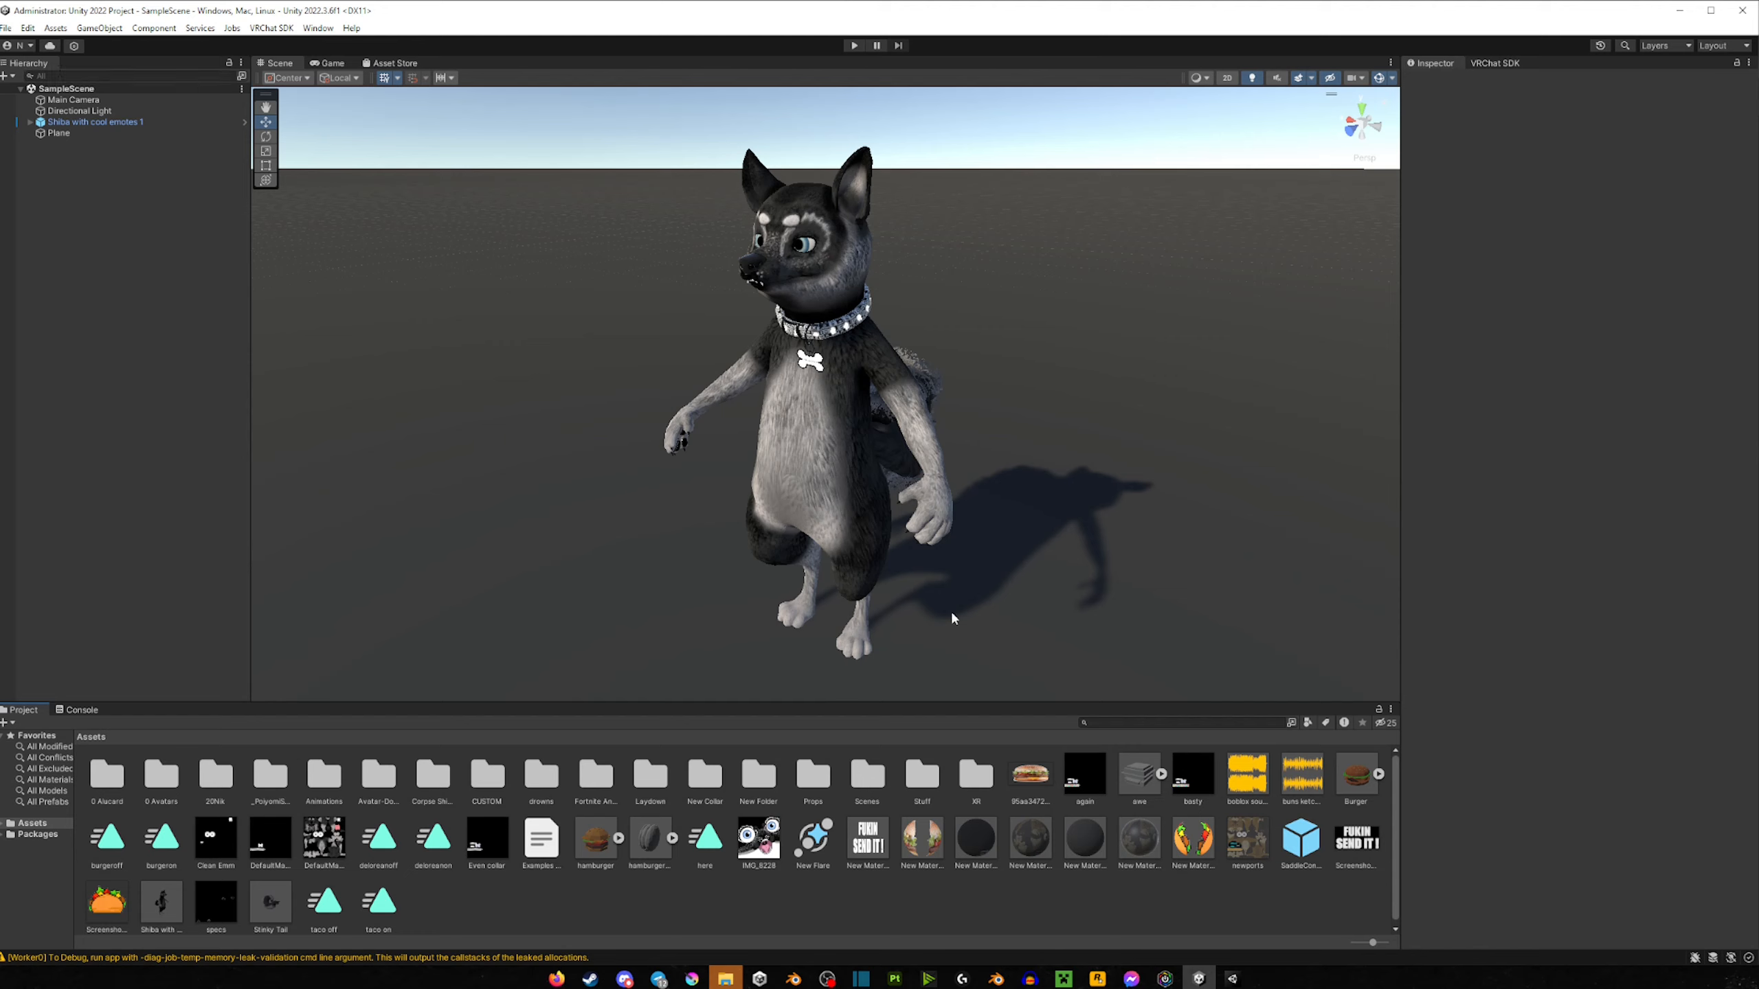
{"action": "mouse_move", "coordinate": [668, 704]}
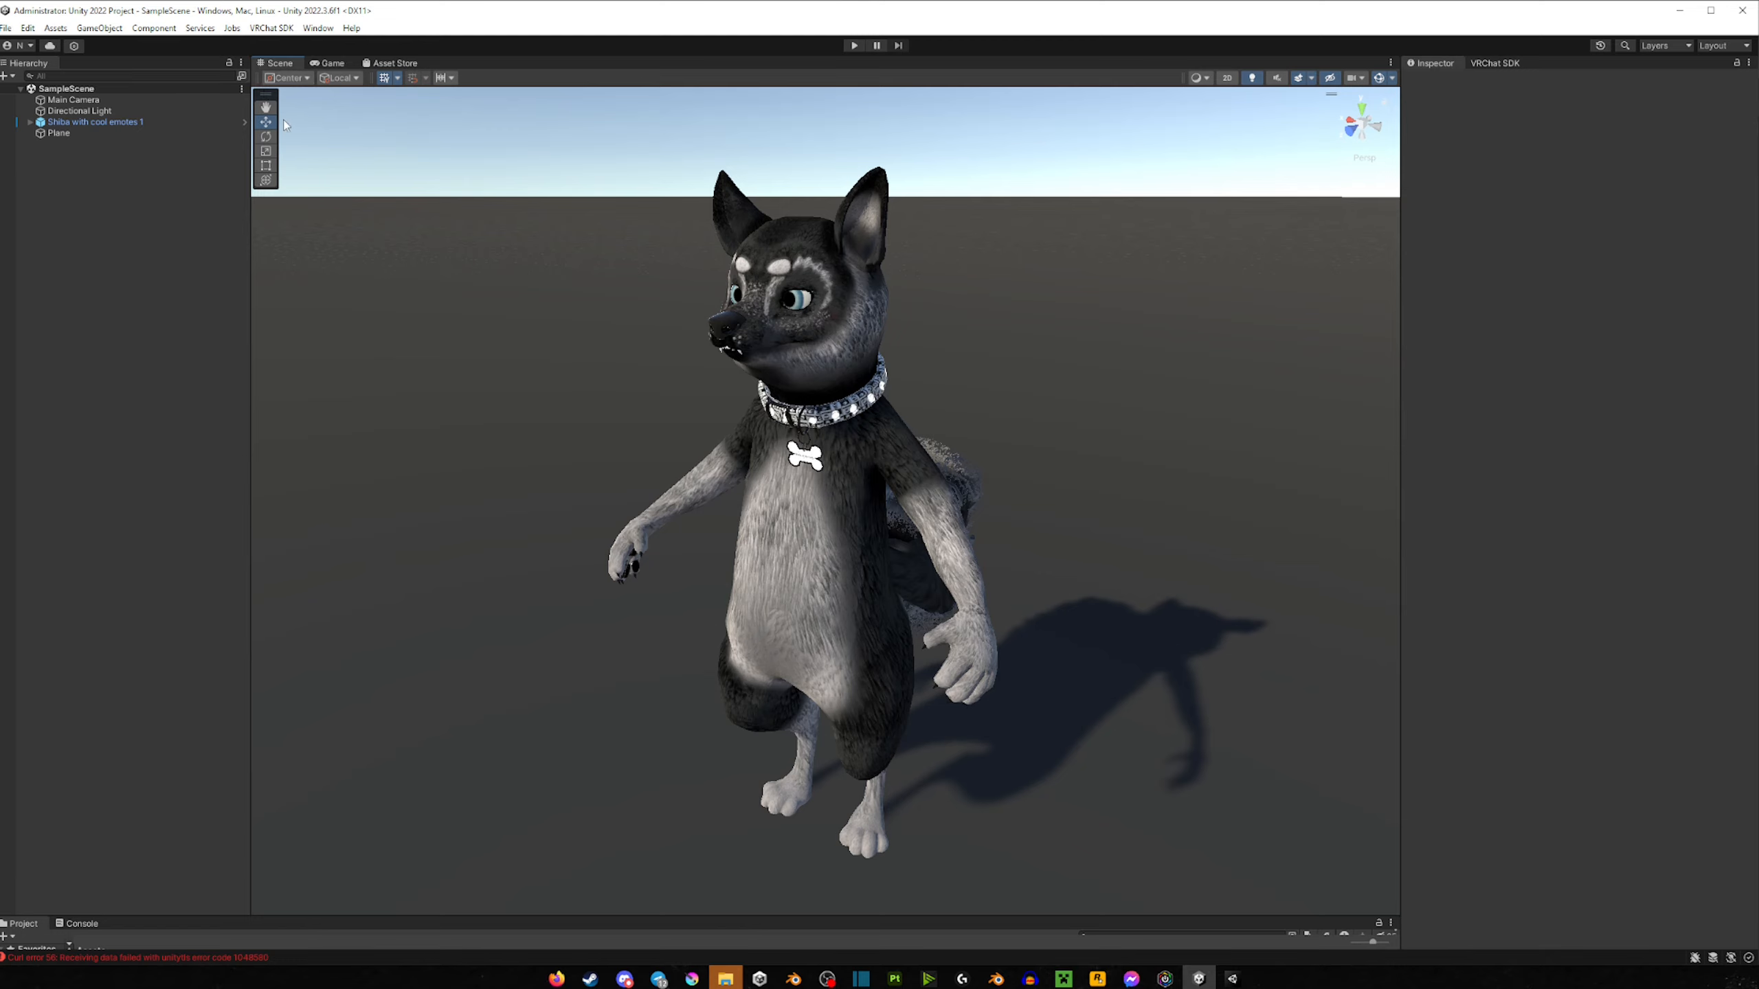
Step: Try the Rotate and Transform tools and Global/Local axes on the Shiba avatar, then select the Plane
{"action": "left_click", "coordinate": [94, 121]}
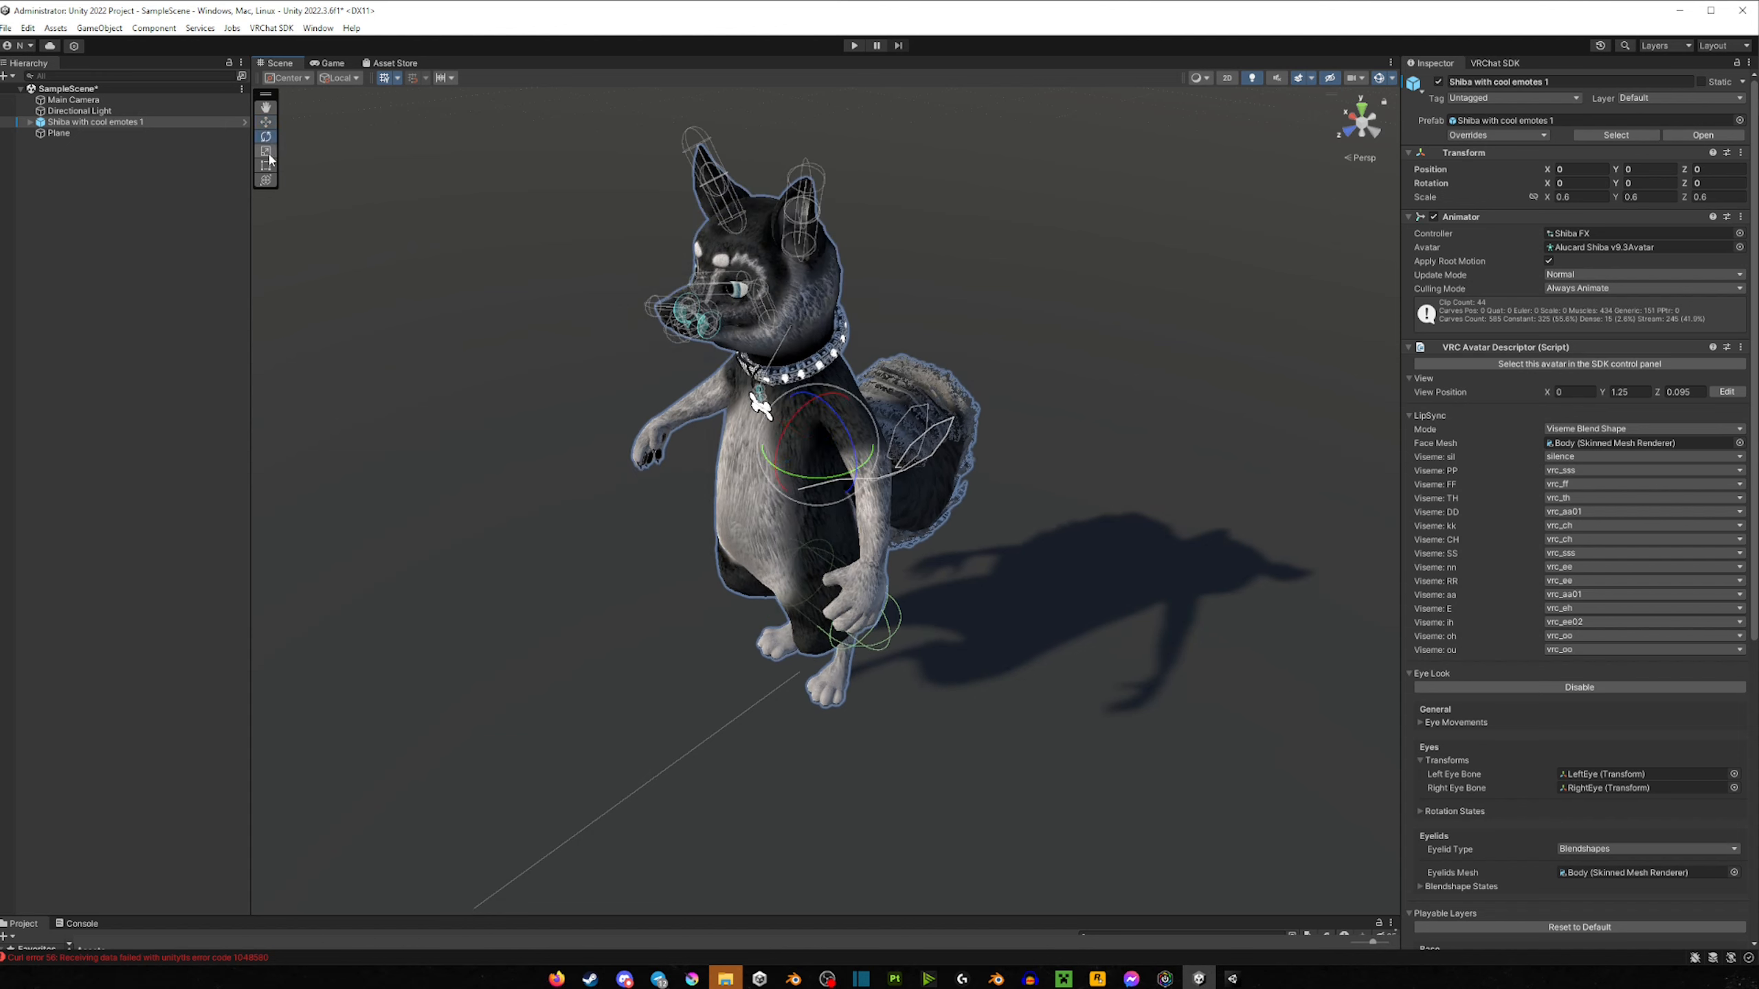
{"action": "left_click", "coordinate": [265, 151]}
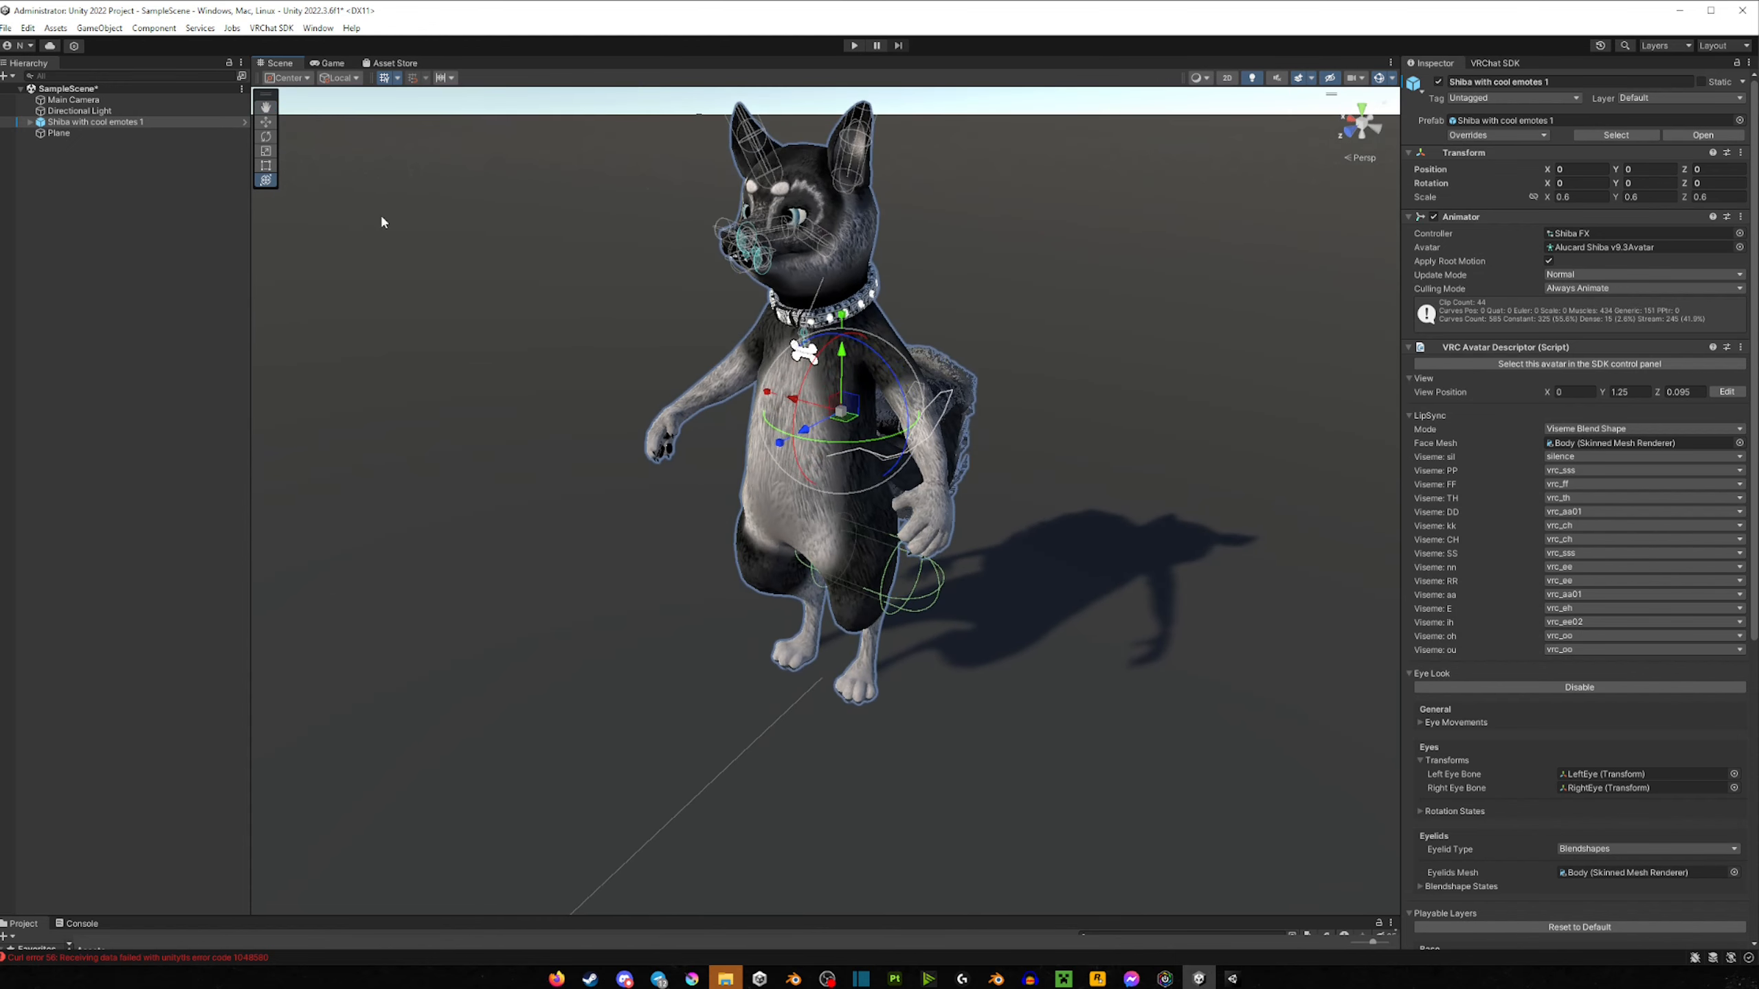
{"action": "left_click", "coordinate": [336, 77]}
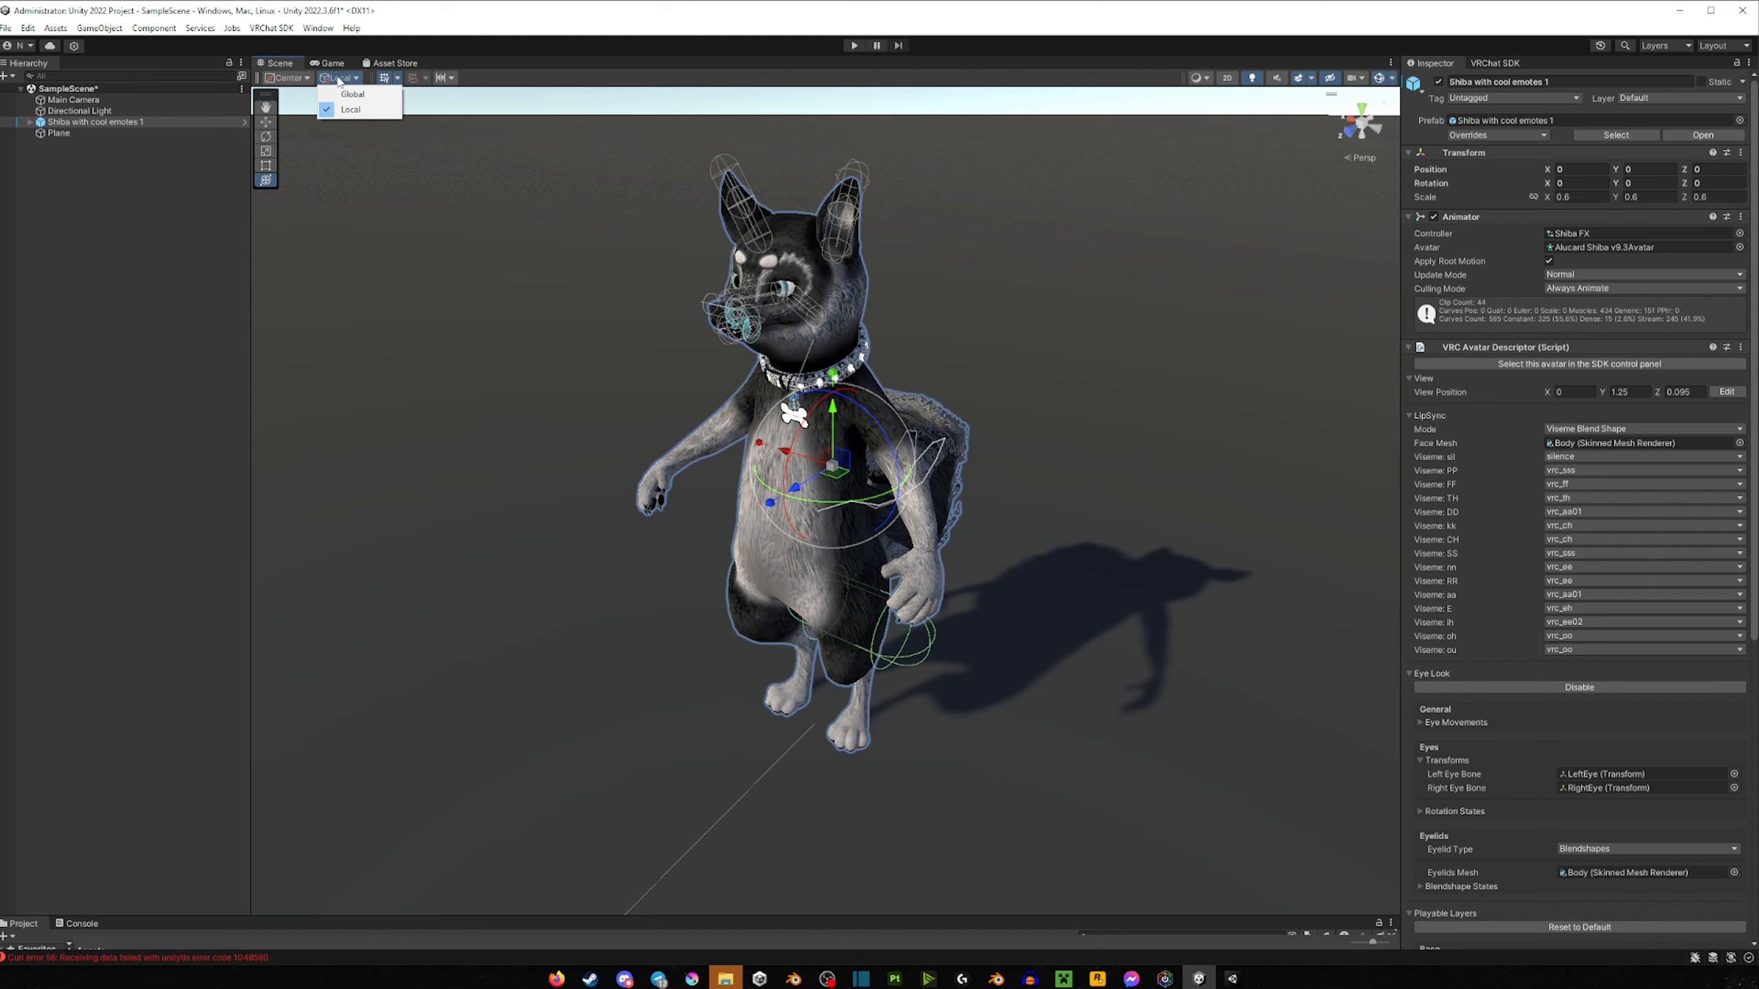
{"action": "mouse_move", "coordinate": [337, 81]}
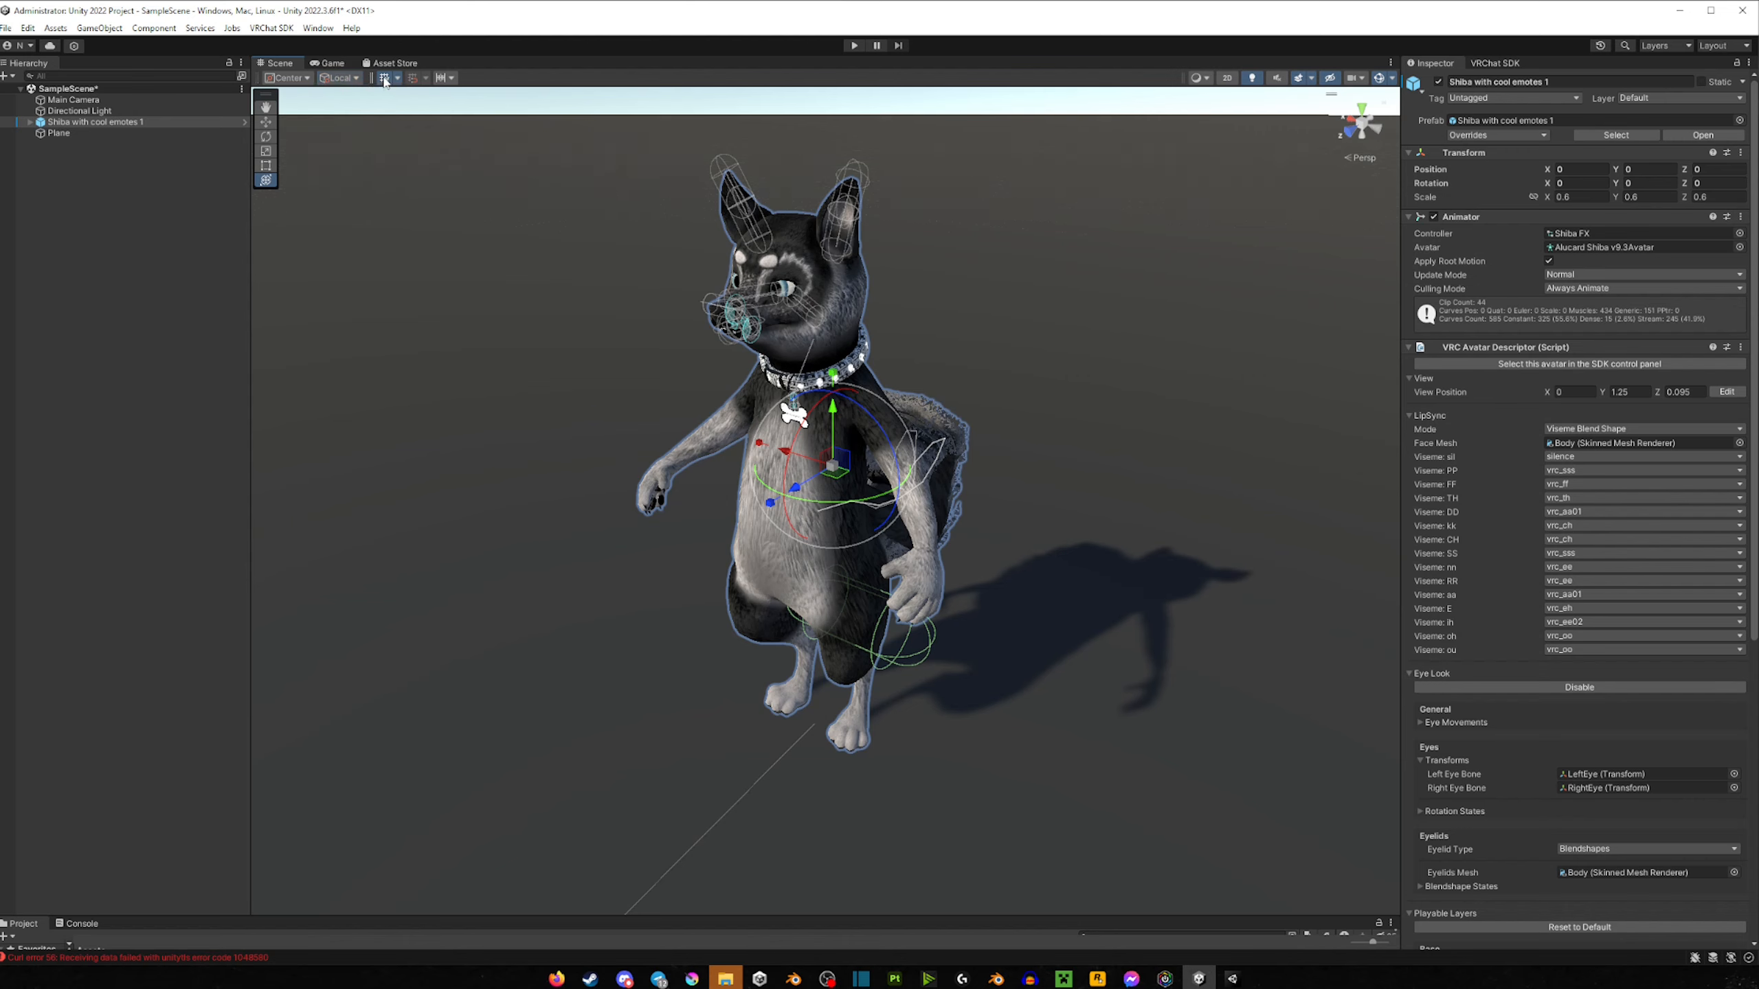
{"action": "left_click", "coordinate": [58, 132]}
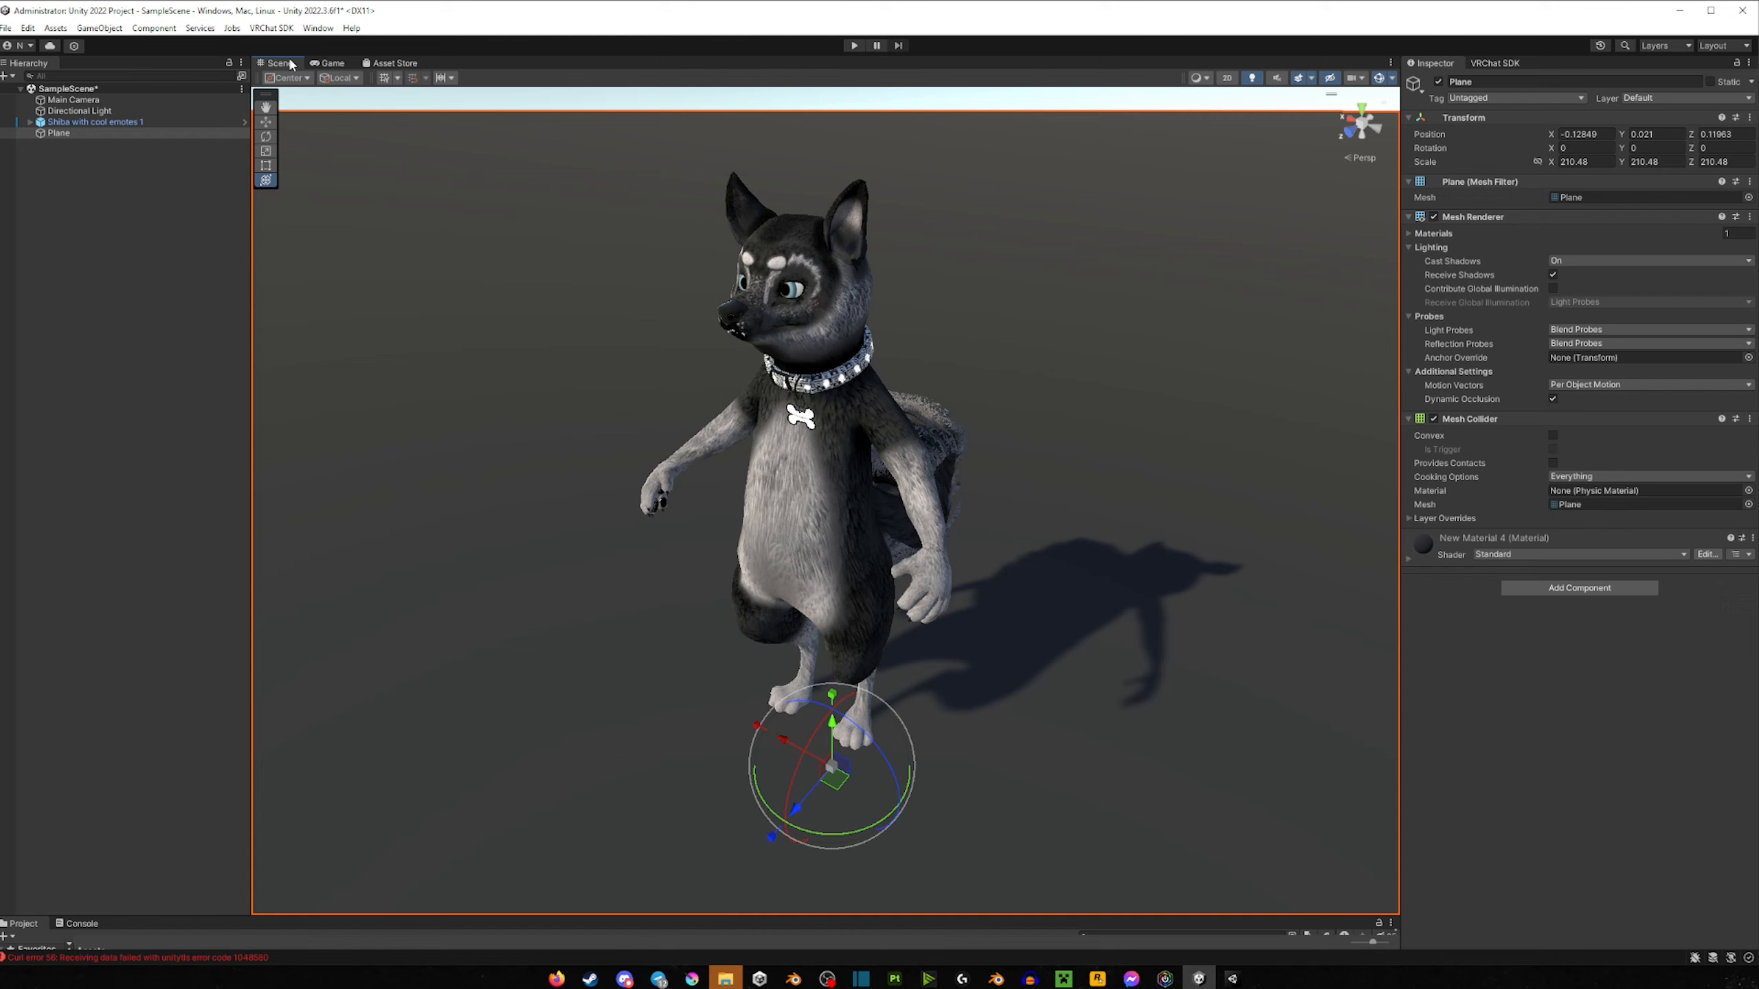
{"action": "mouse_move", "coordinate": [1194, 120]}
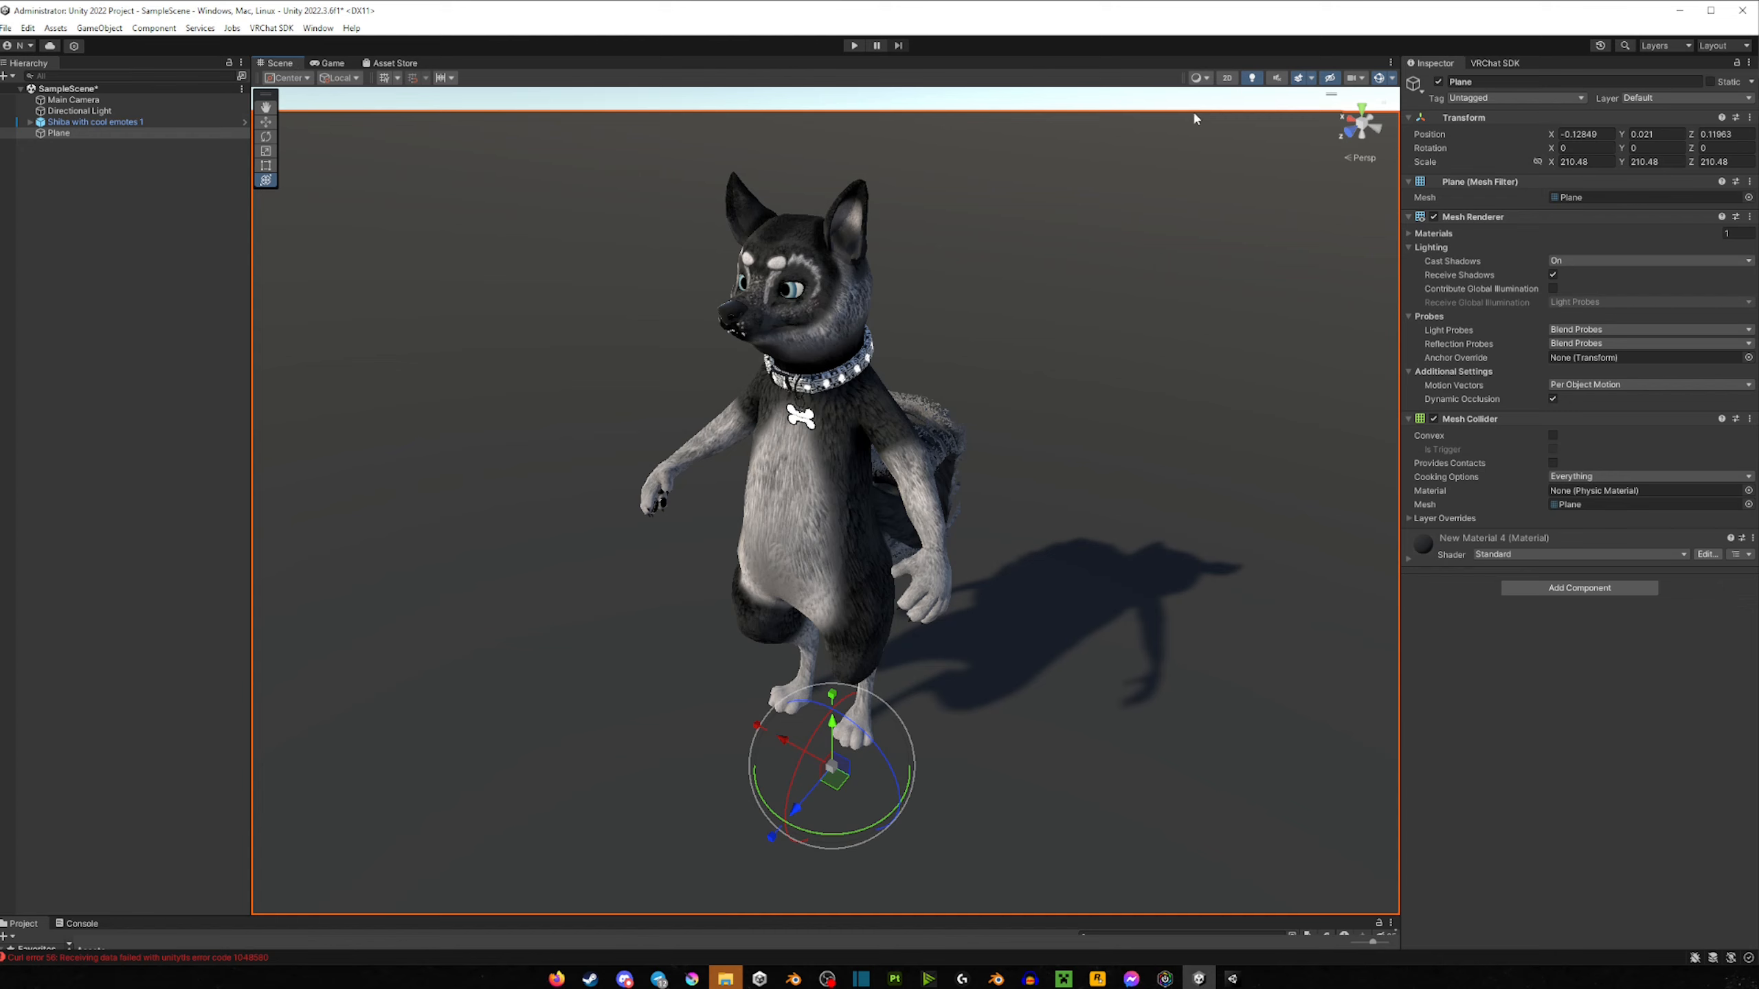
Step: Review the Scene view effects list (Skybox, Fog, Flares) and toggle the effects off and on
{"action": "left_click", "coordinate": [1198, 77]}
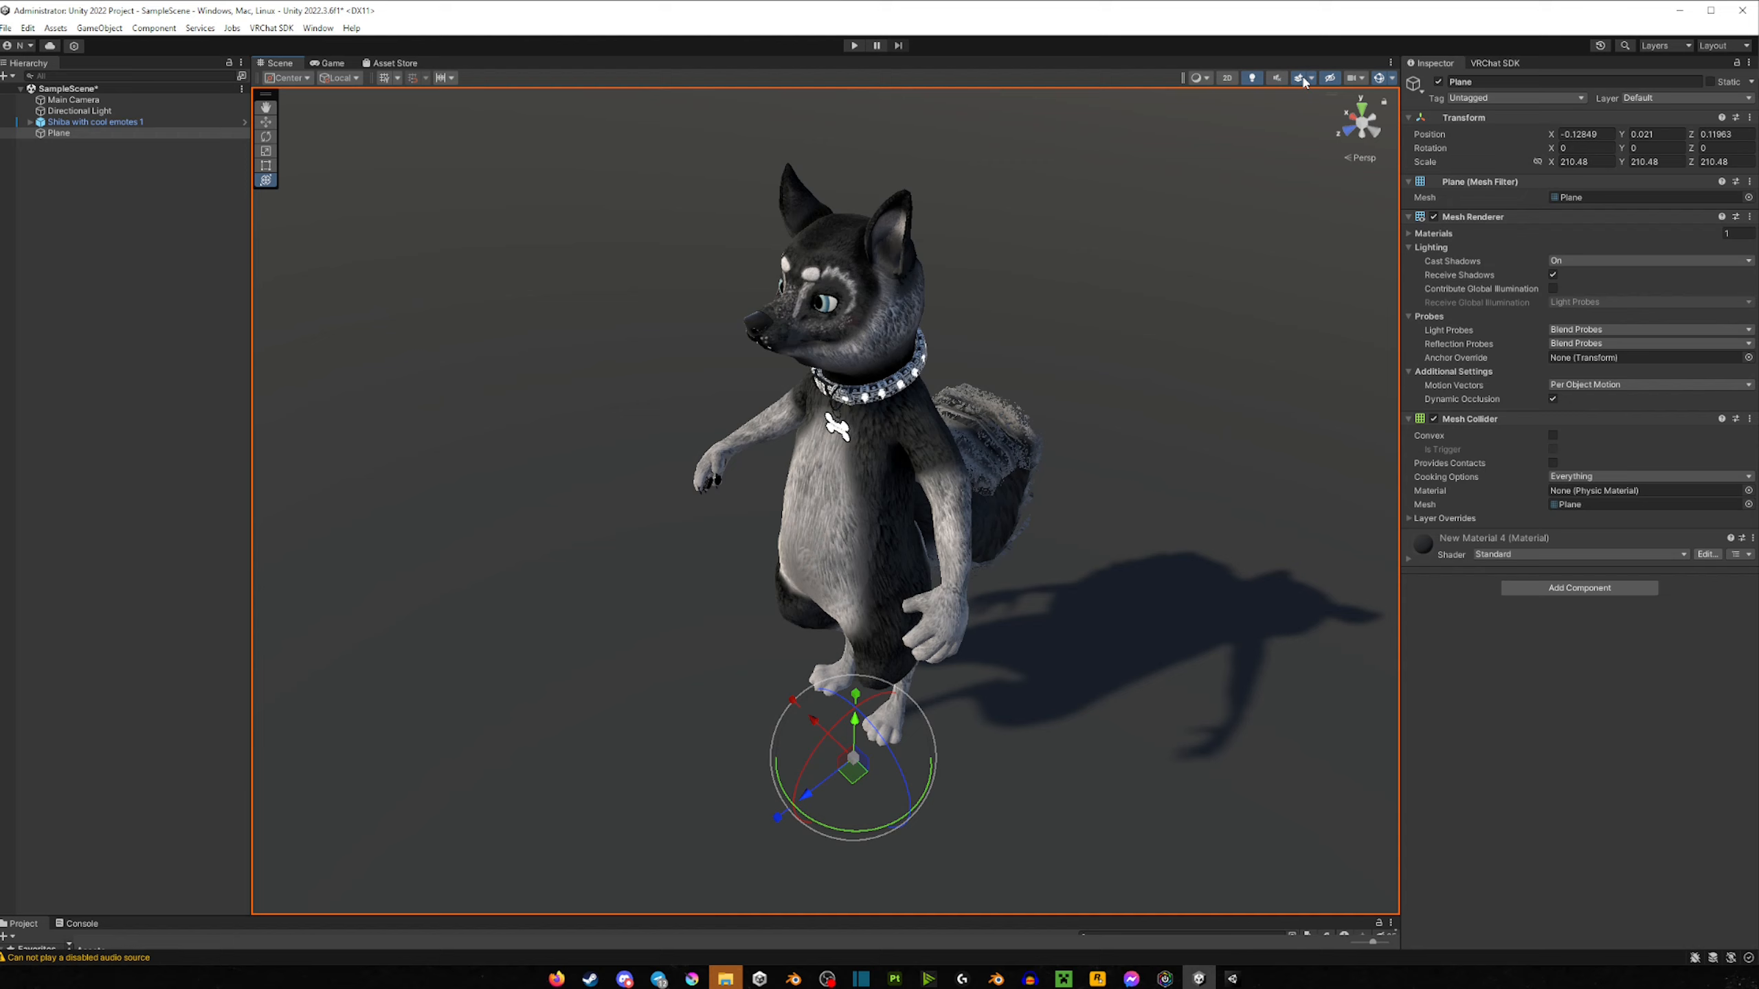
{"action": "mouse_move", "coordinate": [1310, 85]}
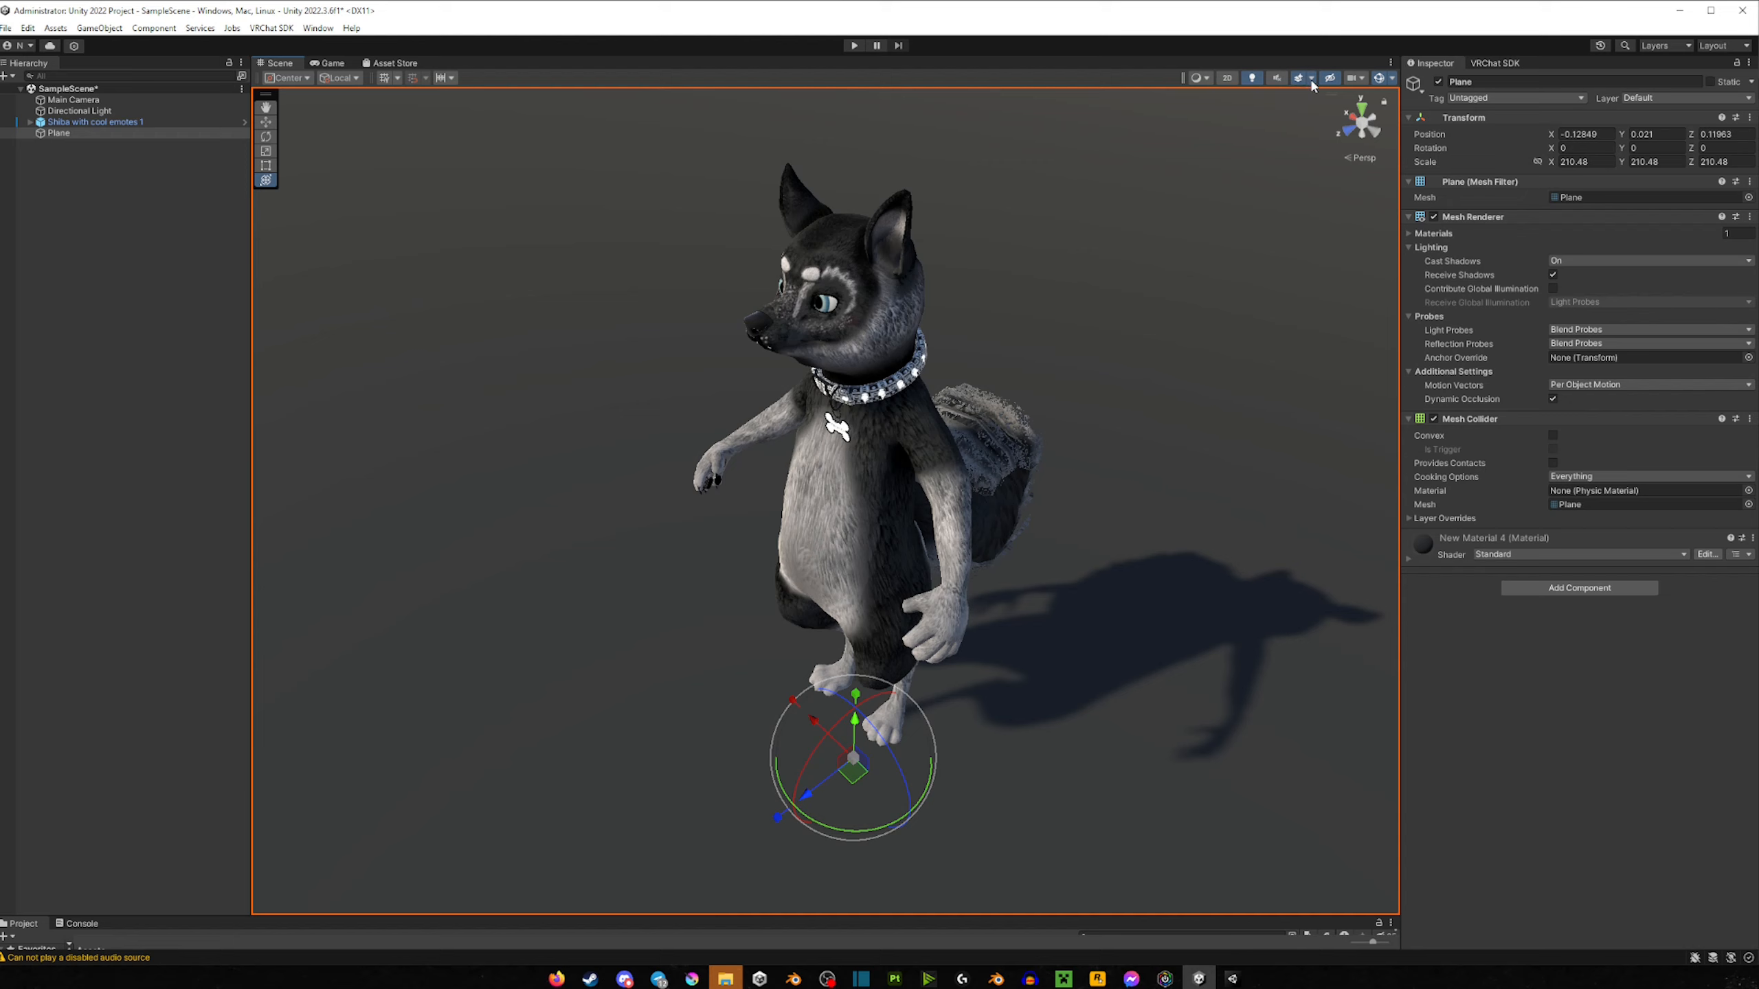
{"action": "left_click", "coordinate": [1304, 77]}
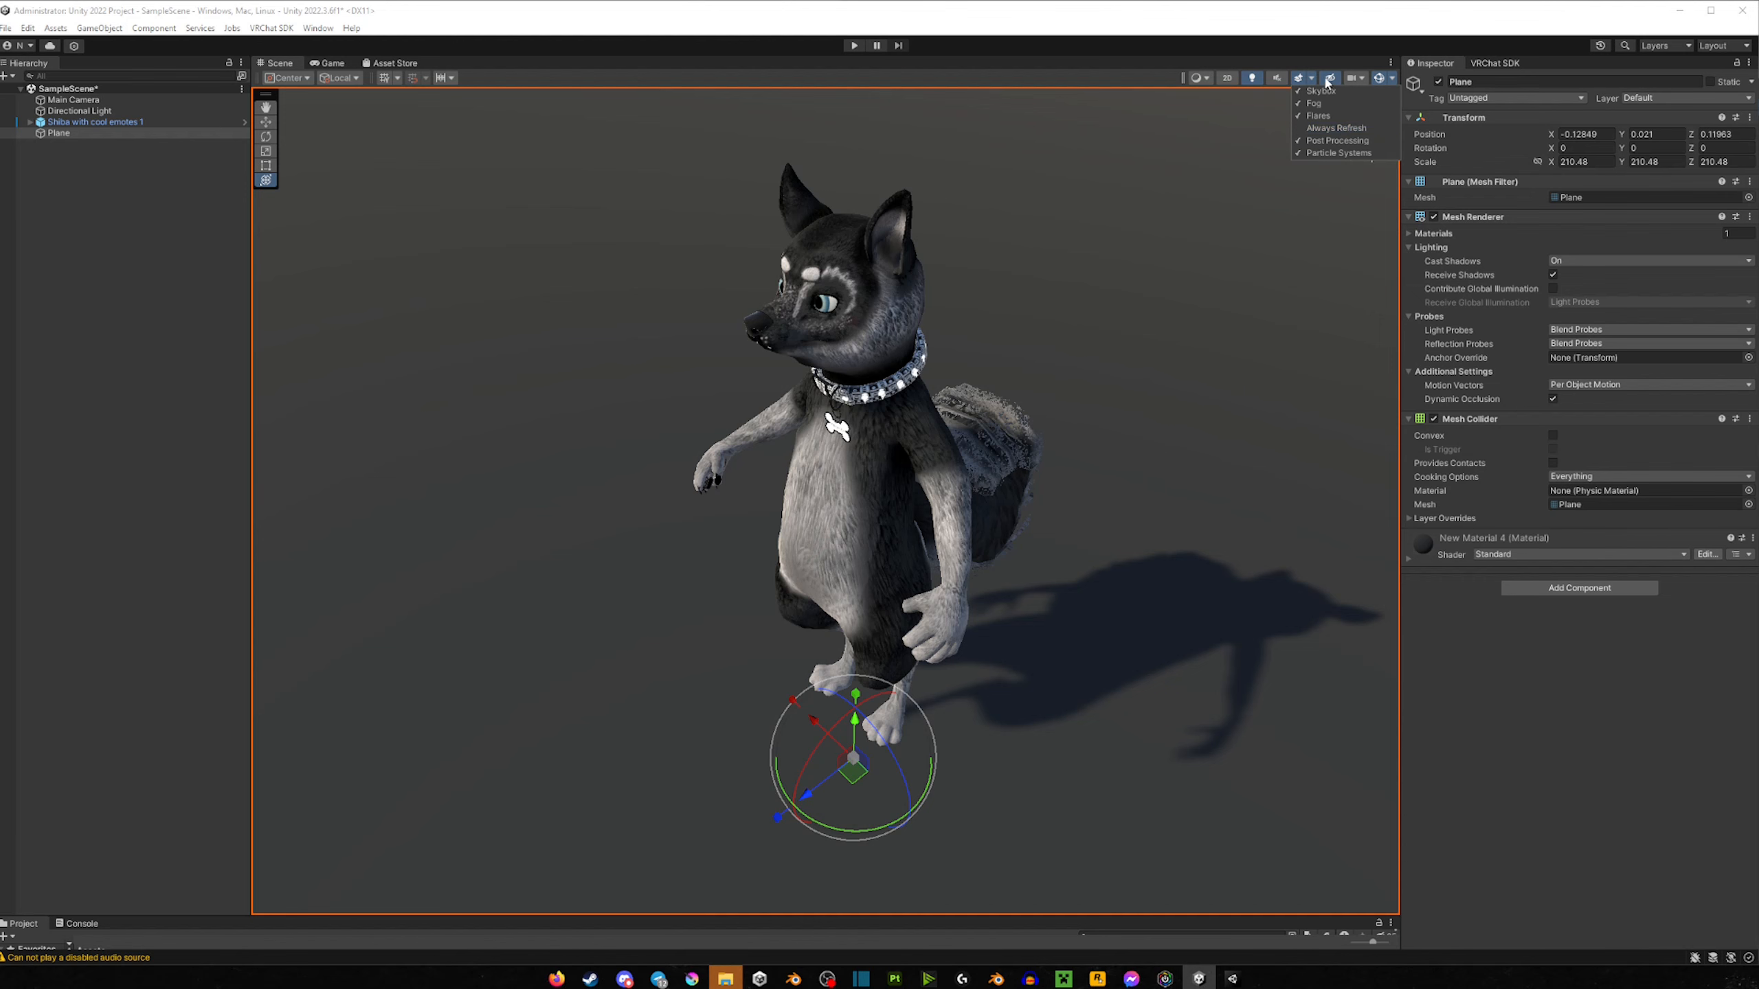
{"action": "left_click", "coordinate": [1329, 76]}
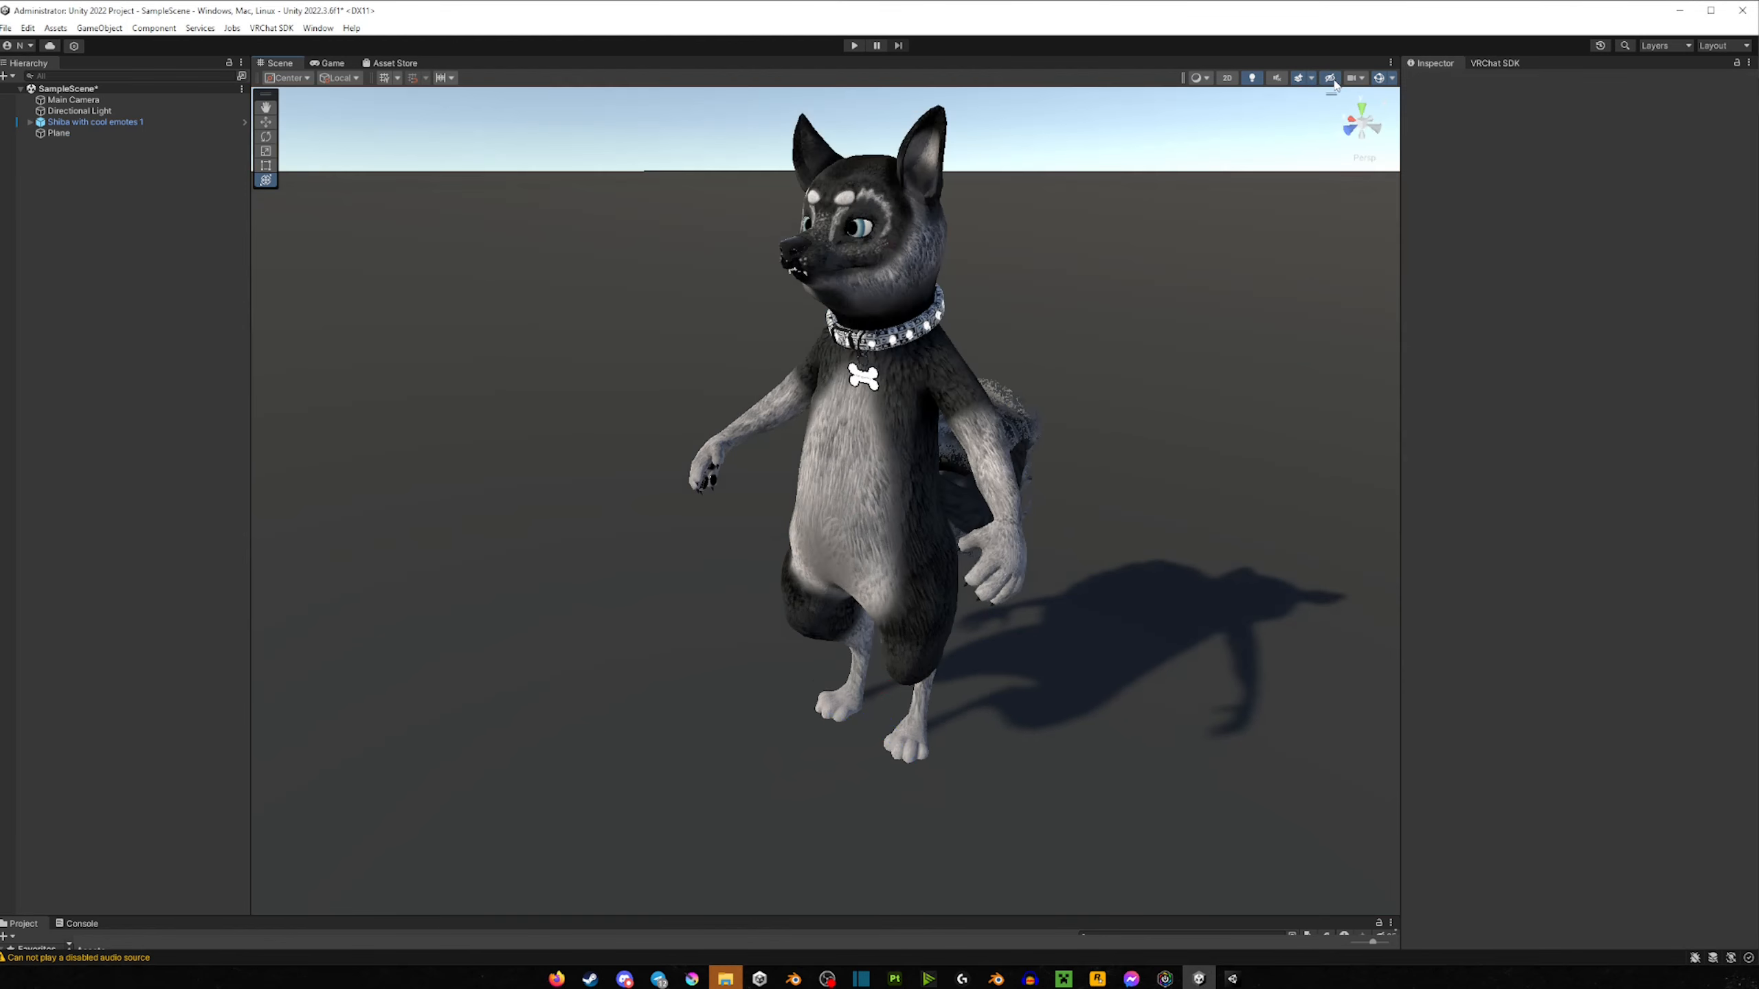
{"action": "left_click", "coordinate": [1331, 77]}
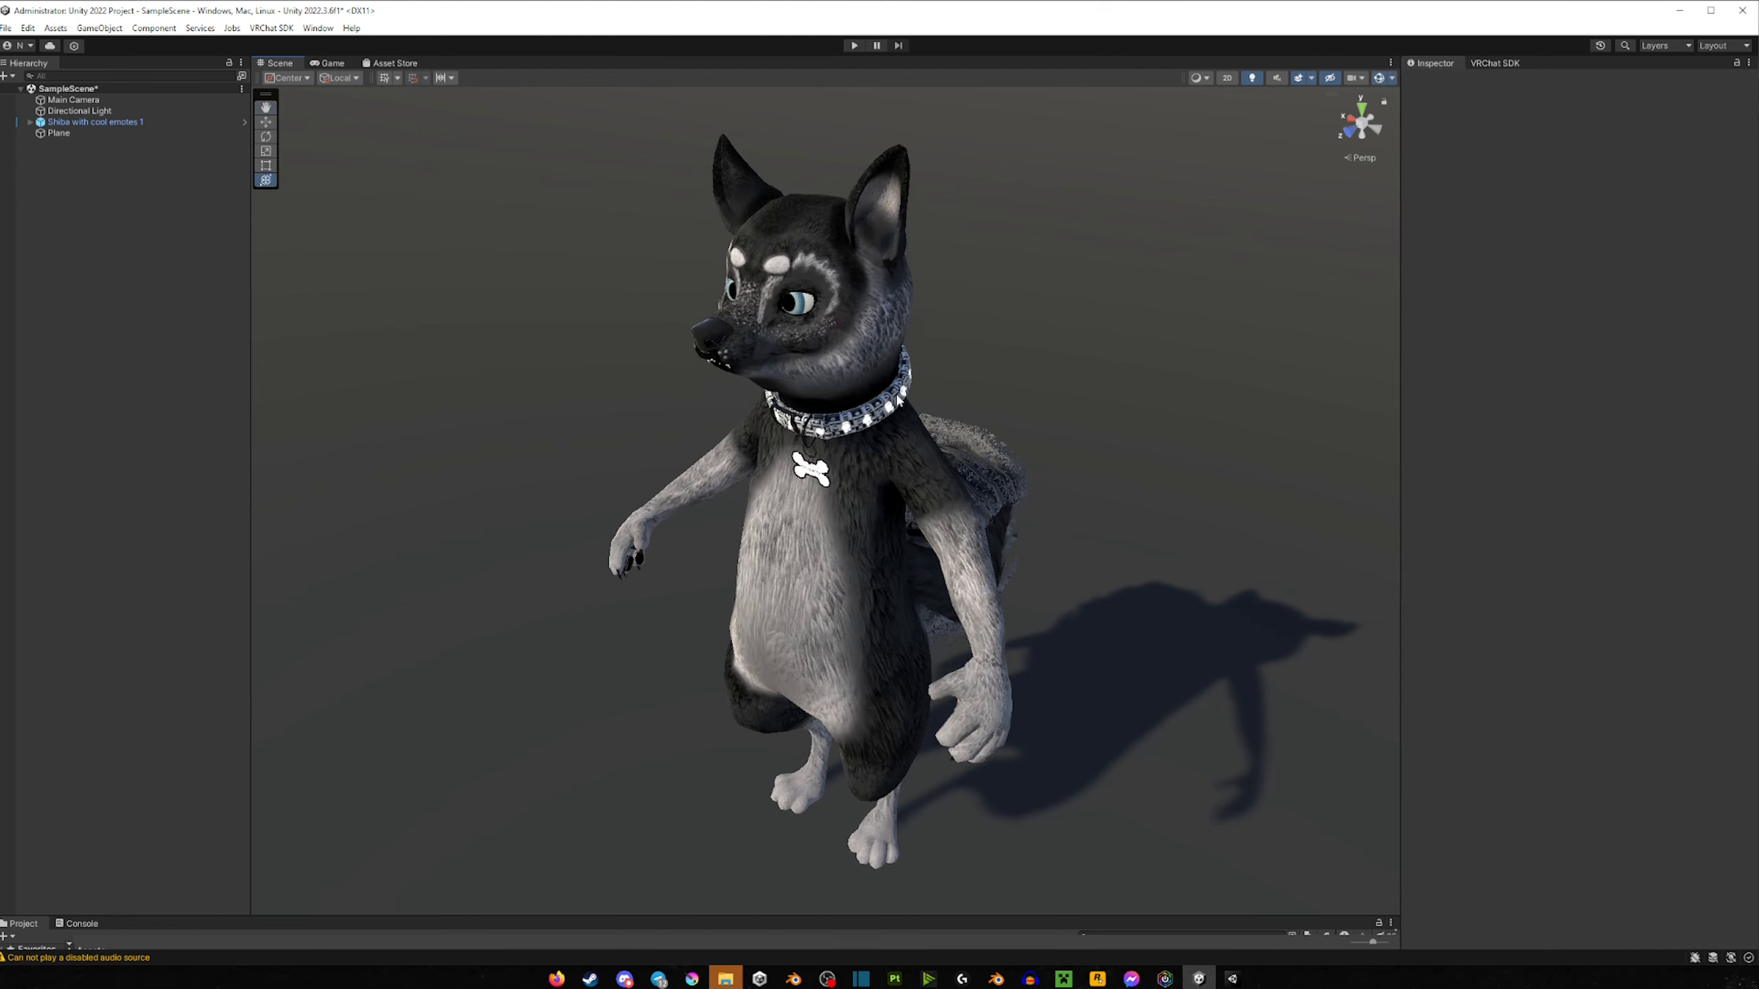
Step: Select the Shiba avatar in the Hierarchy to show its Animator and VRC Avatar Descriptor
{"action": "left_click", "coordinate": [95, 120]}
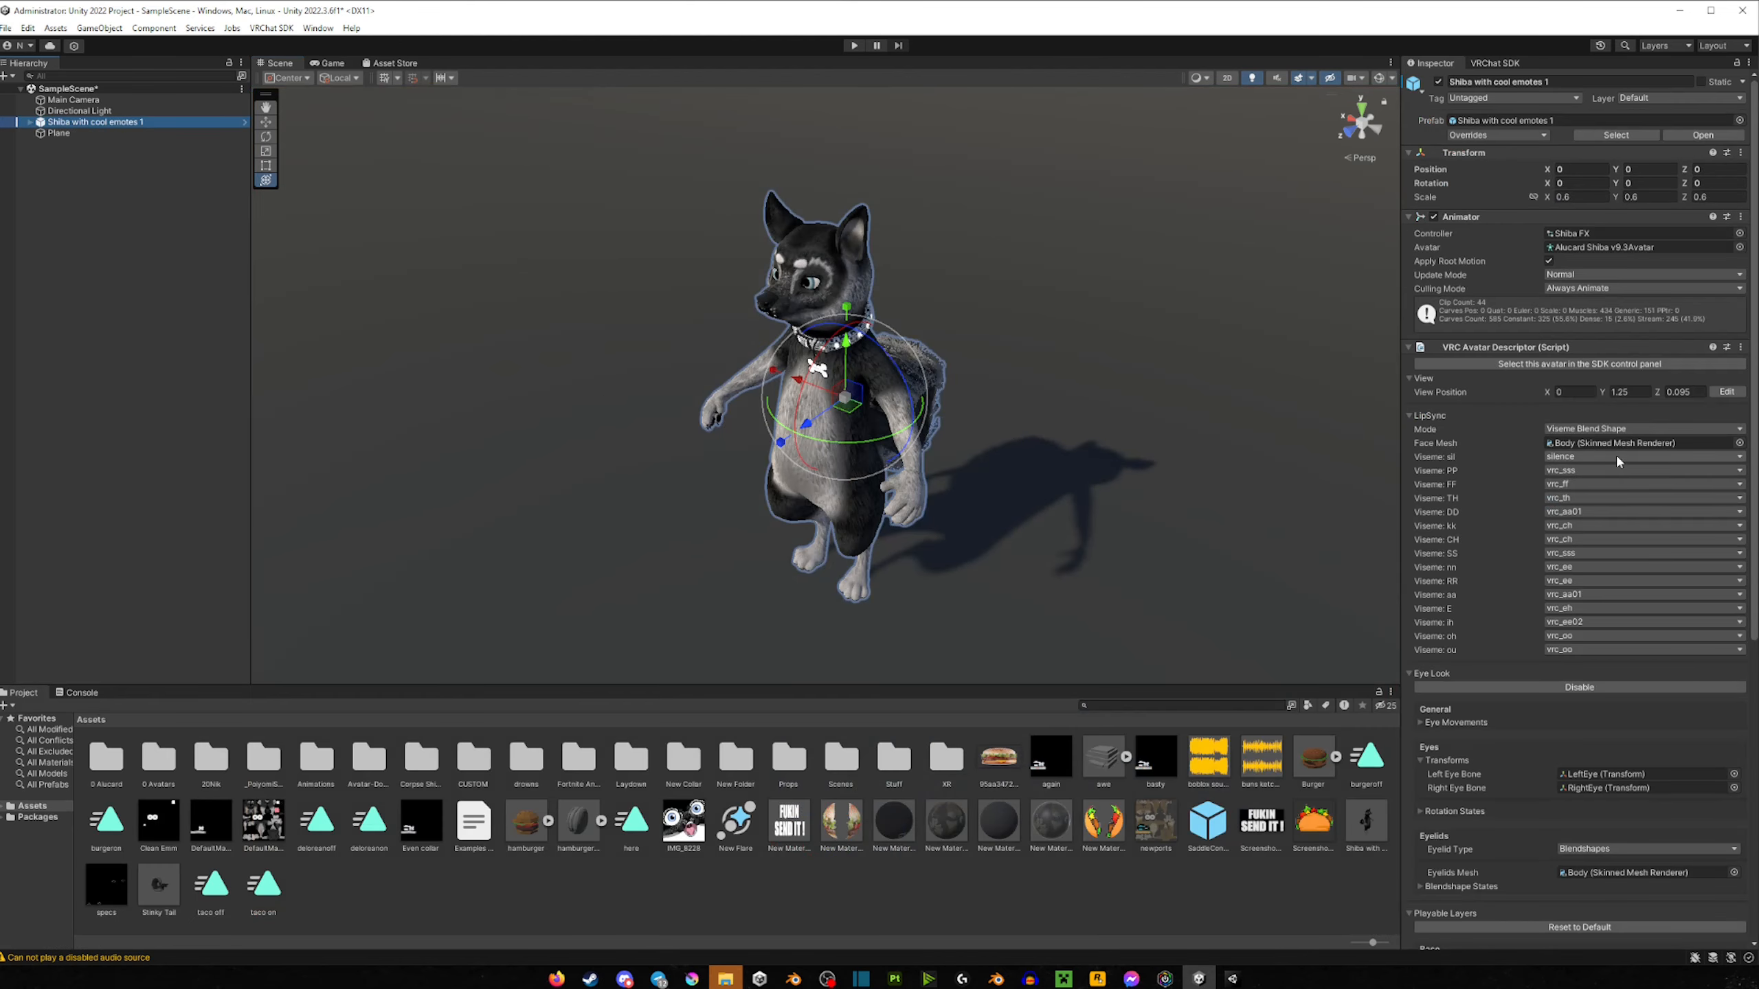
Step: Scroll the Inspector through eye look, playable layers, expressions and Pipeline Manager, then back up
{"action": "scroll", "scroll_direction": "down", "scroll_amount": 3}
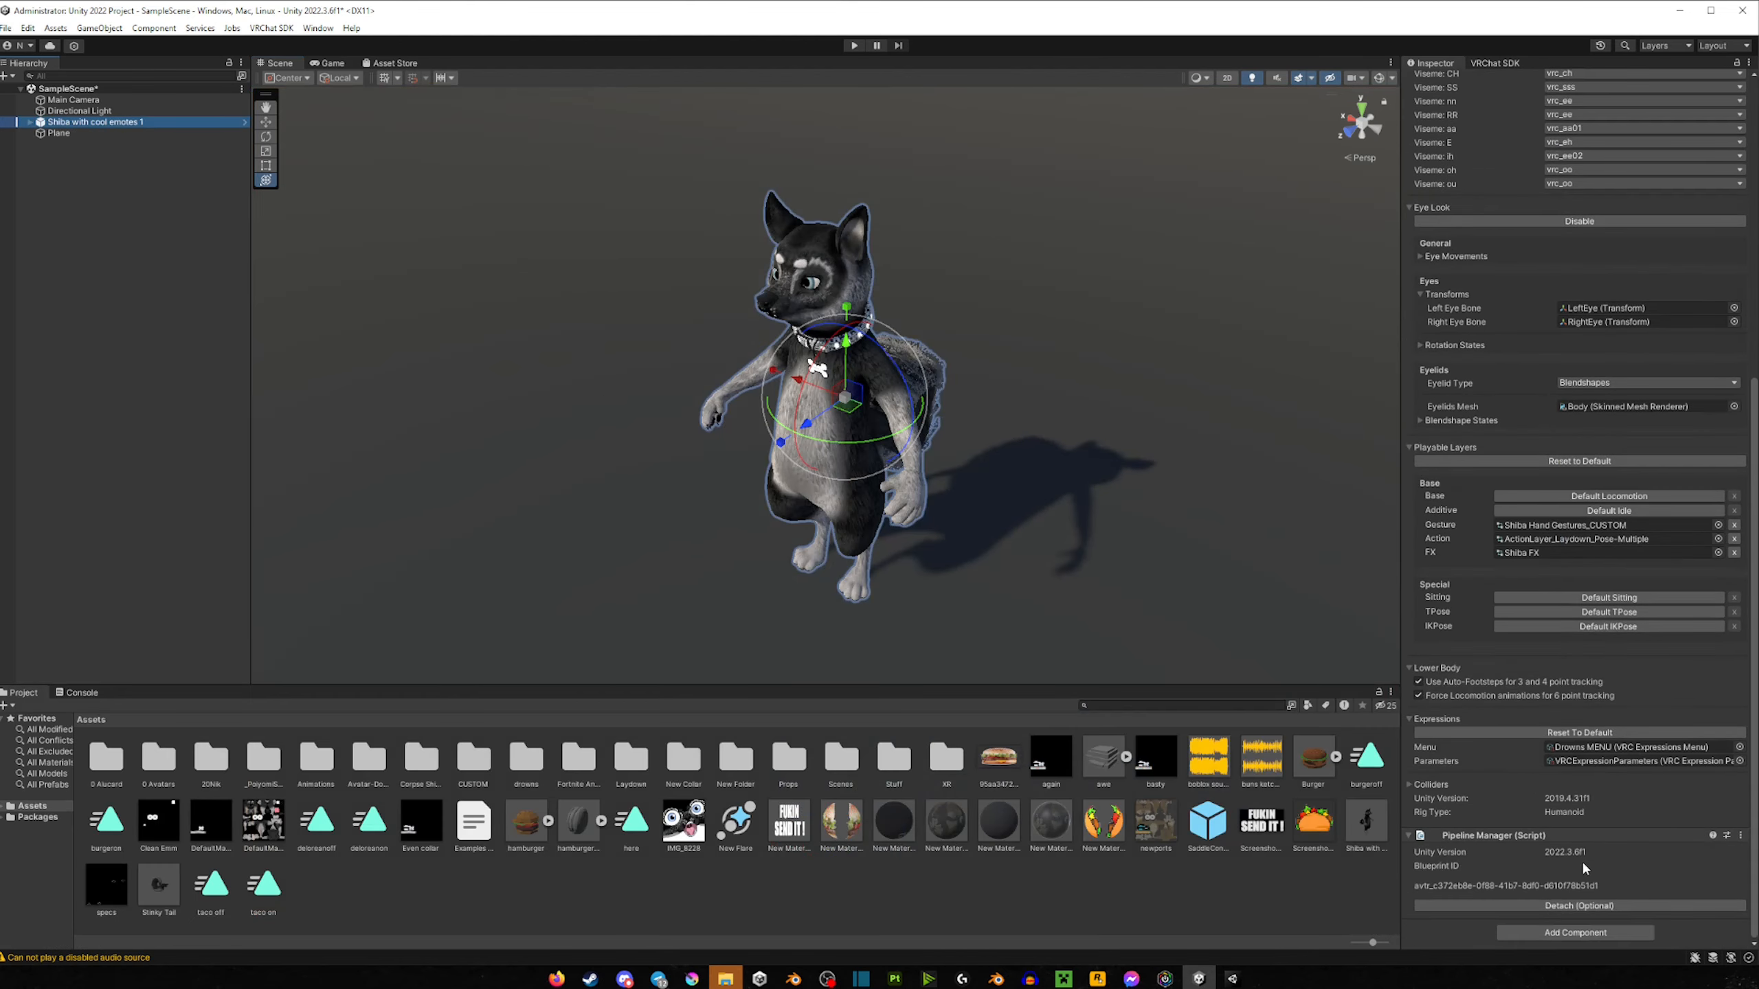
{"action": "scroll", "scroll_direction": "up", "scroll_amount": 3}
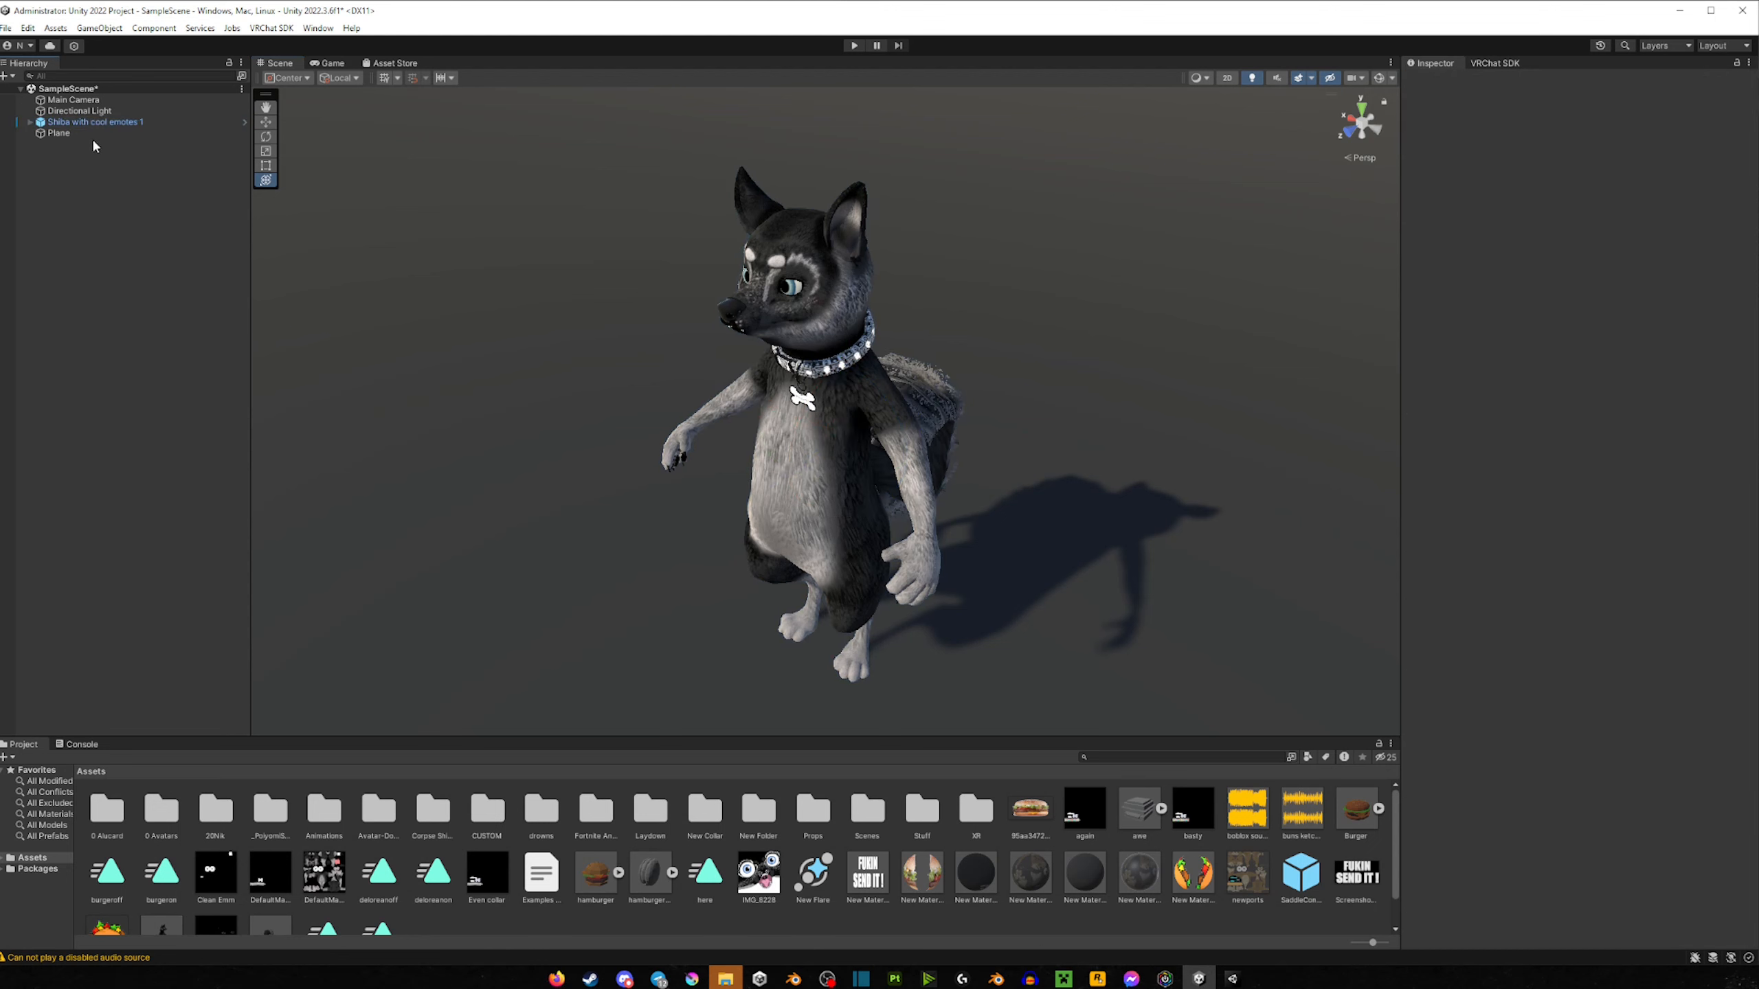
{"action": "mouse_move", "coordinate": [1597, 268]}
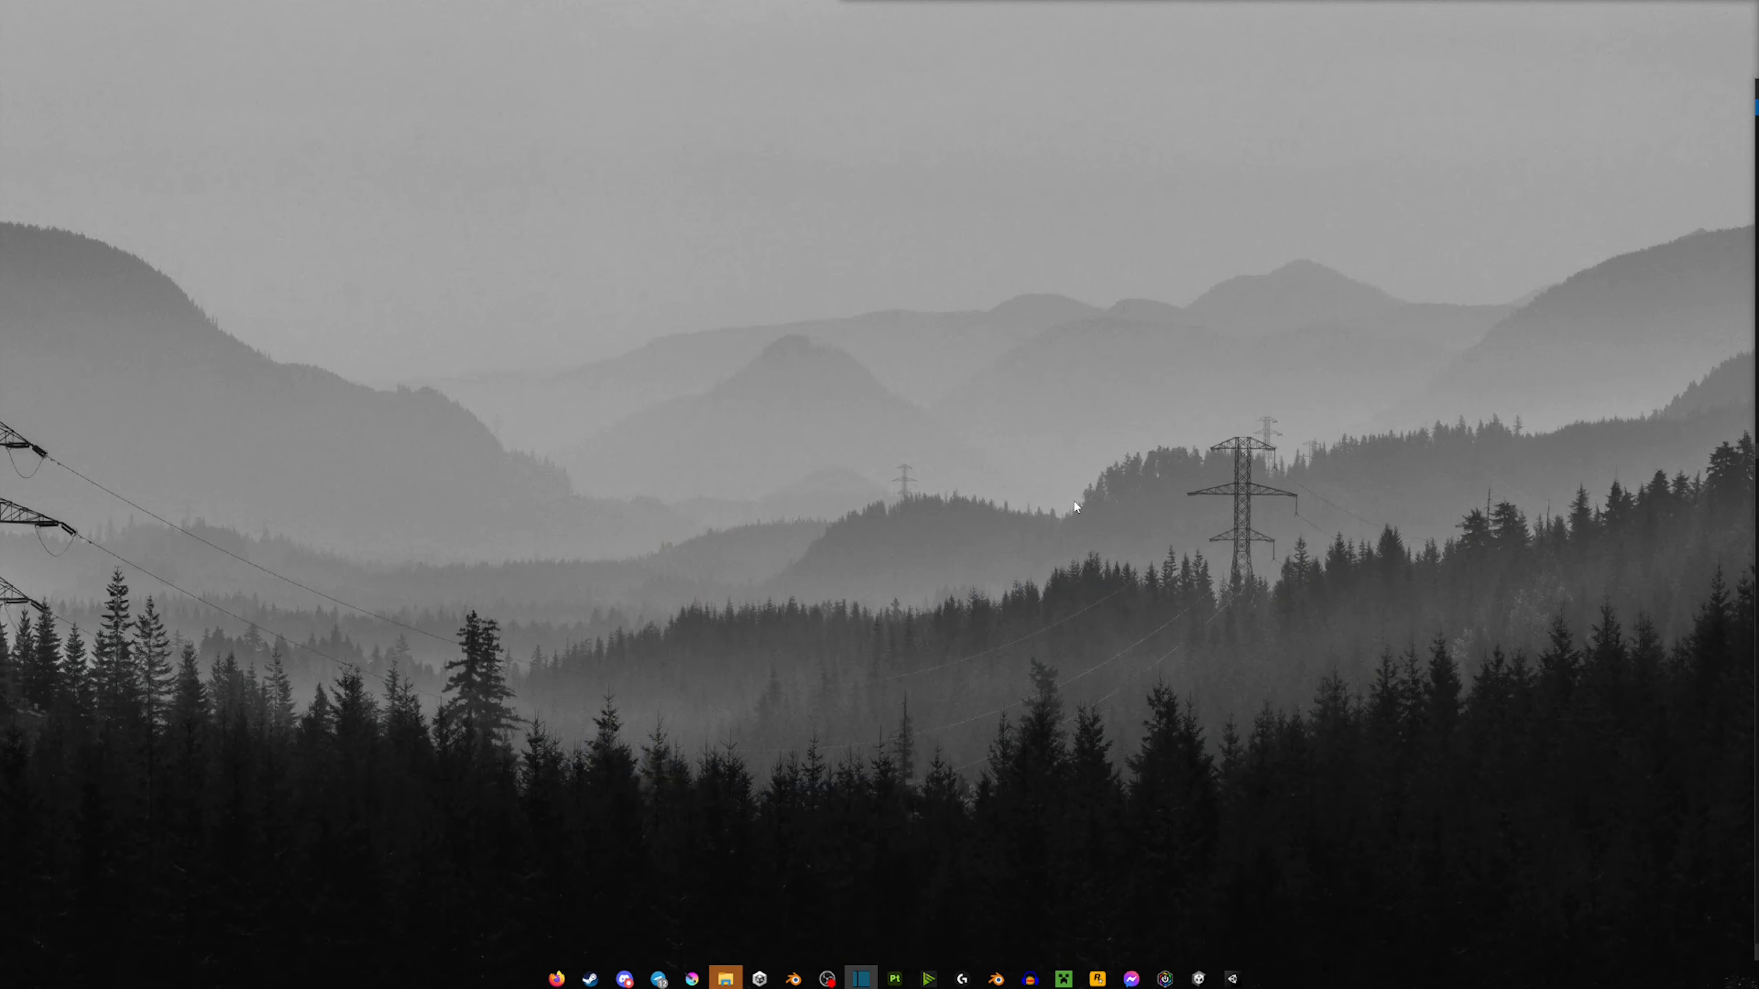
{"action": "mouse_move", "coordinate": [999, 489]}
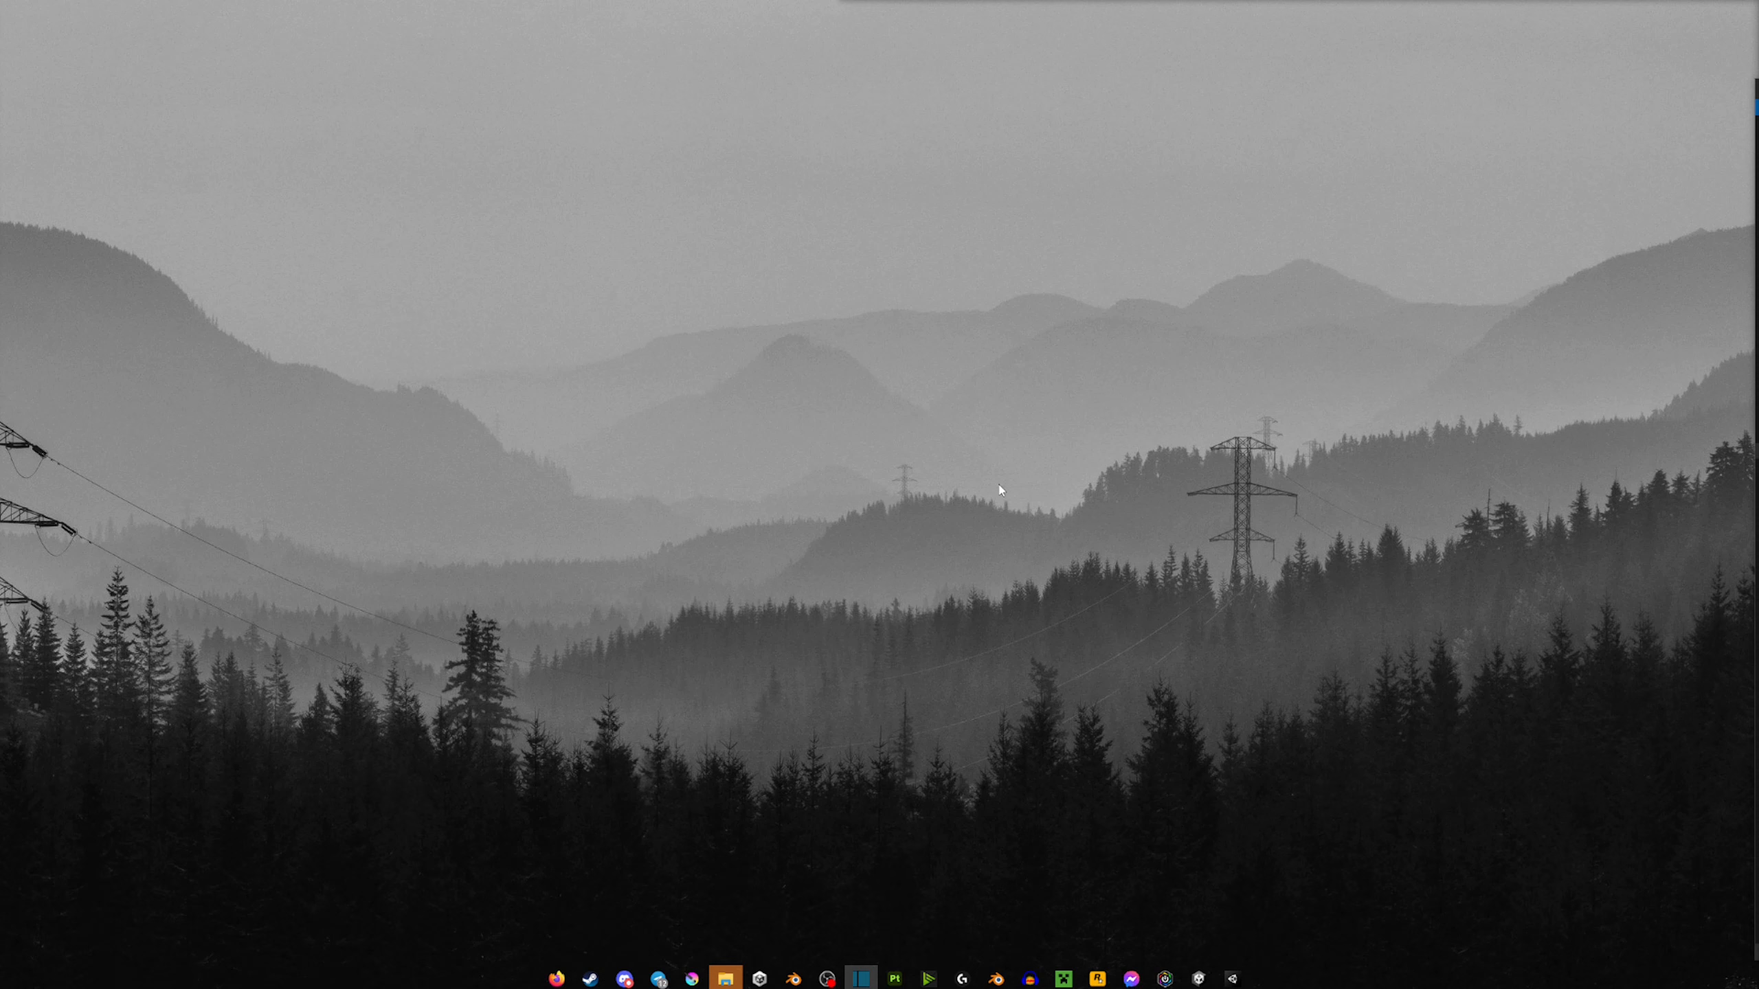
{"action": "mouse_move", "coordinate": [1088, 564]}
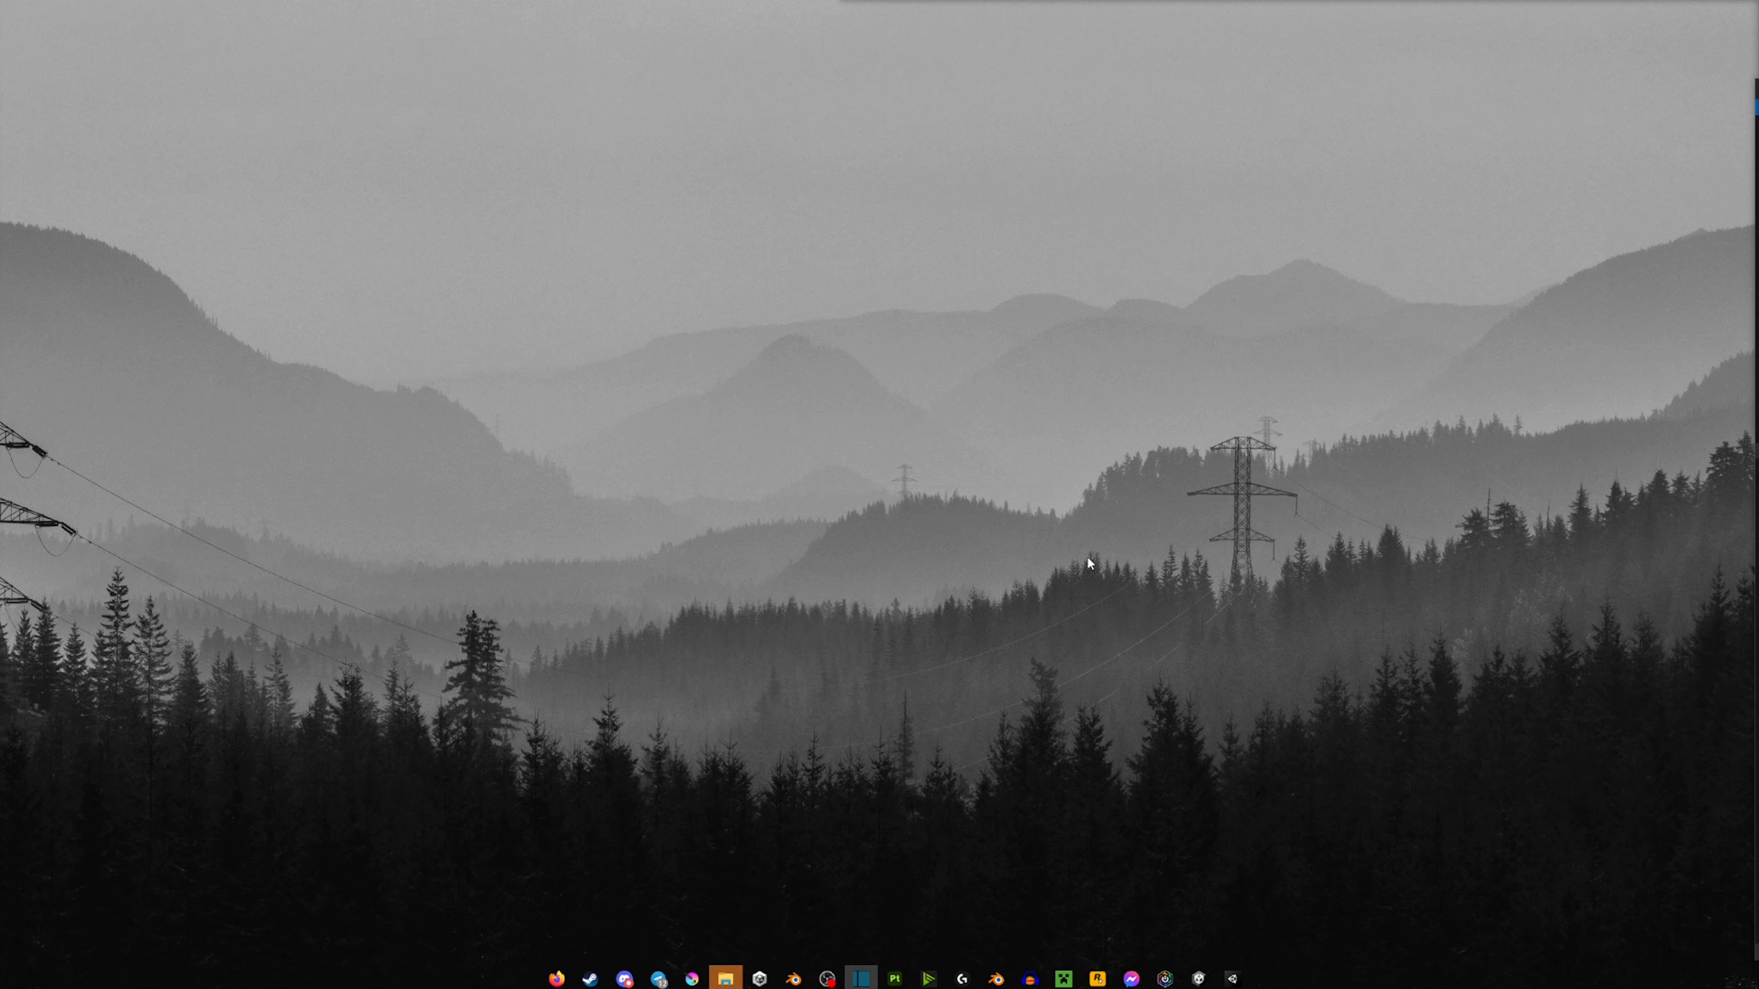
{"action": "mouse_move", "coordinate": [1000, 461]}
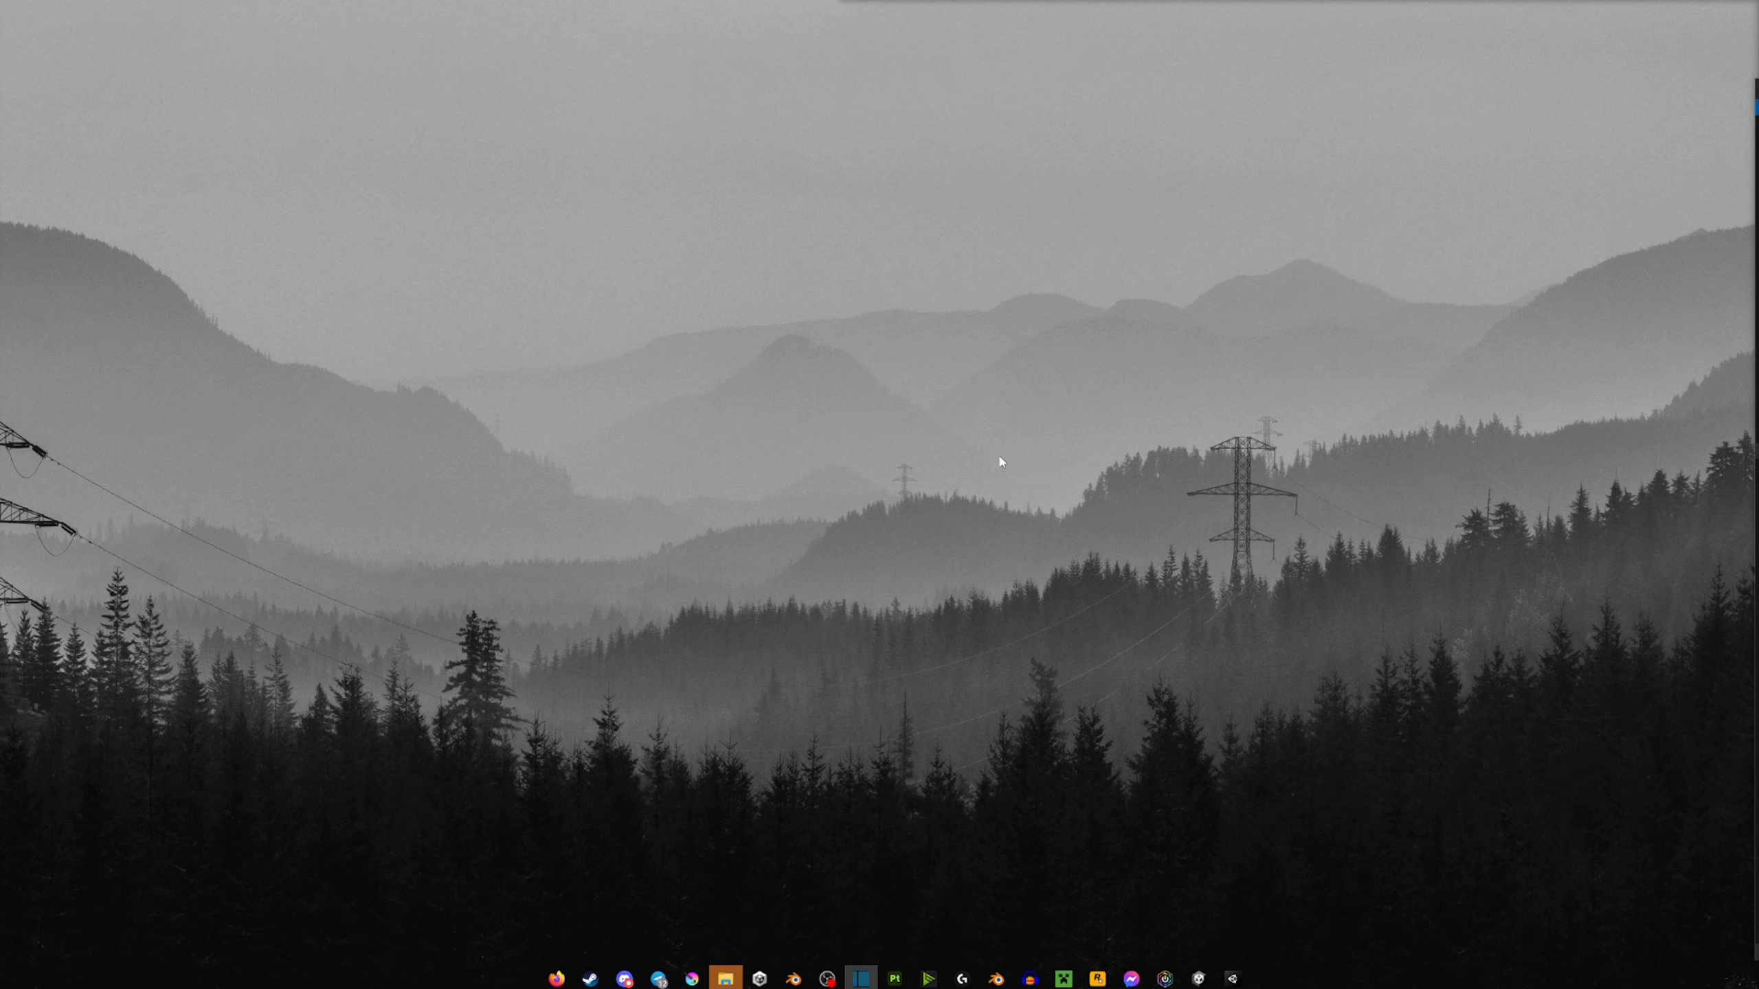